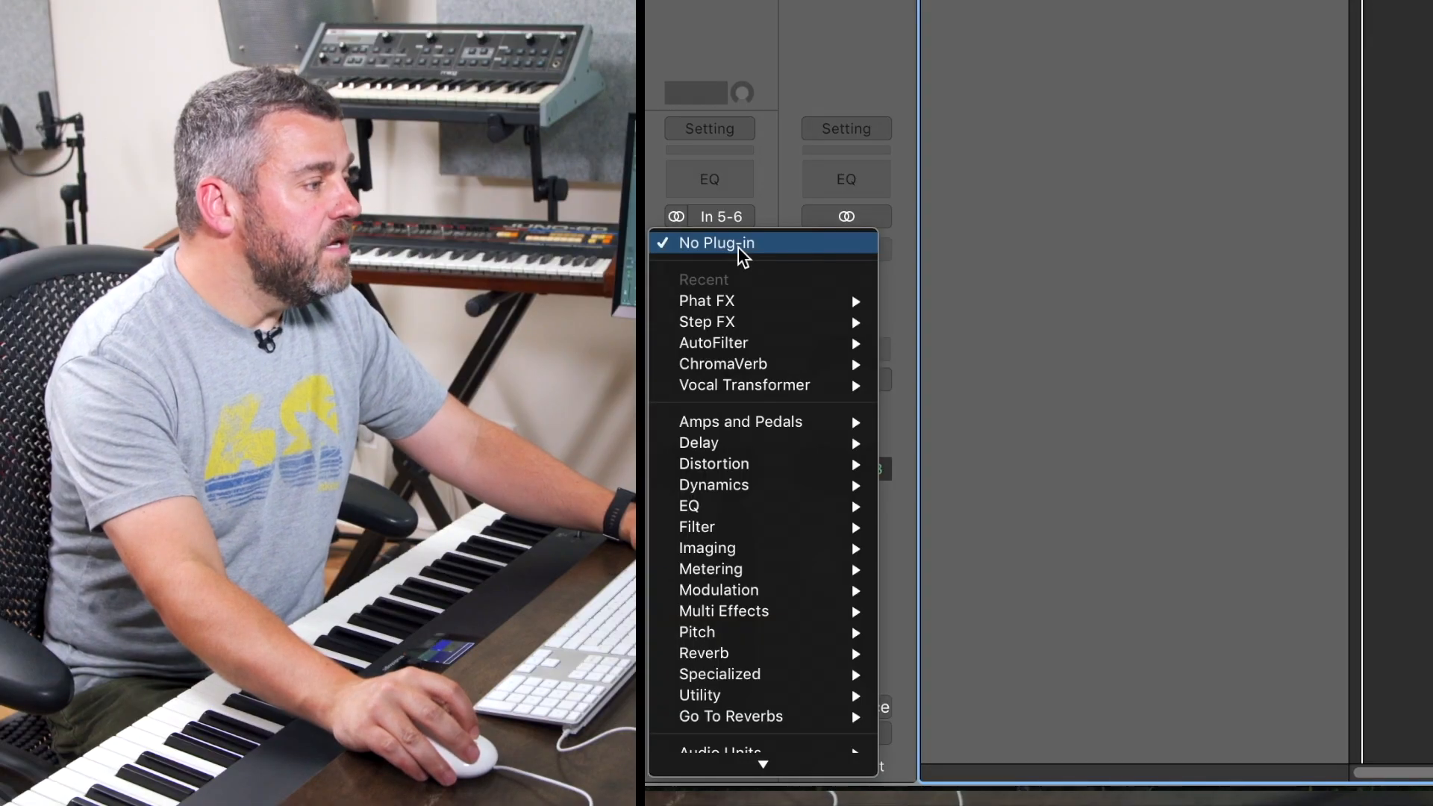
{"action": "mouse_move", "coordinate": [752, 612]}
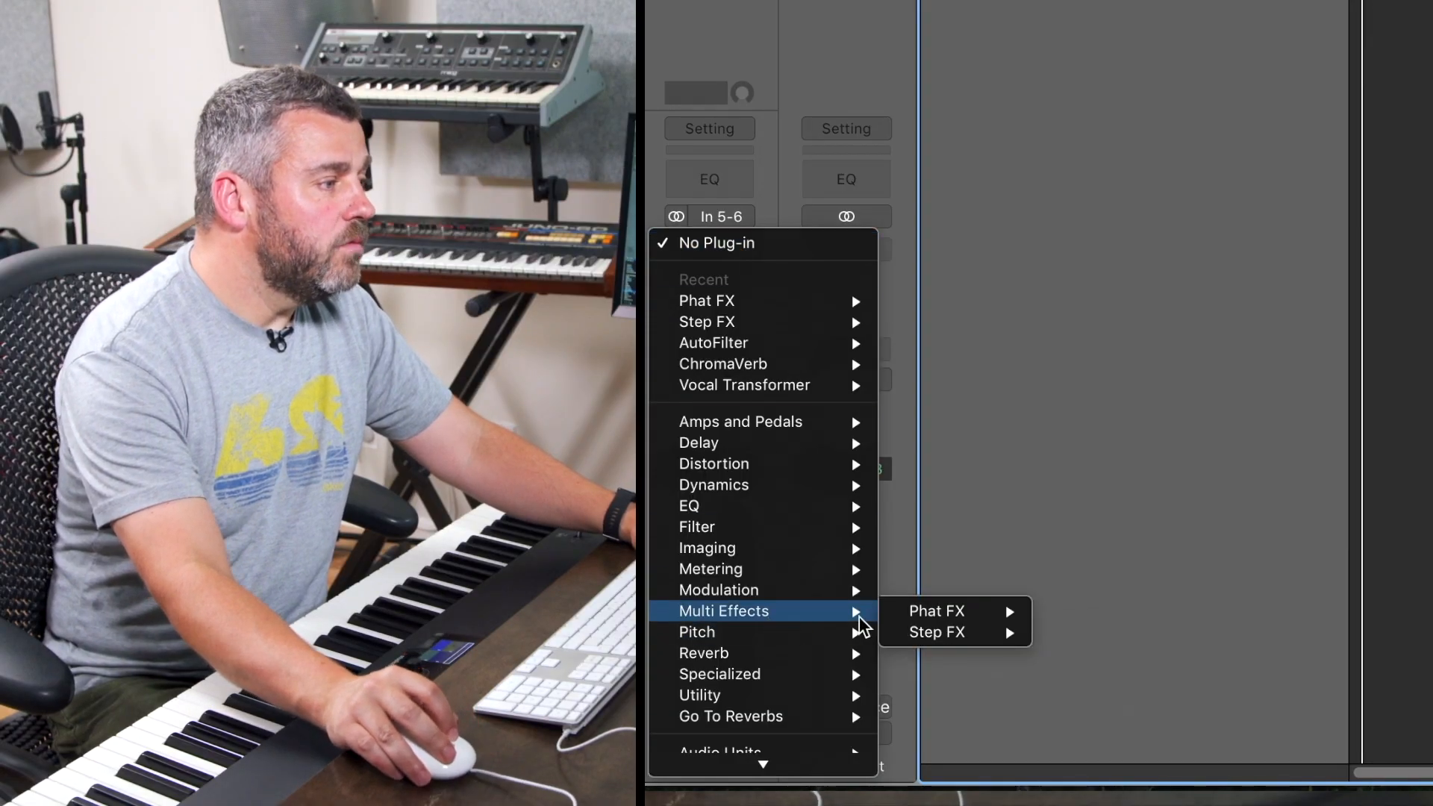
- Insert the Phat FX multi-effect on the Tropical Crunch Beat drum track's Audio FX slot
{"action": "left_click", "coordinate": [938, 612]}
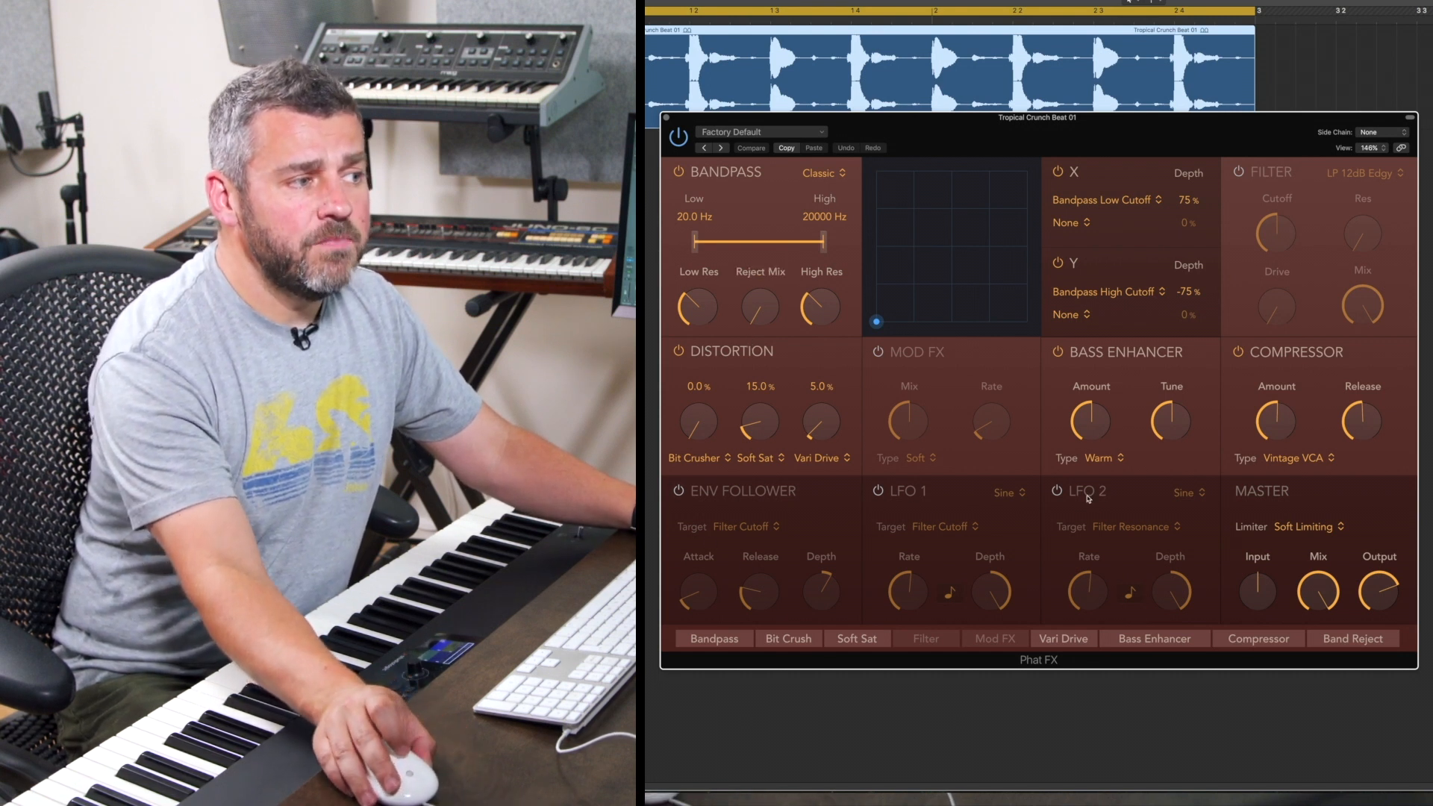
- Raise the bandpass low cutoff to about 179 Hz, pull the high cutoff down, and choose the Edgy character
{"action": "left_click", "coordinate": [751, 148]}
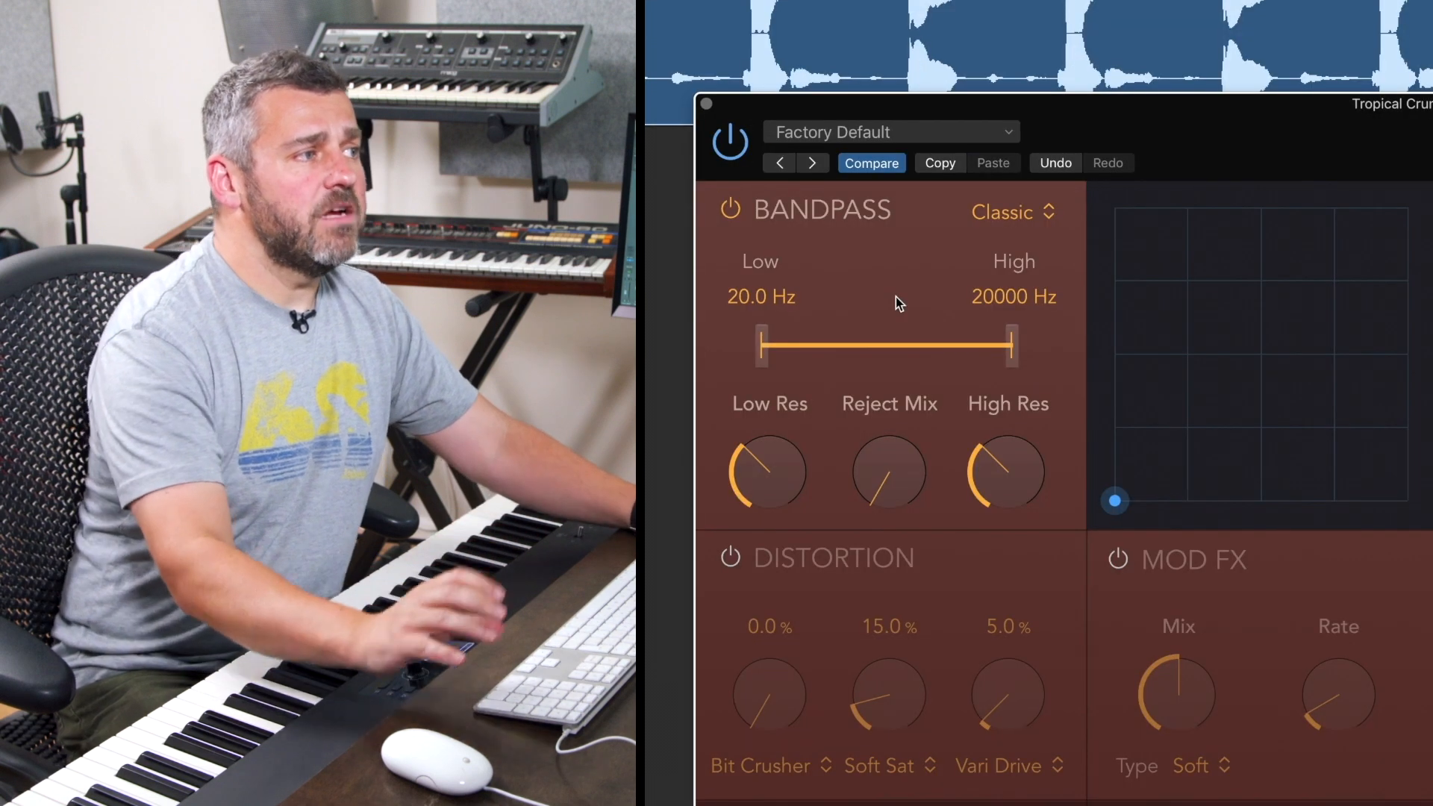
{"action": "left_click_drag", "start_coordinate": [757, 345], "coordinate": [839, 345]}
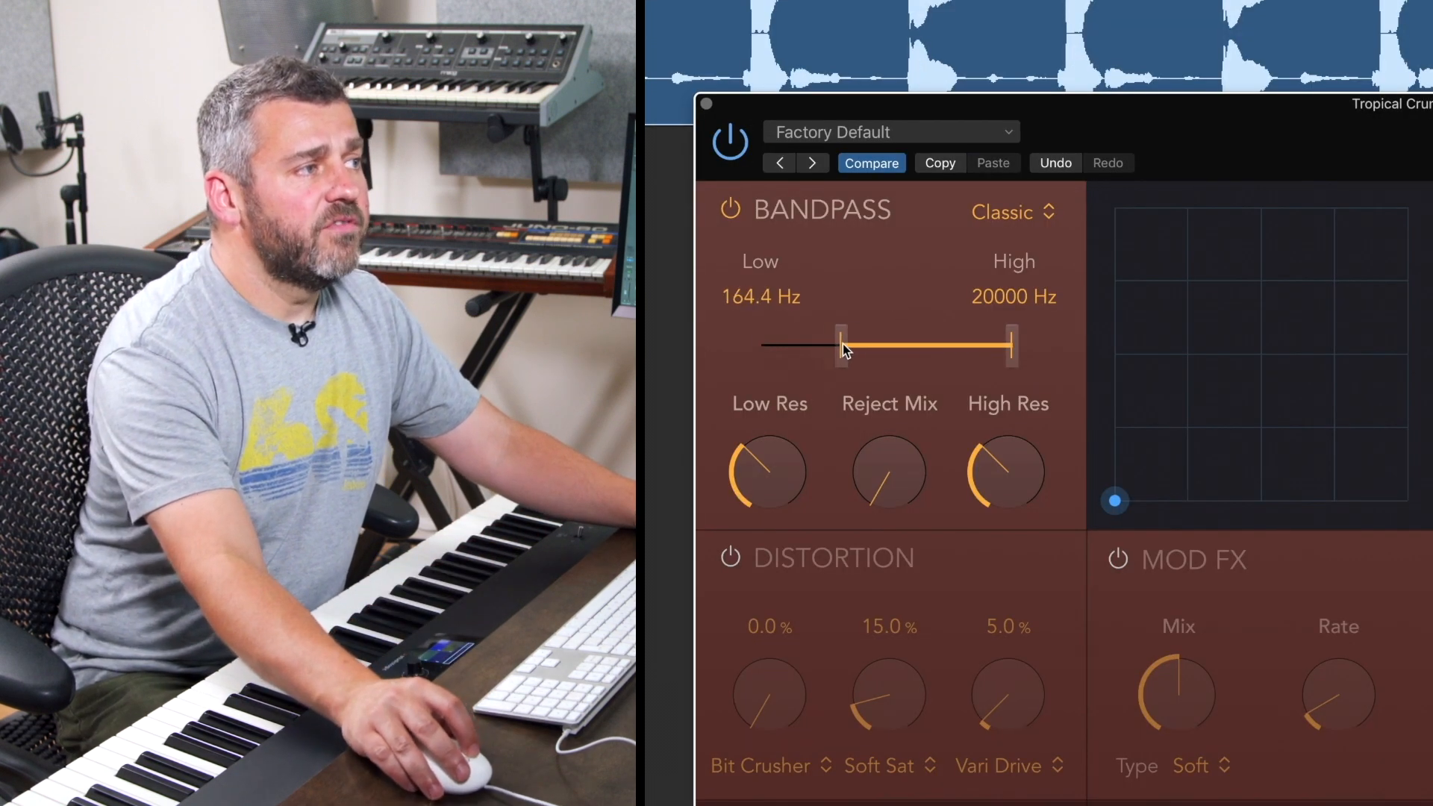
{"action": "left_click_drag", "start_coordinate": [841, 344], "coordinate": [877, 345]}
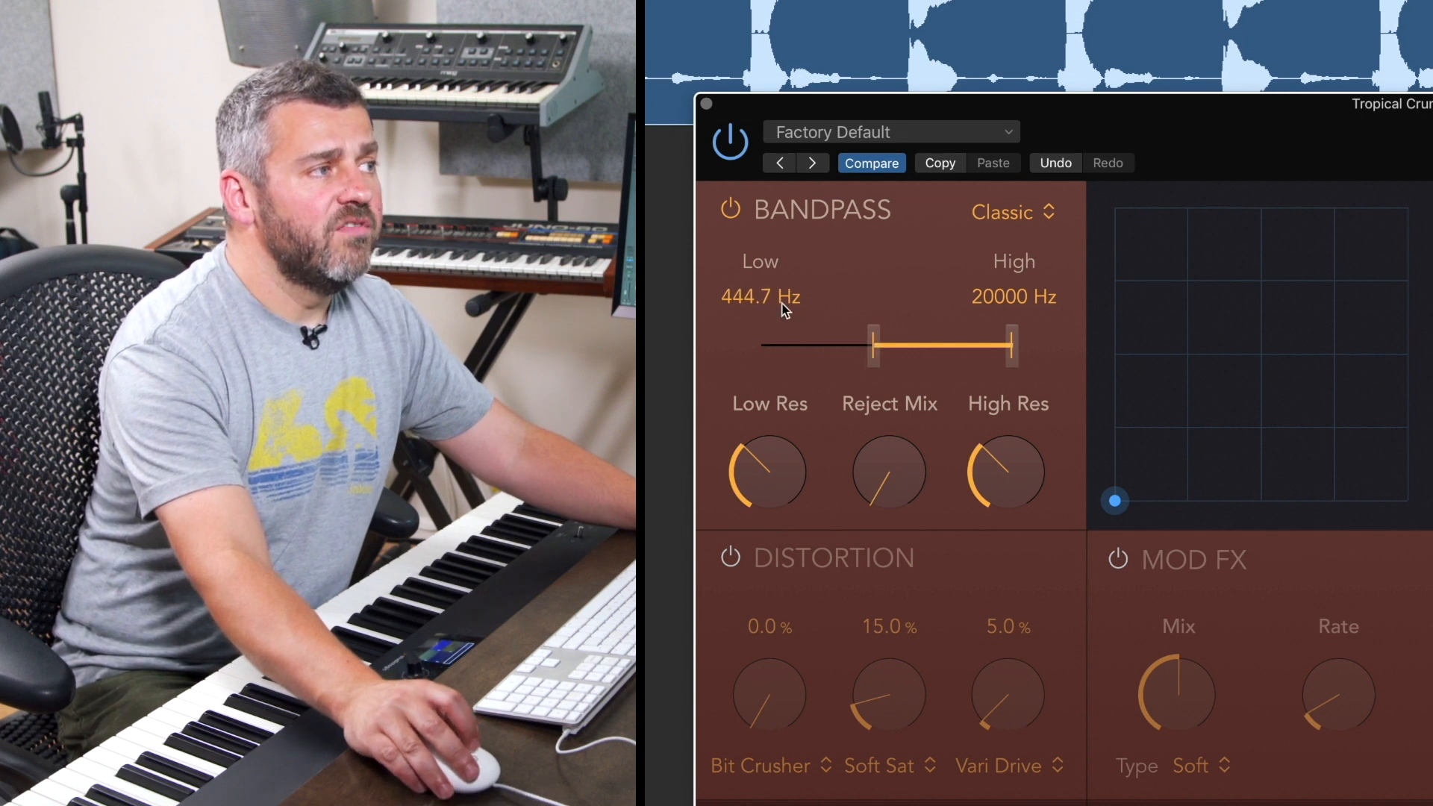
{"action": "left_click_drag", "start_coordinate": [1015, 345], "coordinate": [986, 345]}
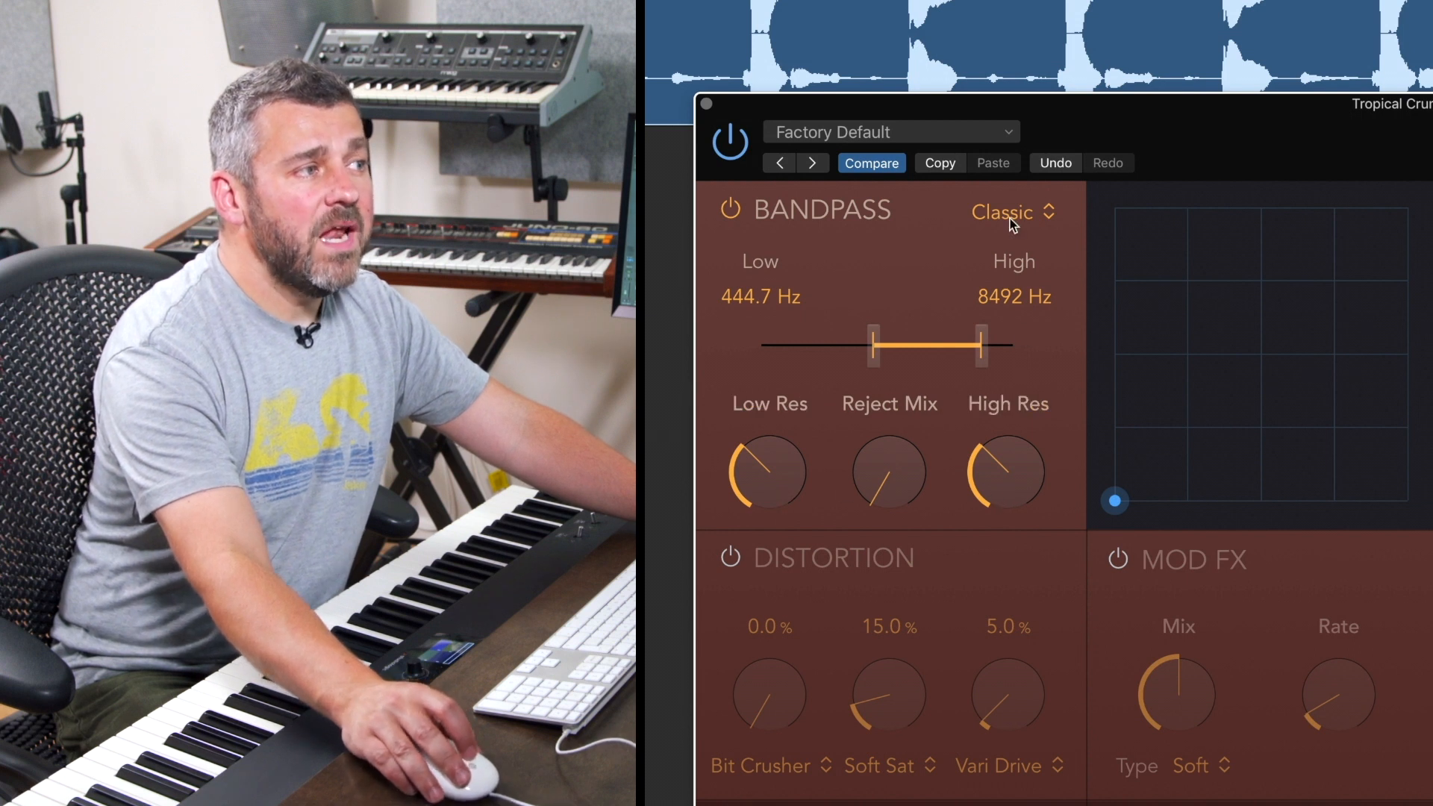
{"action": "left_click", "coordinate": [1010, 212]}
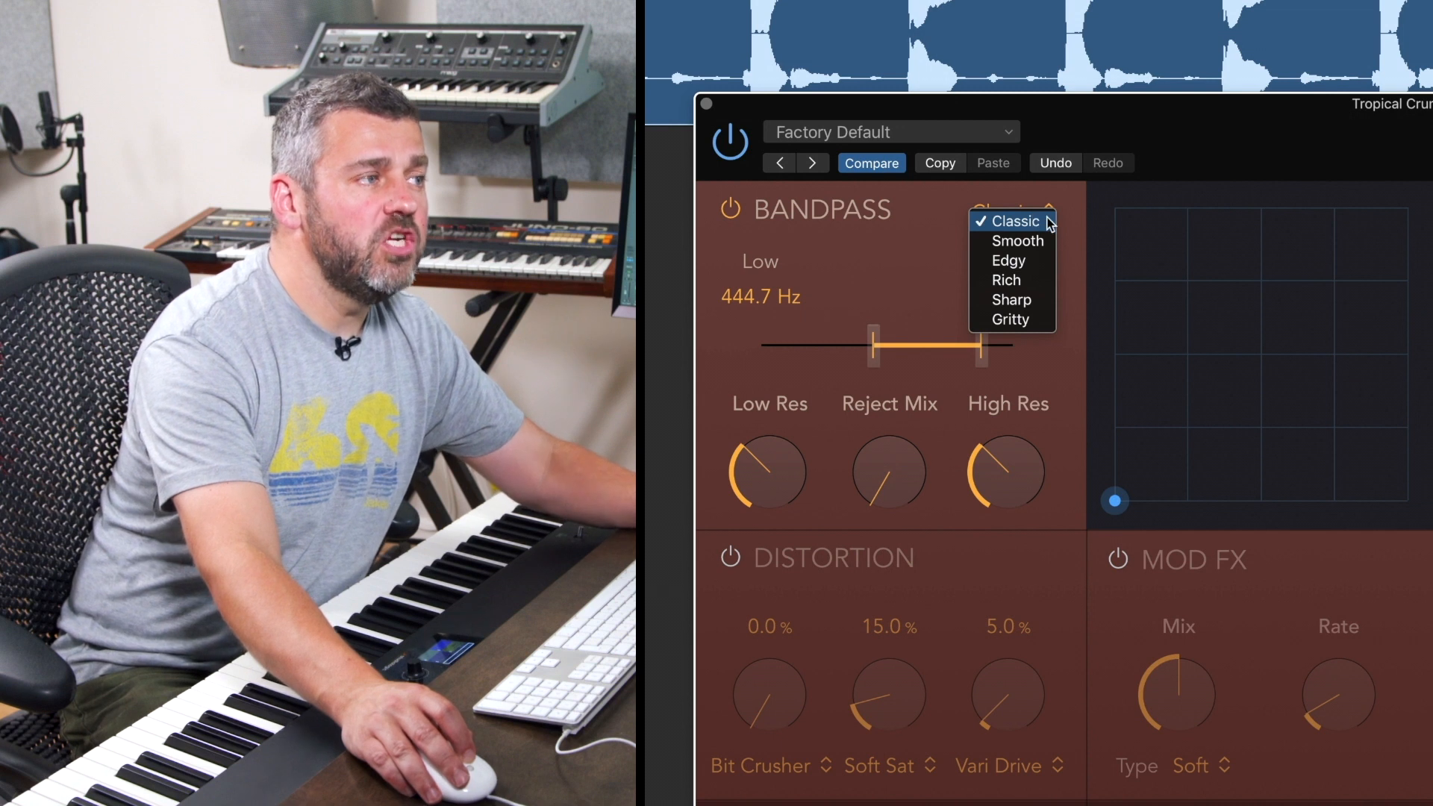
{"action": "mouse_move", "coordinate": [1043, 268]}
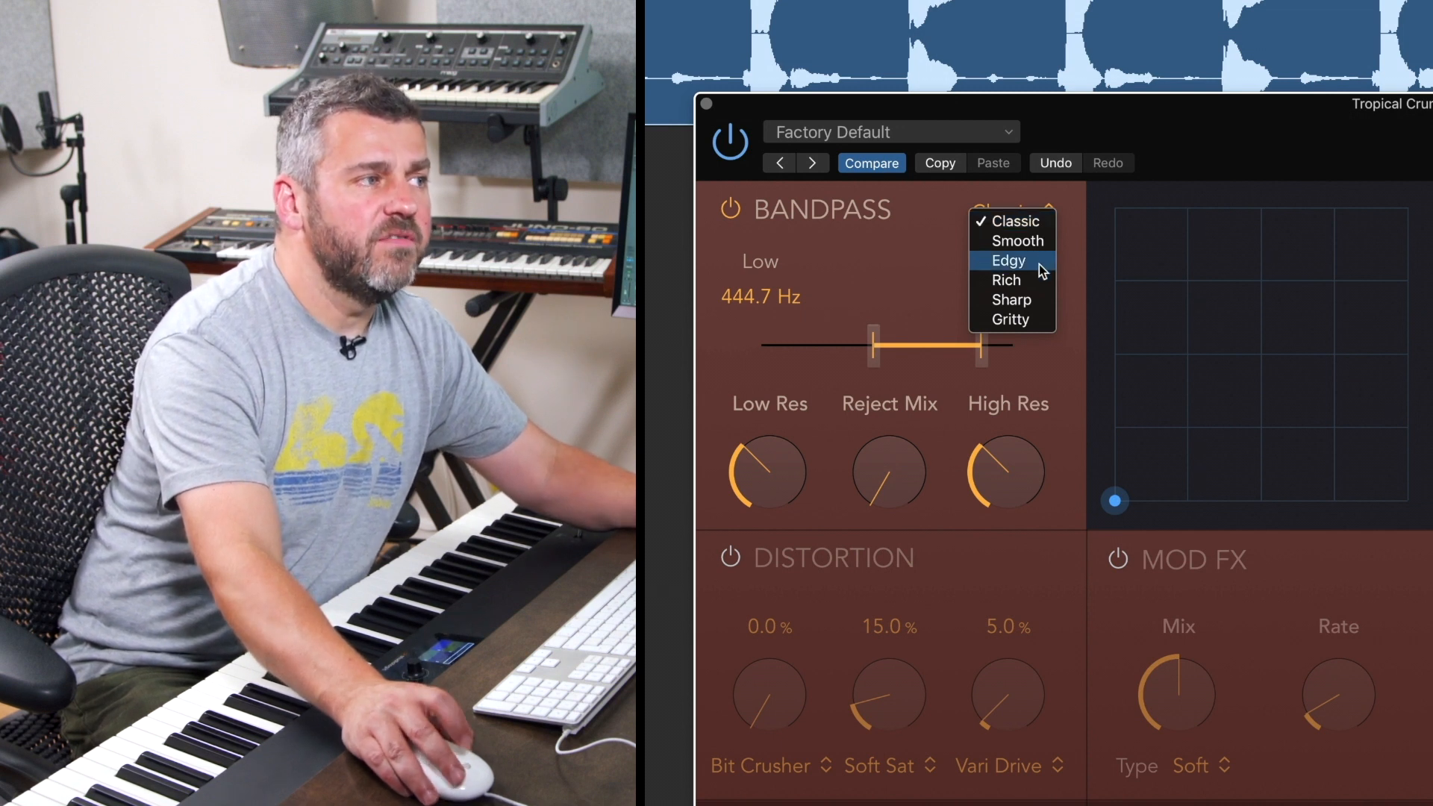
{"action": "left_click", "coordinate": [1009, 260]}
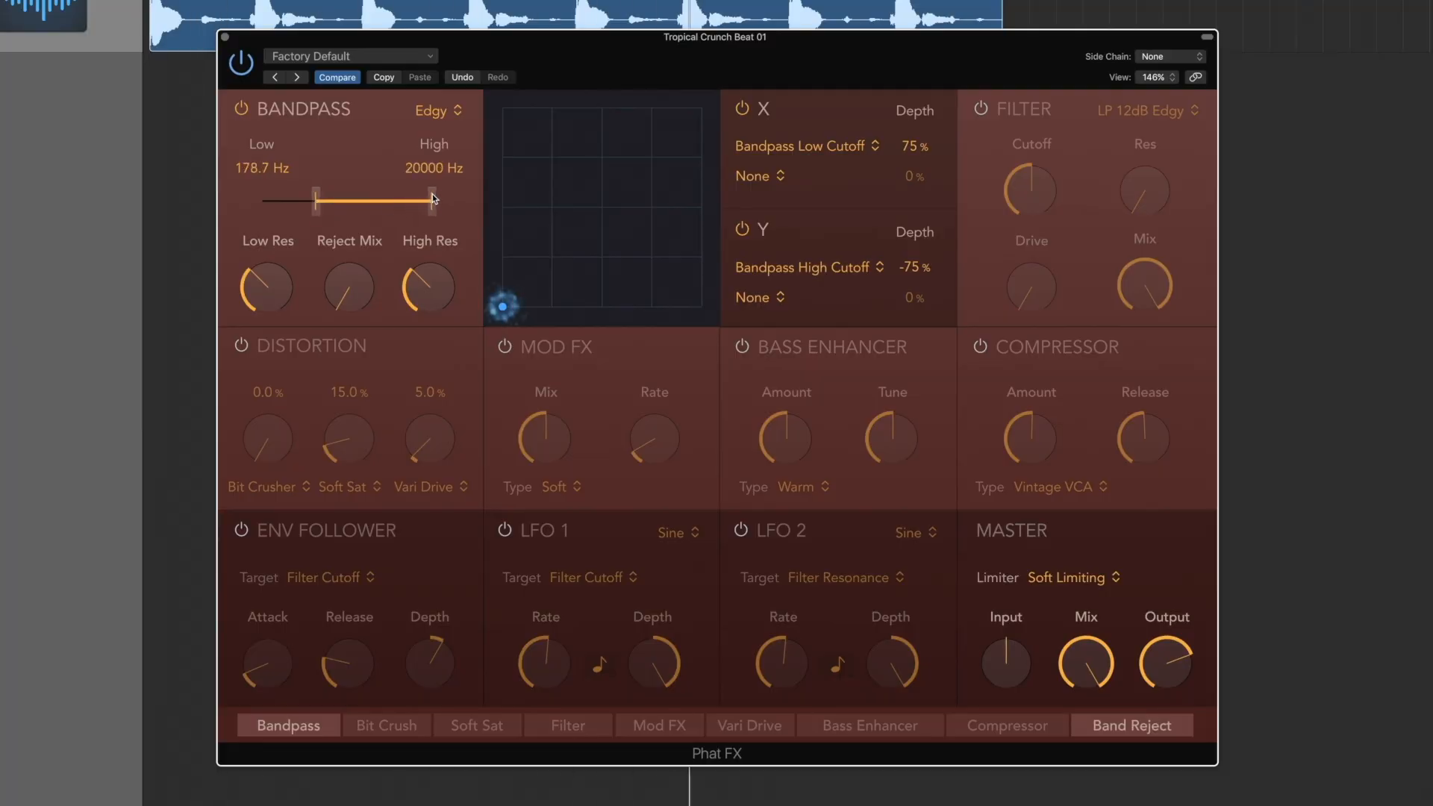
- Settle the bandpass high cutoff near 7195 Hz and raise the high resonance
{"action": "left_click_drag", "start_coordinate": [430, 198], "coordinate": [378, 201]}
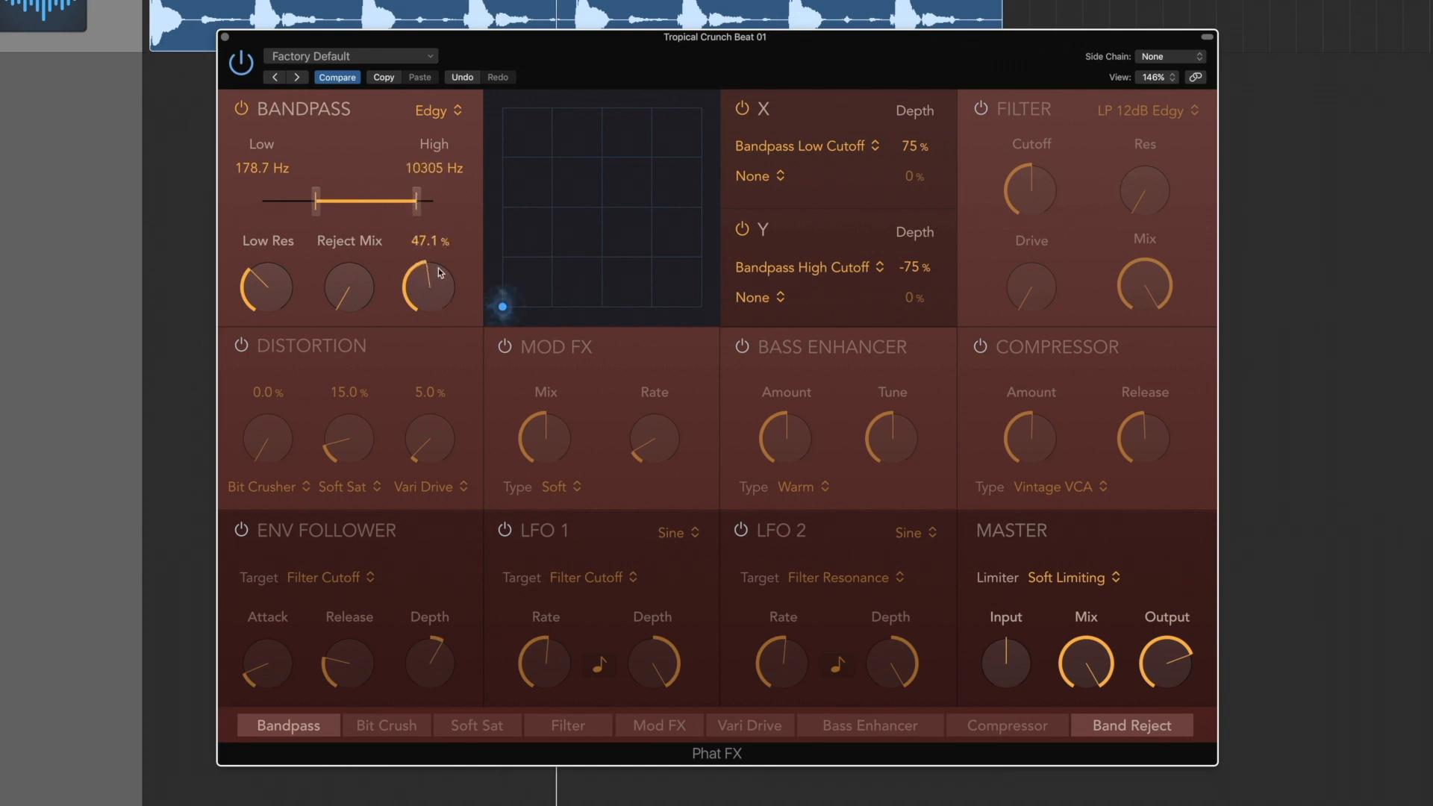
{"action": "left_click_drag", "start_coordinate": [418, 199], "coordinate": [388, 210]}
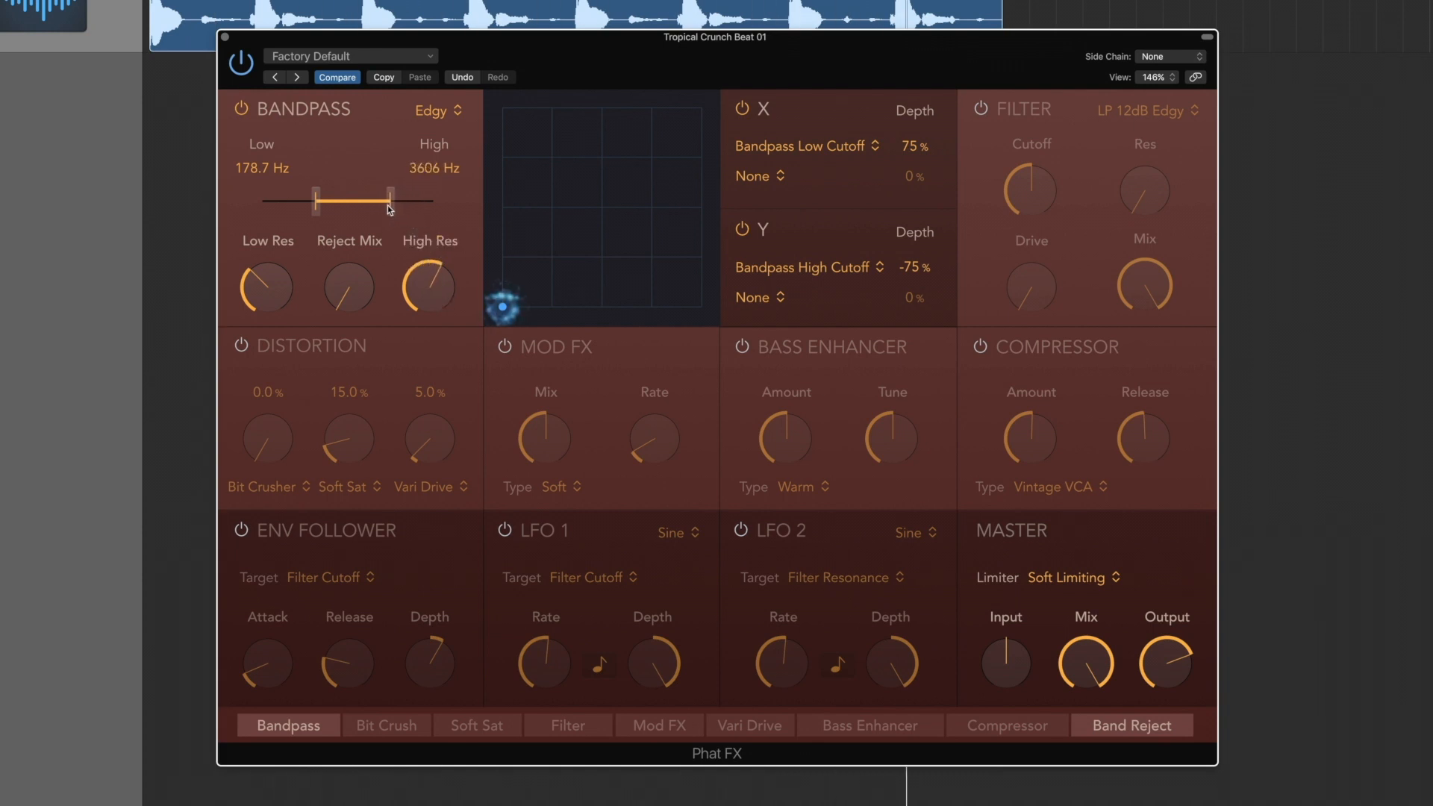
{"action": "left_click_drag", "start_coordinate": [387, 200], "coordinate": [395, 200]}
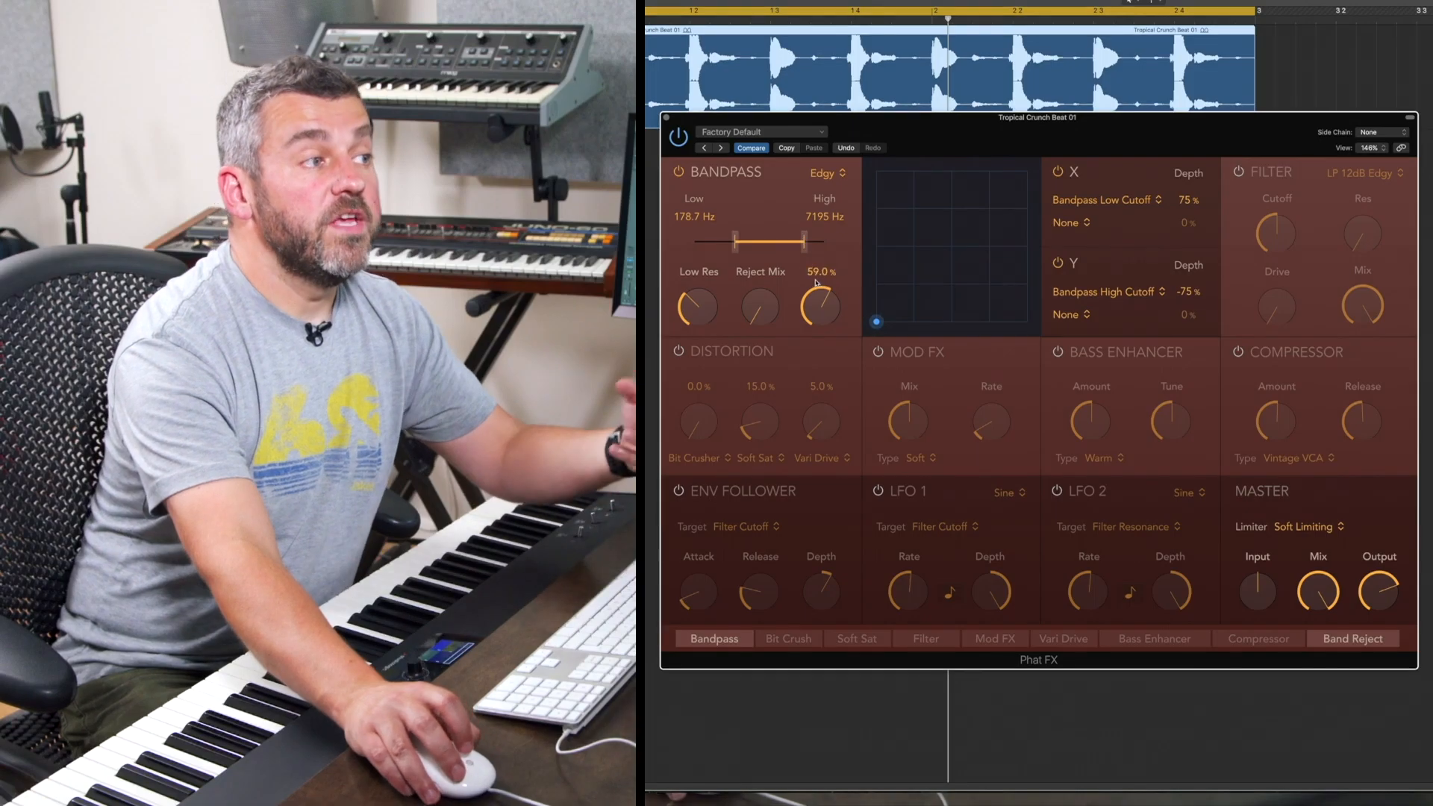
{"action": "left_click_drag", "start_coordinate": [820, 301], "coordinate": [820, 324]}
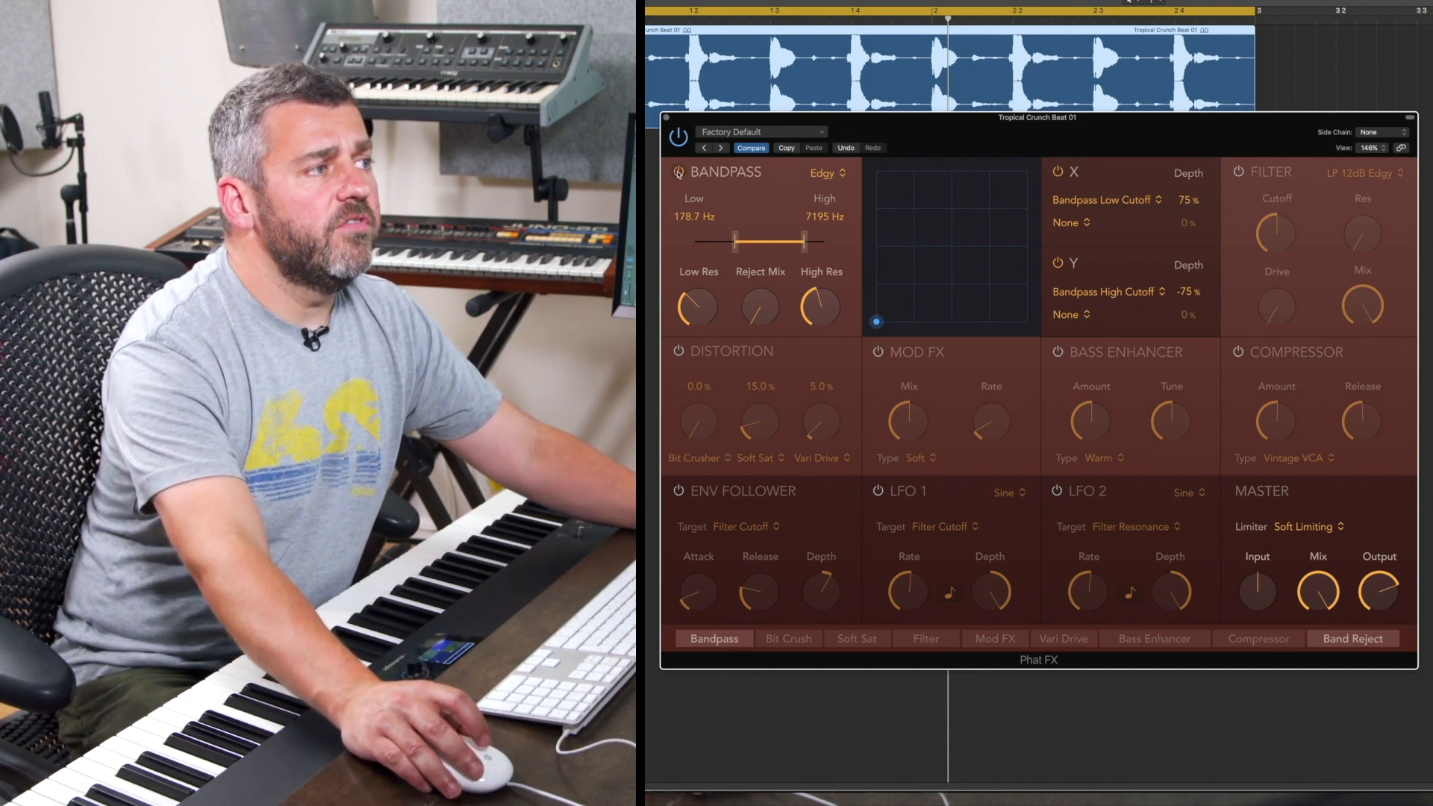
- Switch on the filter as LP 24dB Rich and raise its cutoff, resonance and drive
{"action": "left_click", "coordinate": [926, 639]}
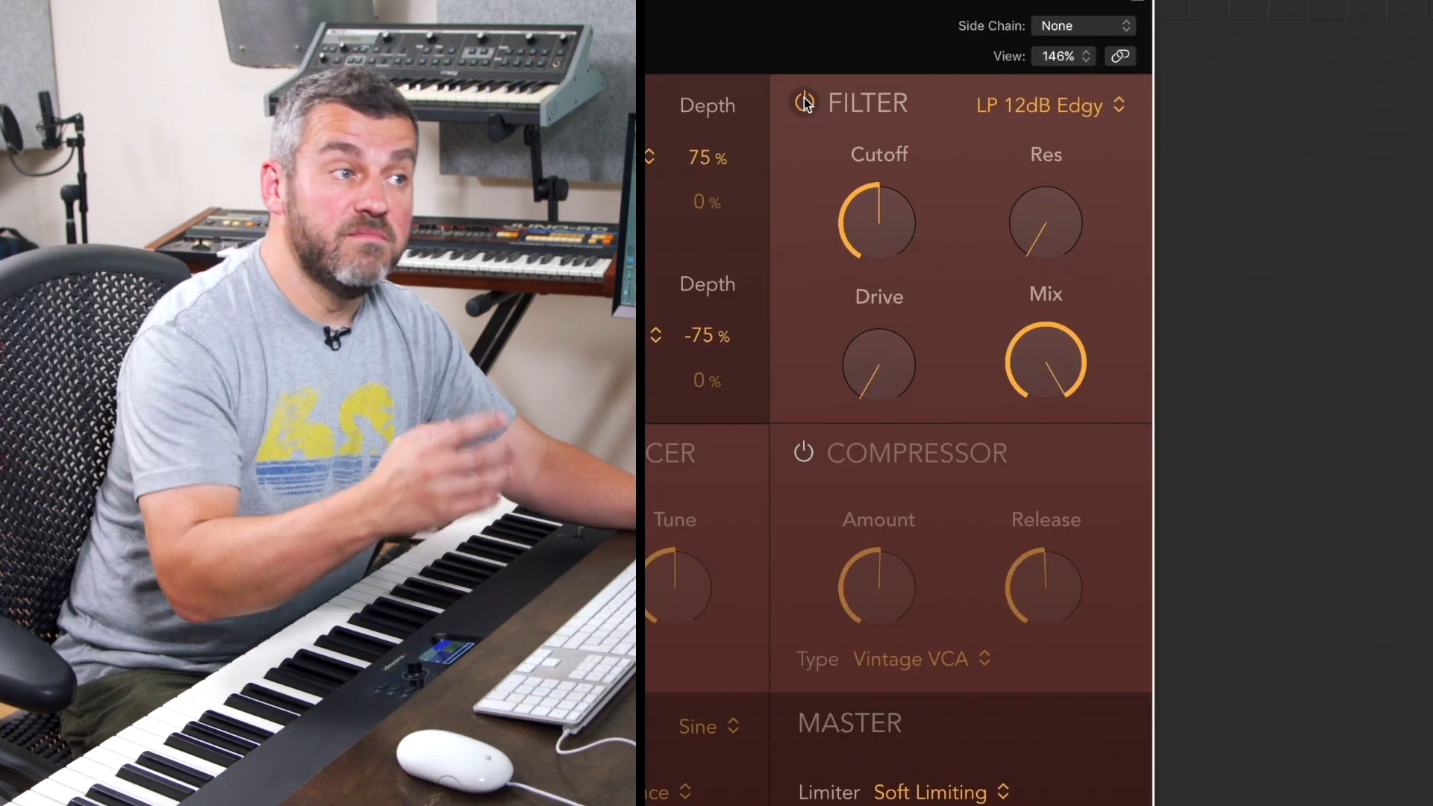
{"action": "left_click", "coordinate": [1039, 105]}
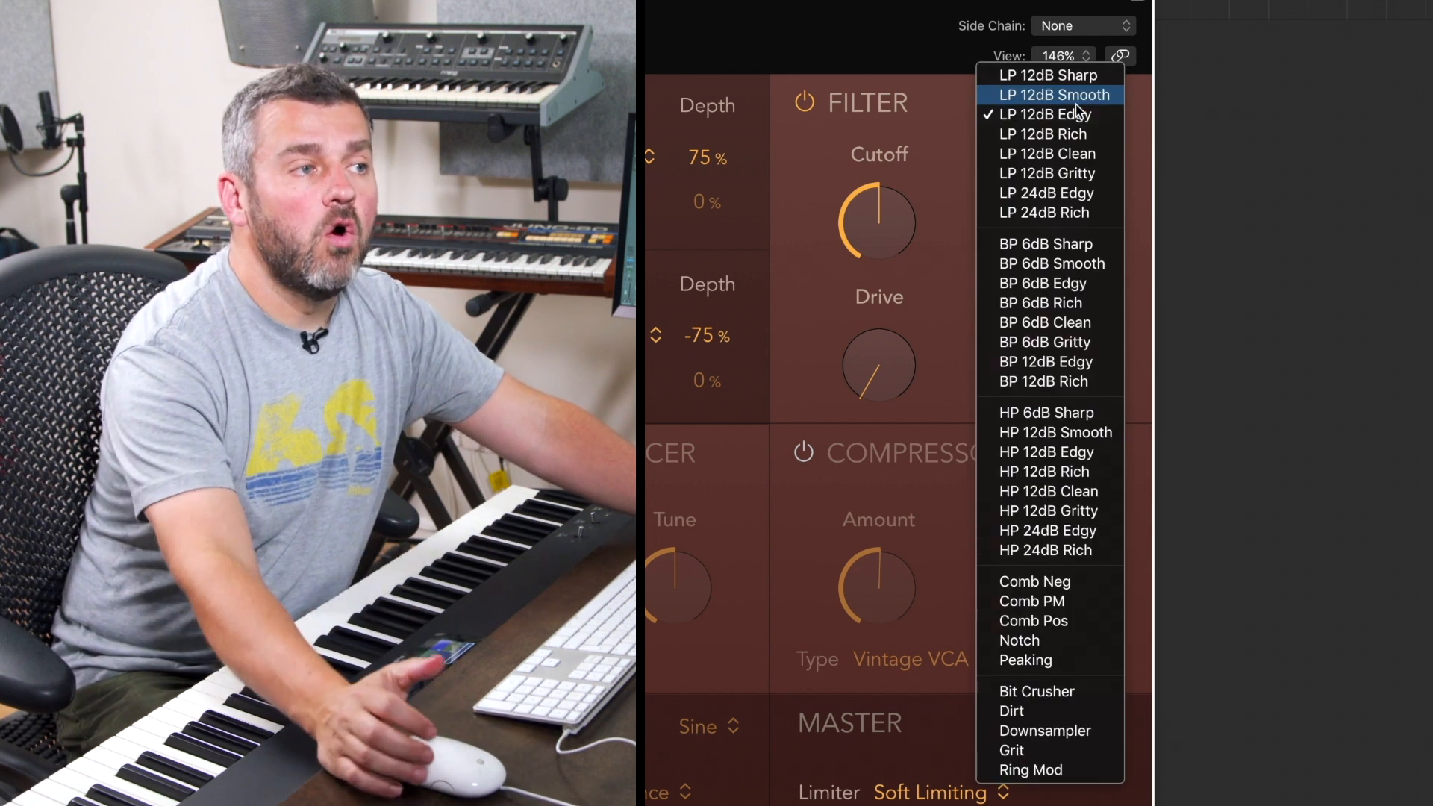
{"action": "mouse_move", "coordinate": [1057, 343]}
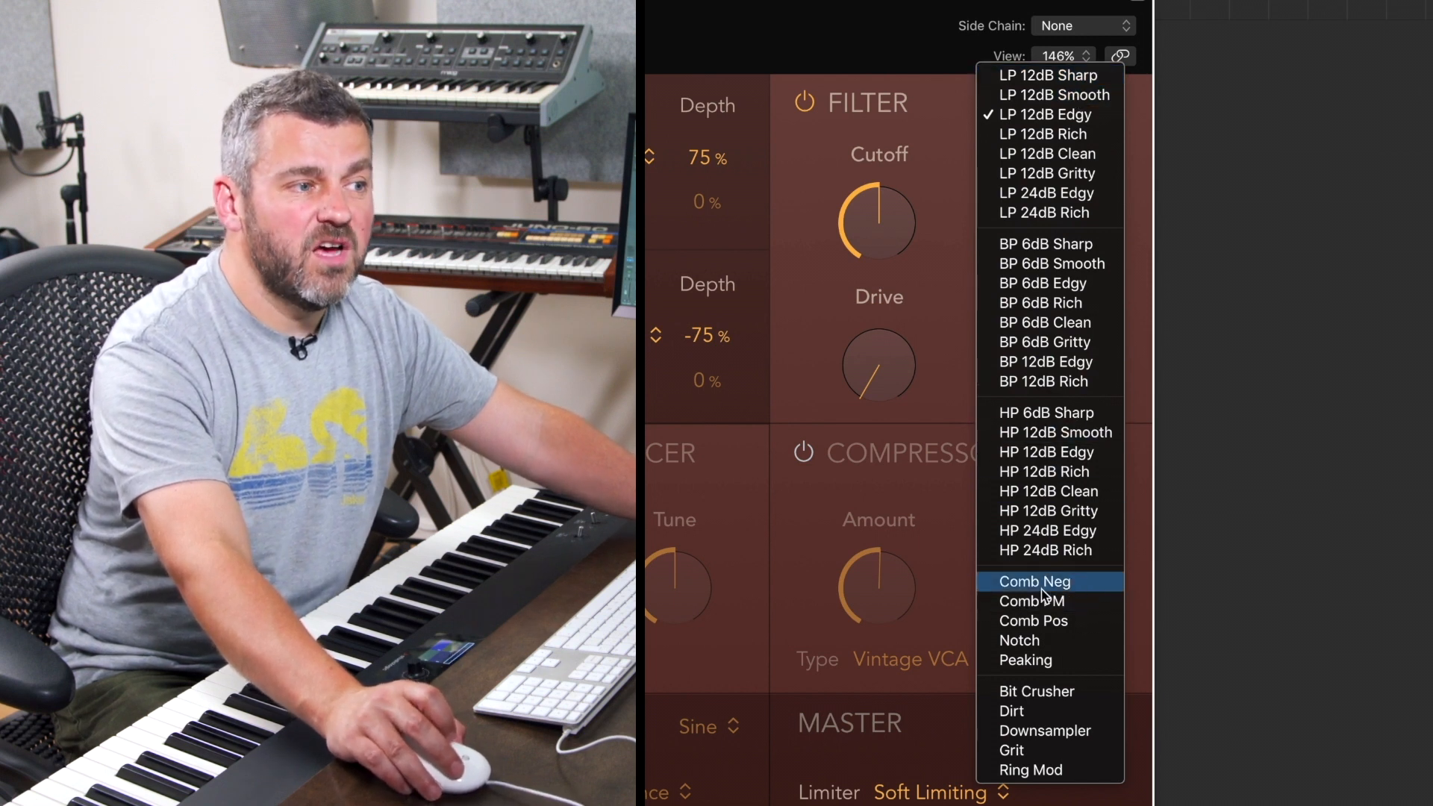
{"action": "mouse_move", "coordinate": [1094, 607]}
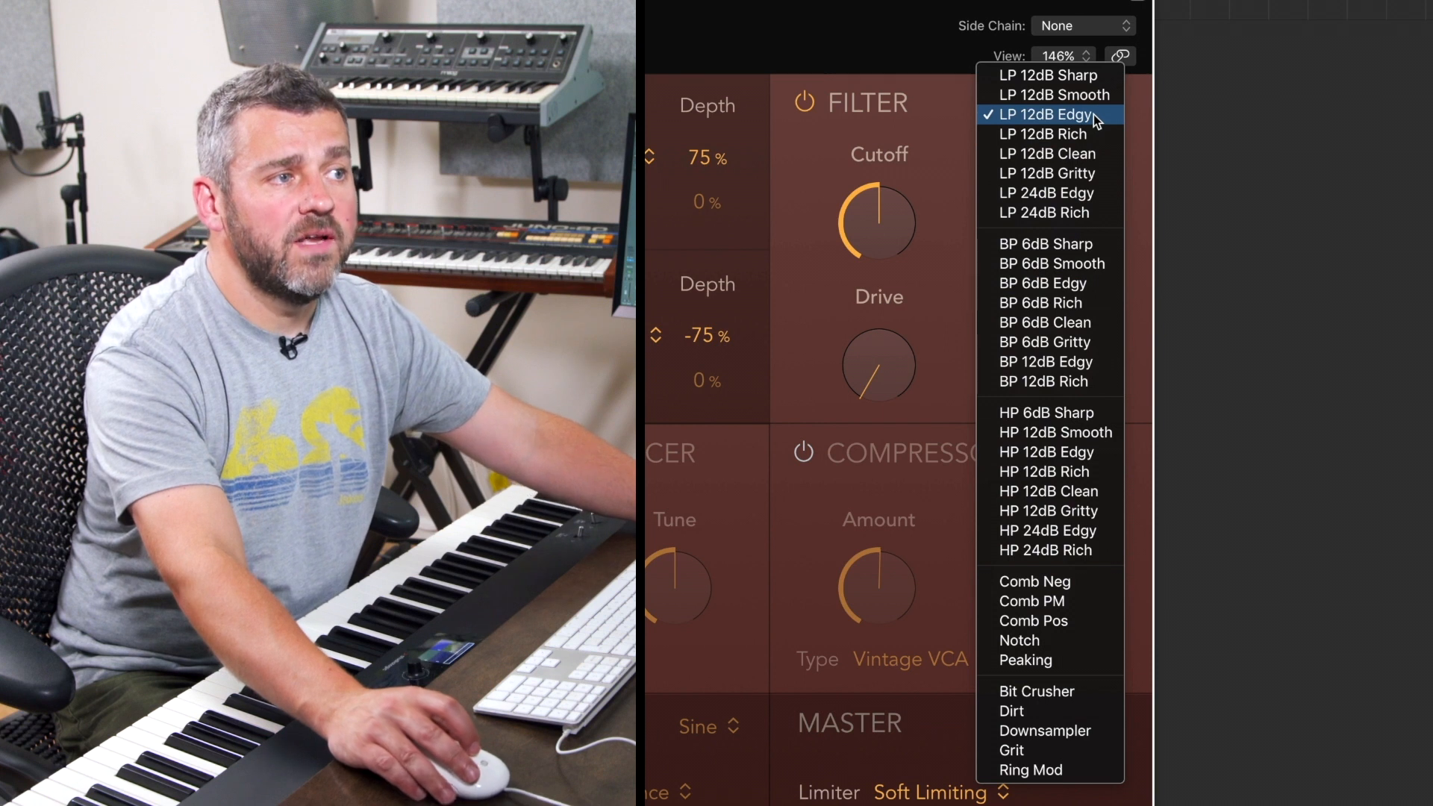
{"action": "left_click", "coordinate": [1046, 213]}
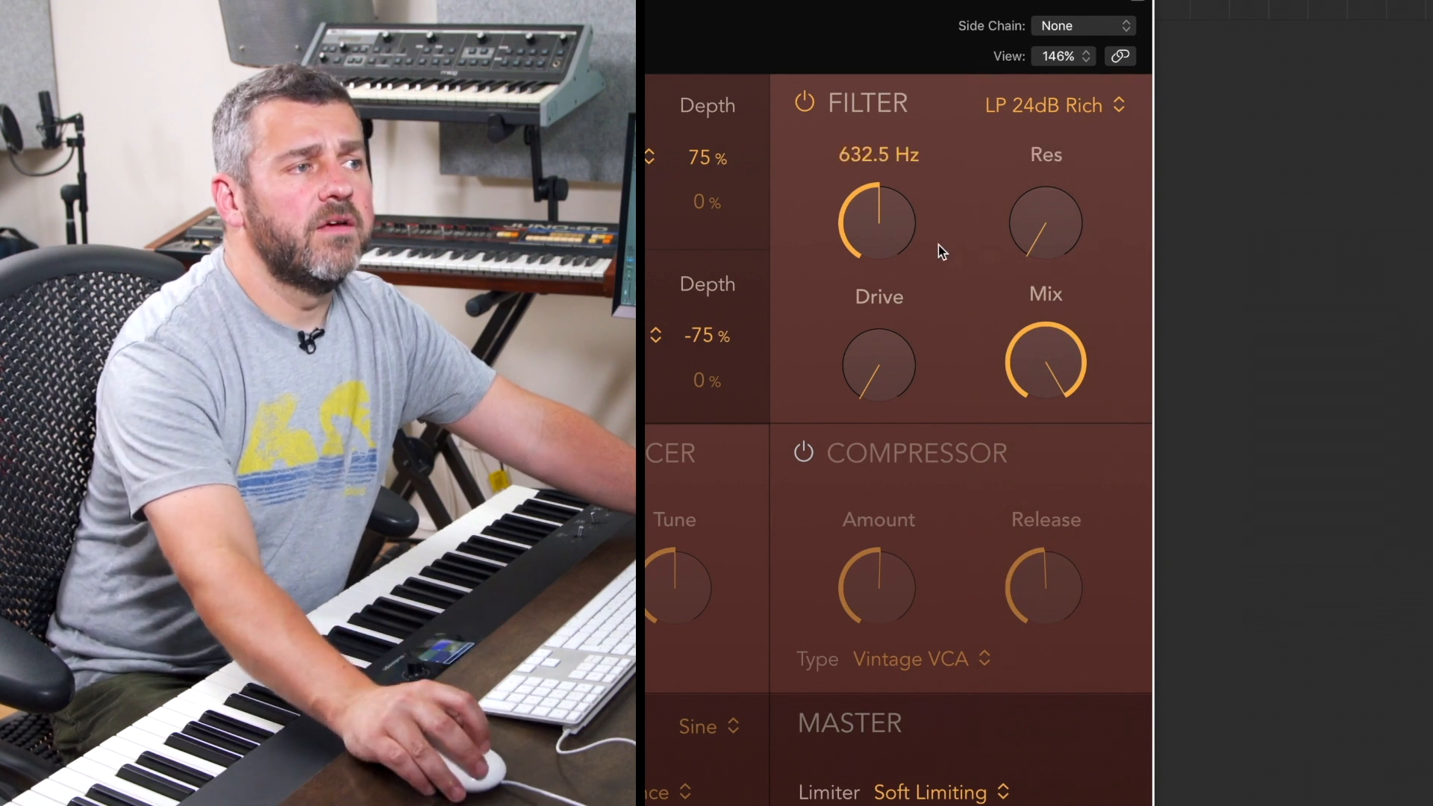
{"action": "mouse_move", "coordinate": [952, 241]}
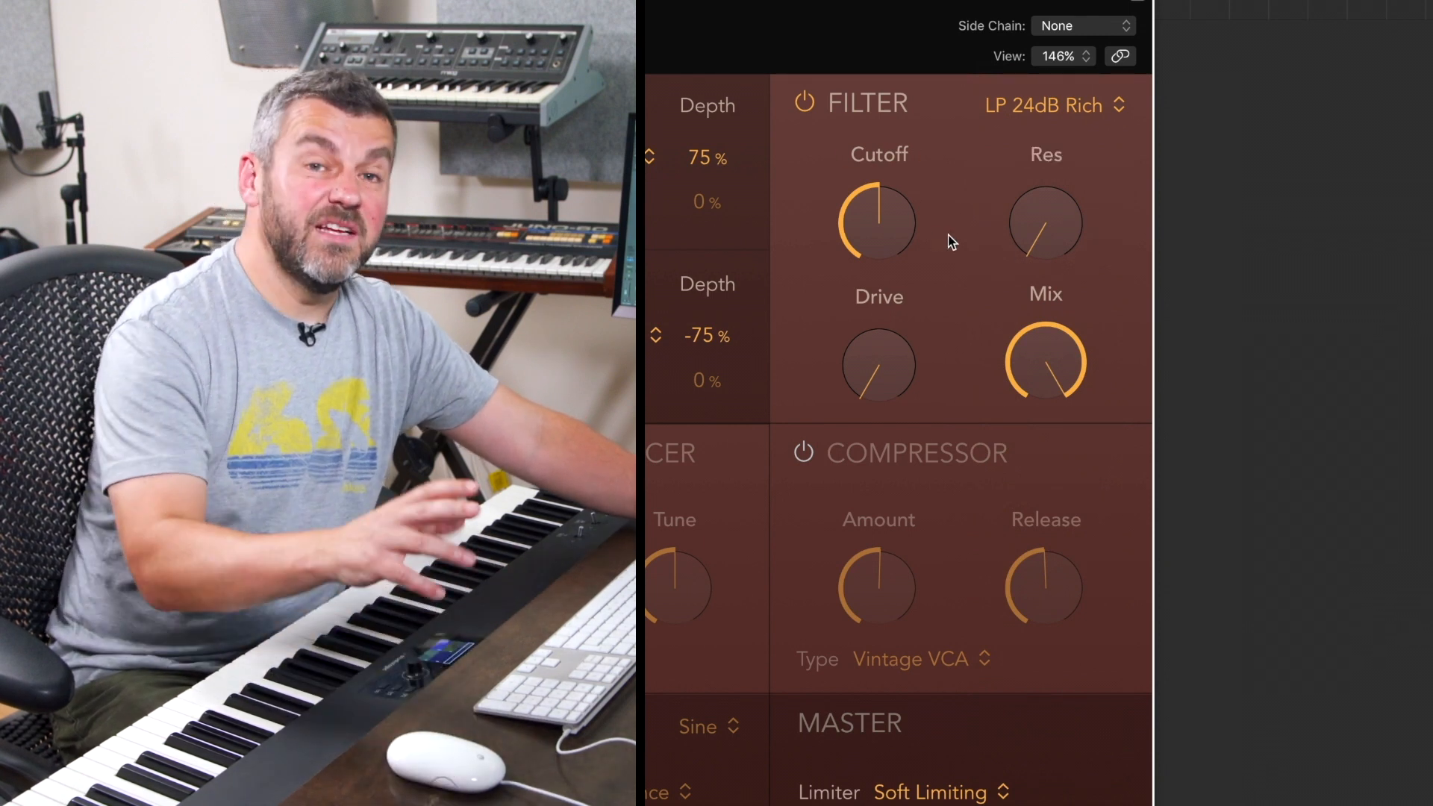
{"action": "left_click_drag", "start_coordinate": [878, 223], "coordinate": [896, 232]}
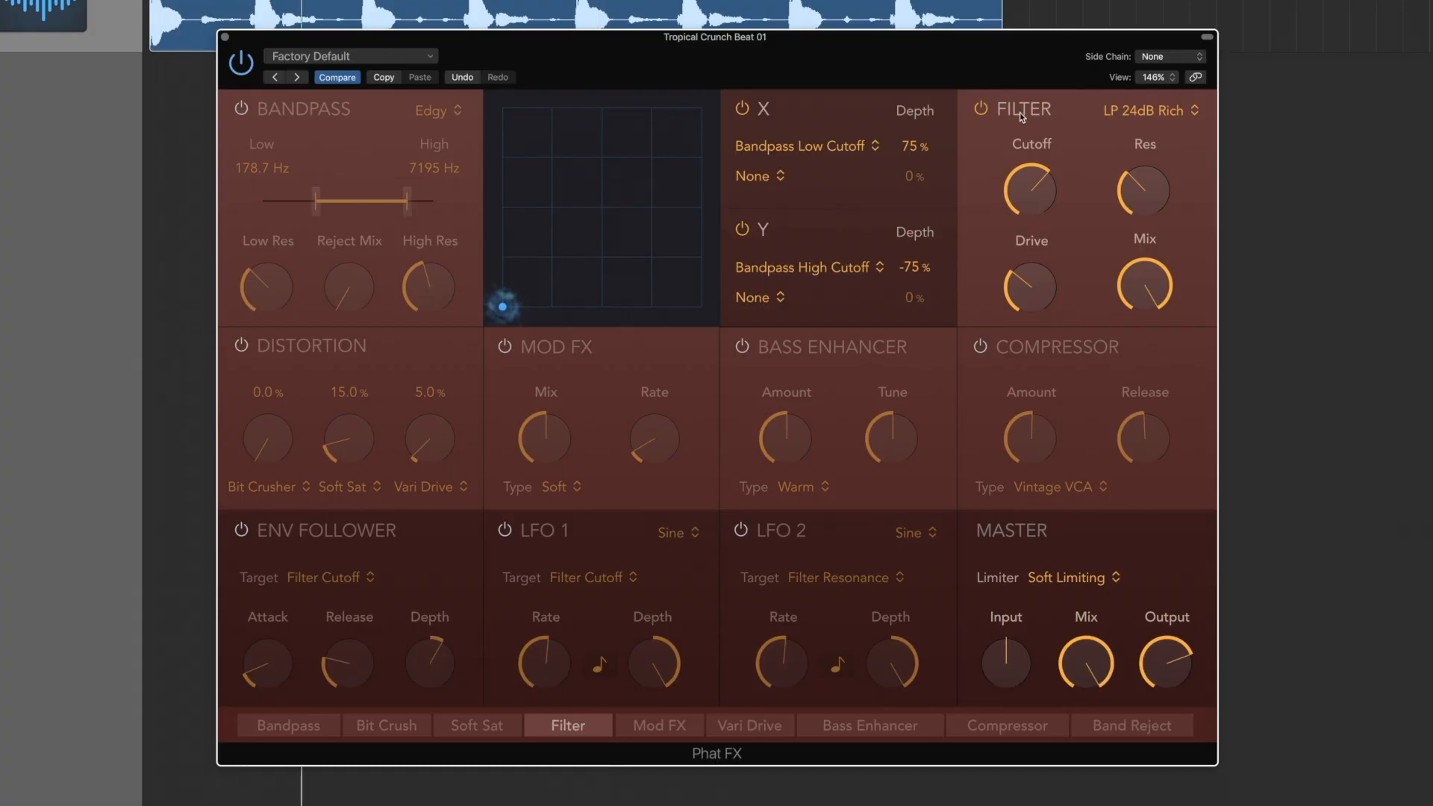
{"action": "left_click_drag", "start_coordinate": [1143, 193], "coordinate": [1144, 177]}
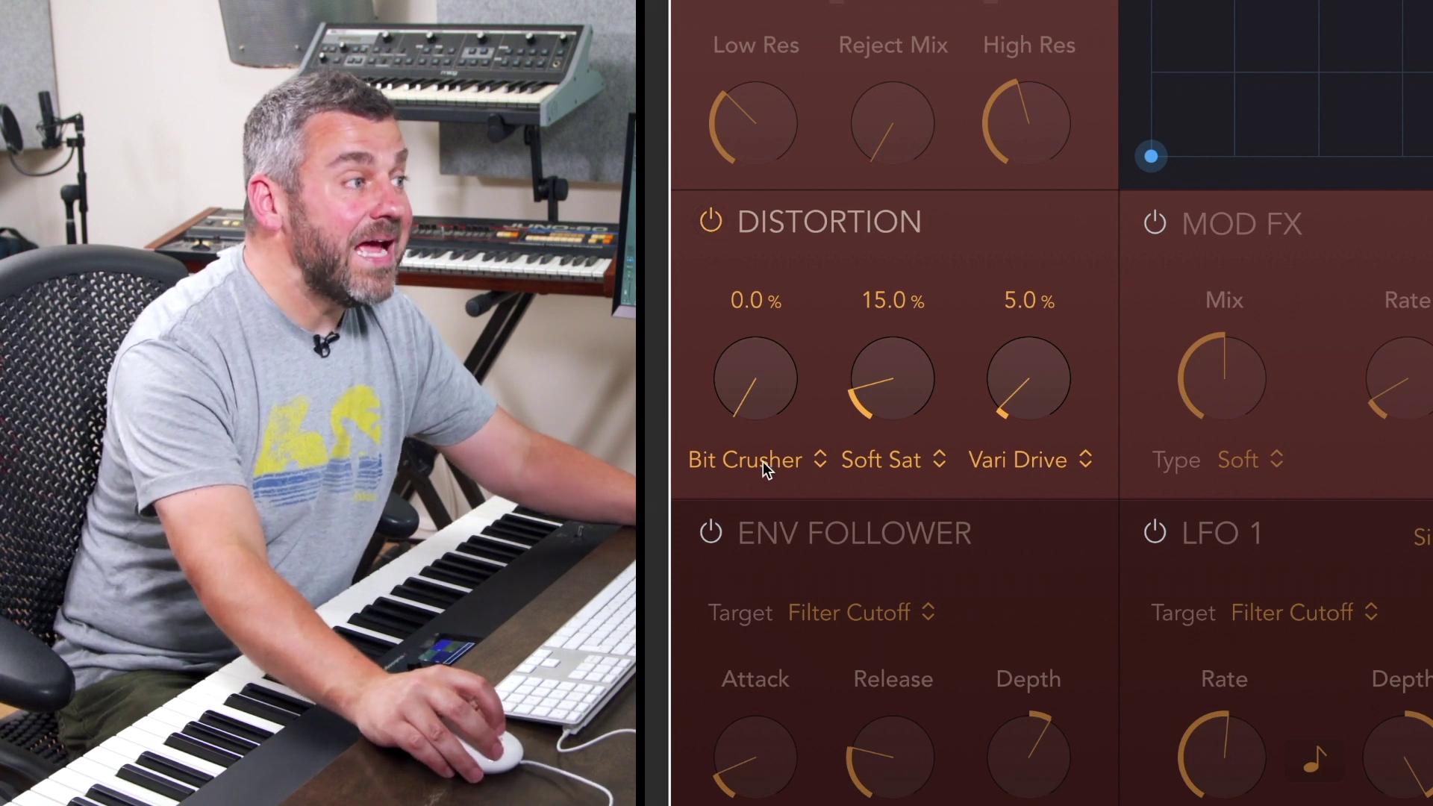
- Review the distortion type choices, keeping Soft Saturation as the middle distortion type
{"action": "left_click", "coordinate": [744, 460]}
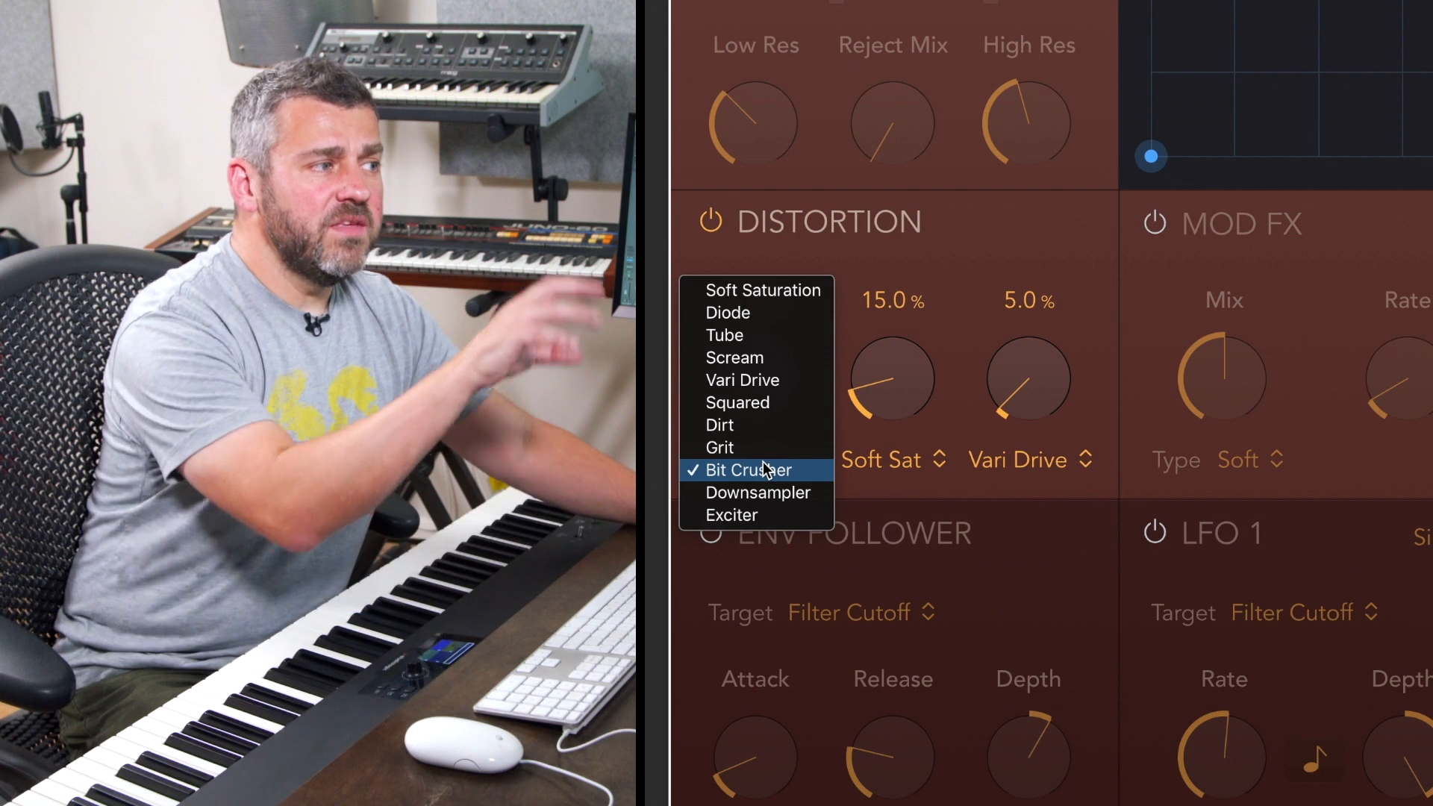
{"action": "mouse_move", "coordinate": [782, 358]}
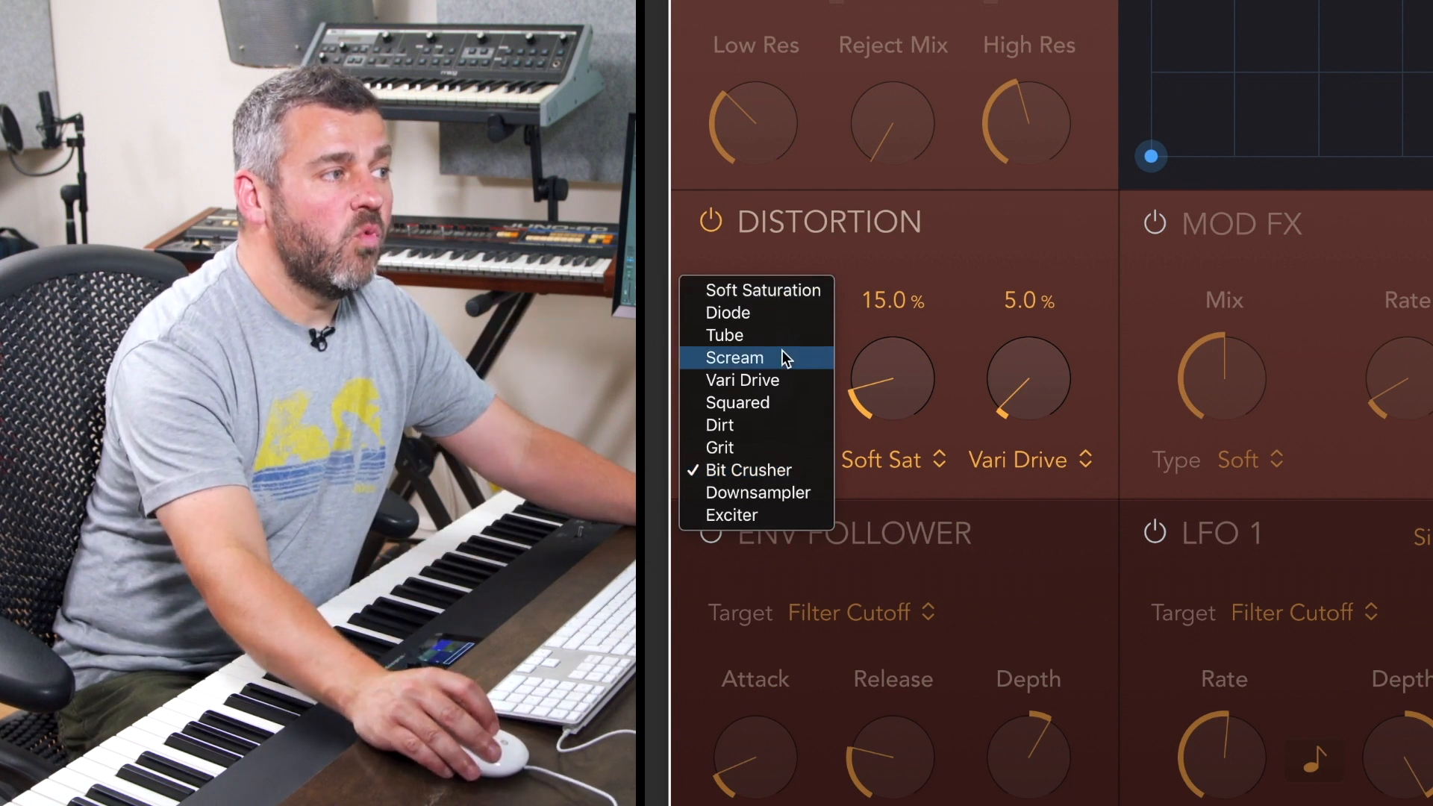
{"action": "mouse_move", "coordinate": [821, 436]}
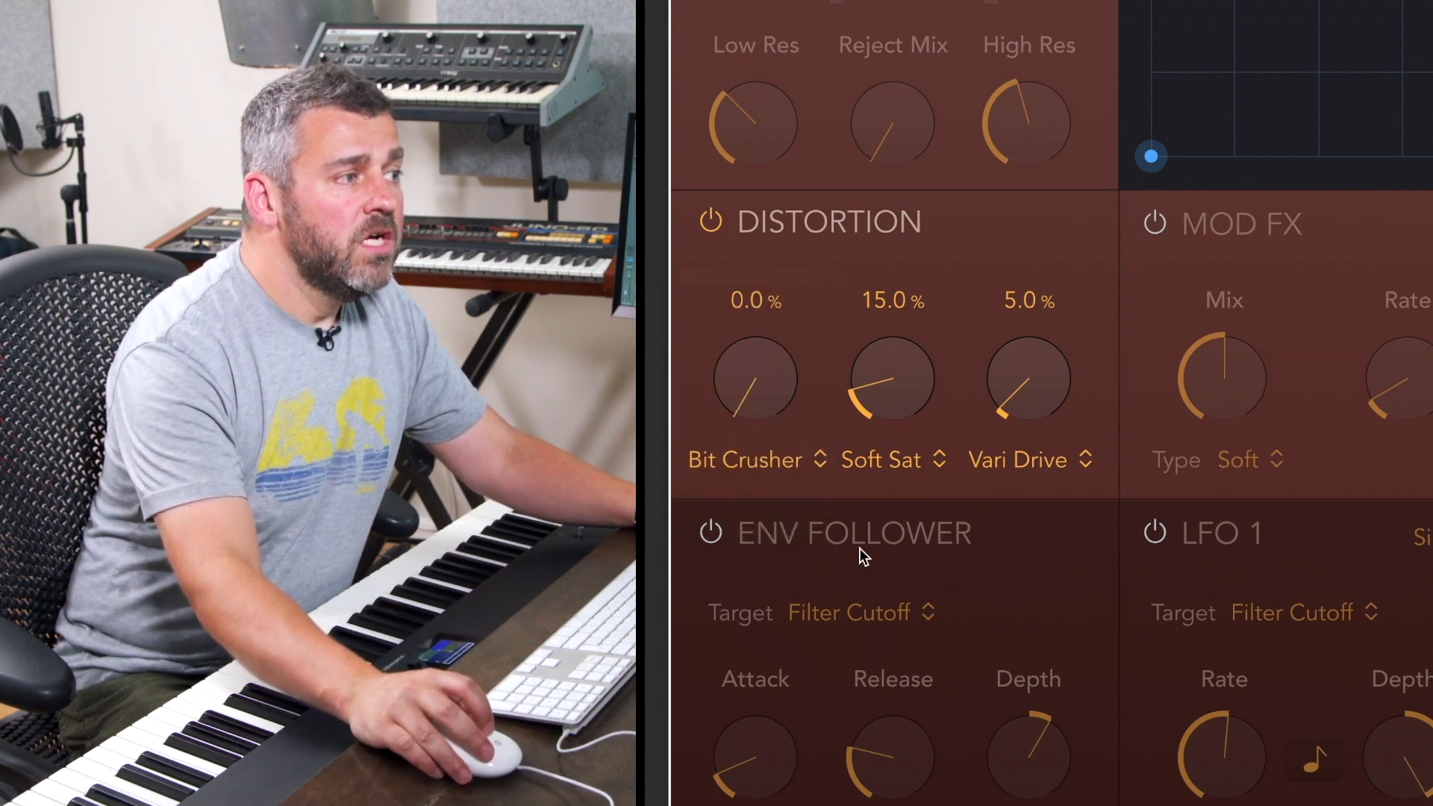
{"action": "left_click", "coordinate": [891, 459]}
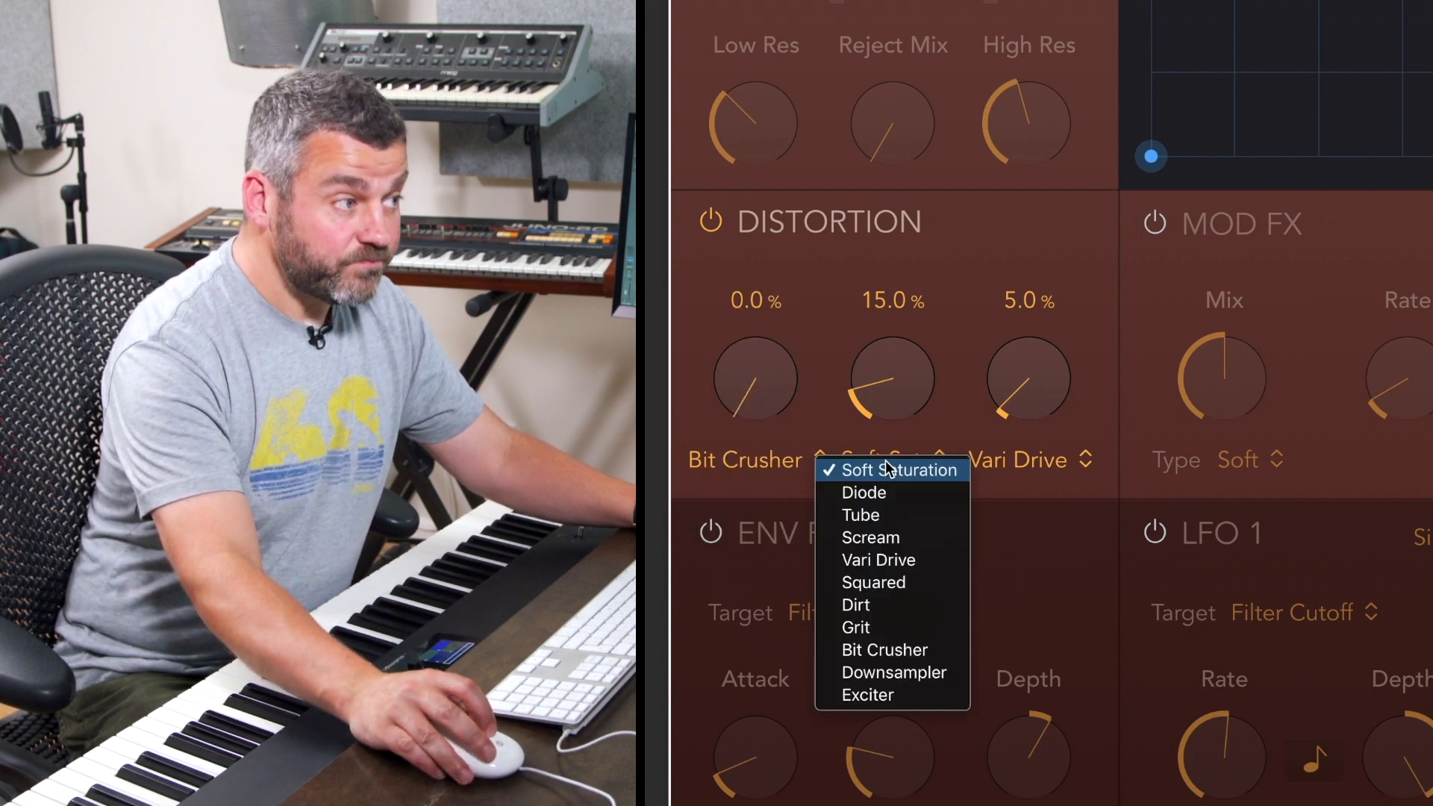
{"action": "left_click", "coordinate": [896, 470]}
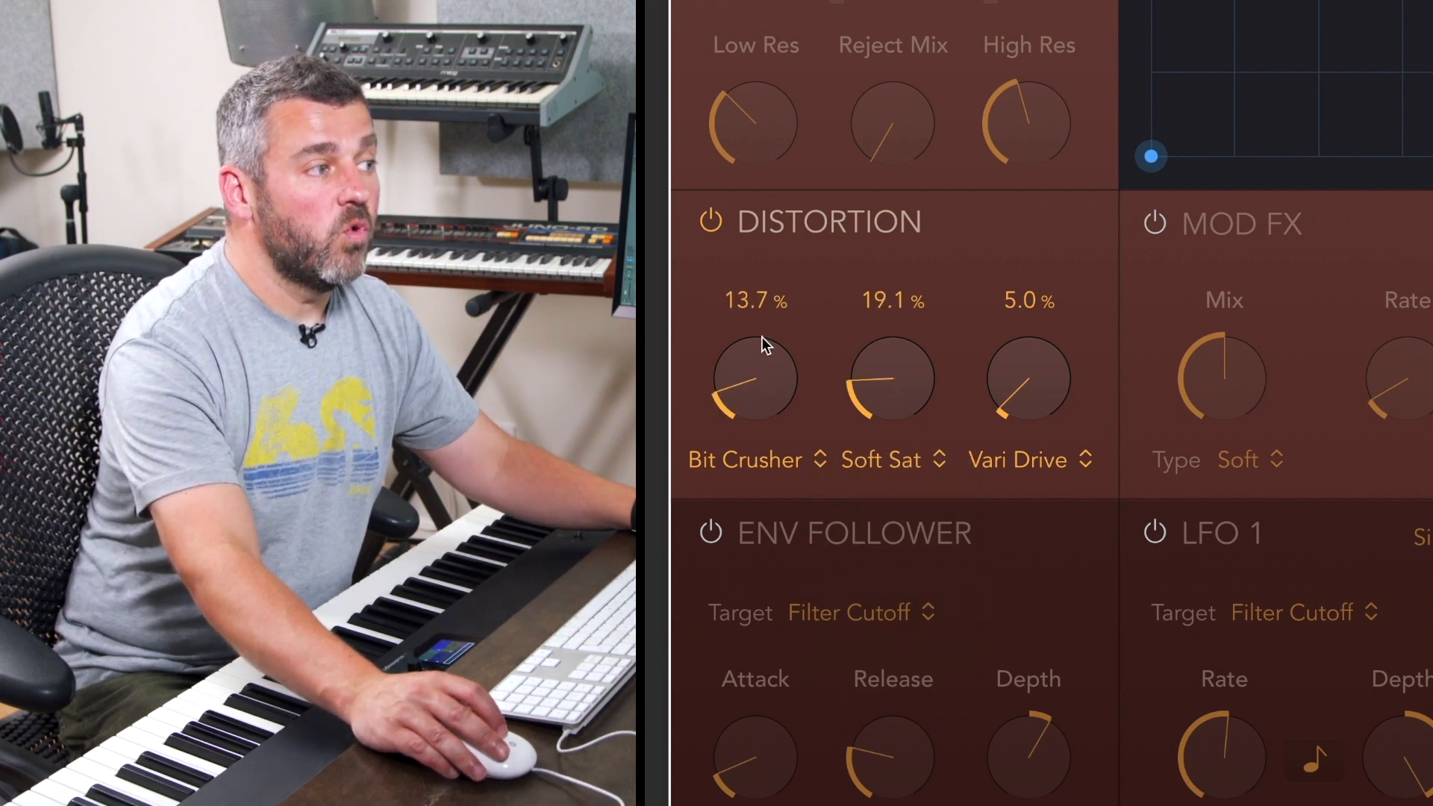
- Raise Bit Crusher to about 79%, Soft Sat to about 55% and Vari Drive to about 56%
{"action": "left_click_drag", "start_coordinate": [755, 377], "coordinate": [756, 357]}
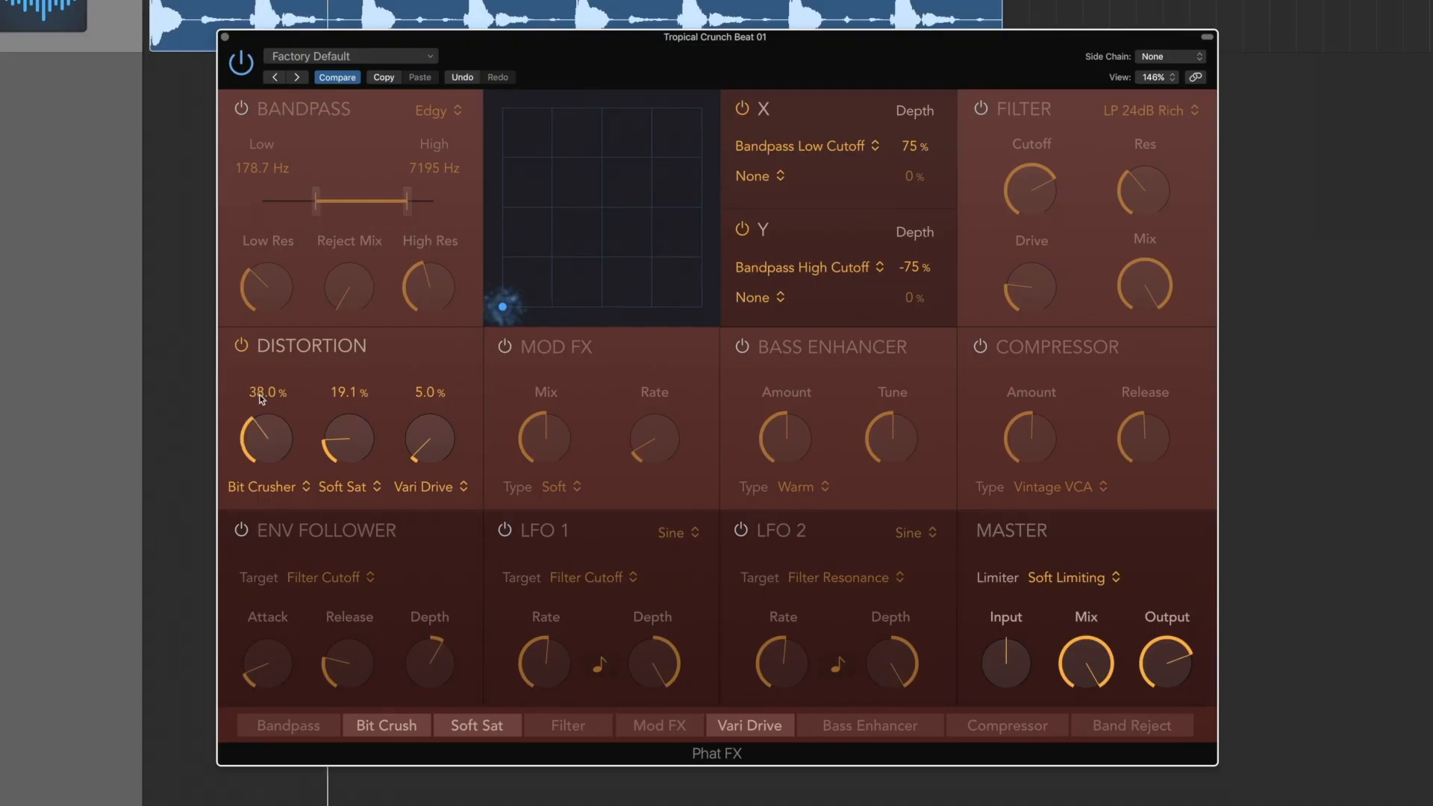
{"action": "left_click_drag", "start_coordinate": [264, 439], "coordinate": [264, 401]}
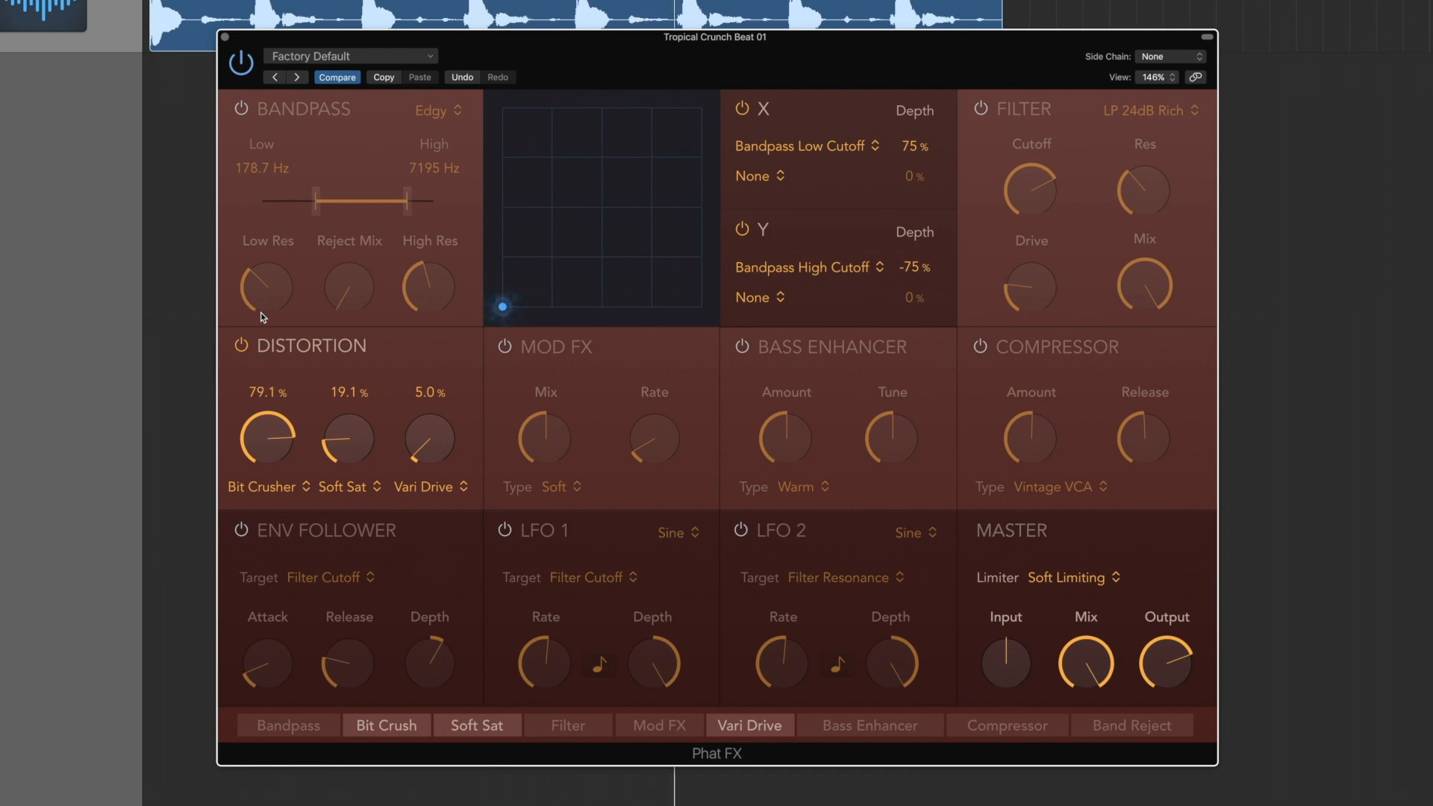
{"action": "left_click_drag", "start_coordinate": [348, 439], "coordinate": [348, 406]}
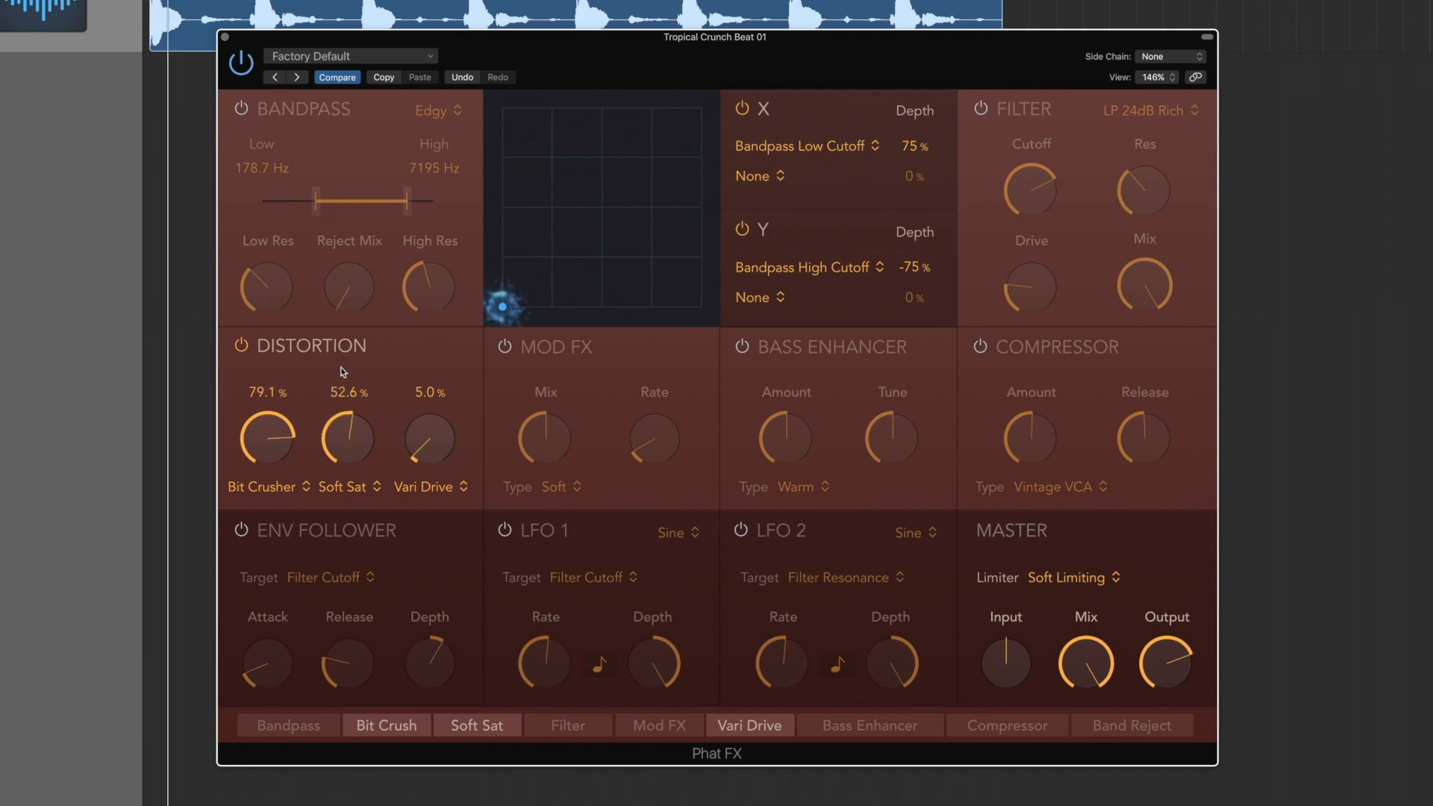
{"action": "left_click_drag", "start_coordinate": [429, 439], "coordinate": [428, 412]}
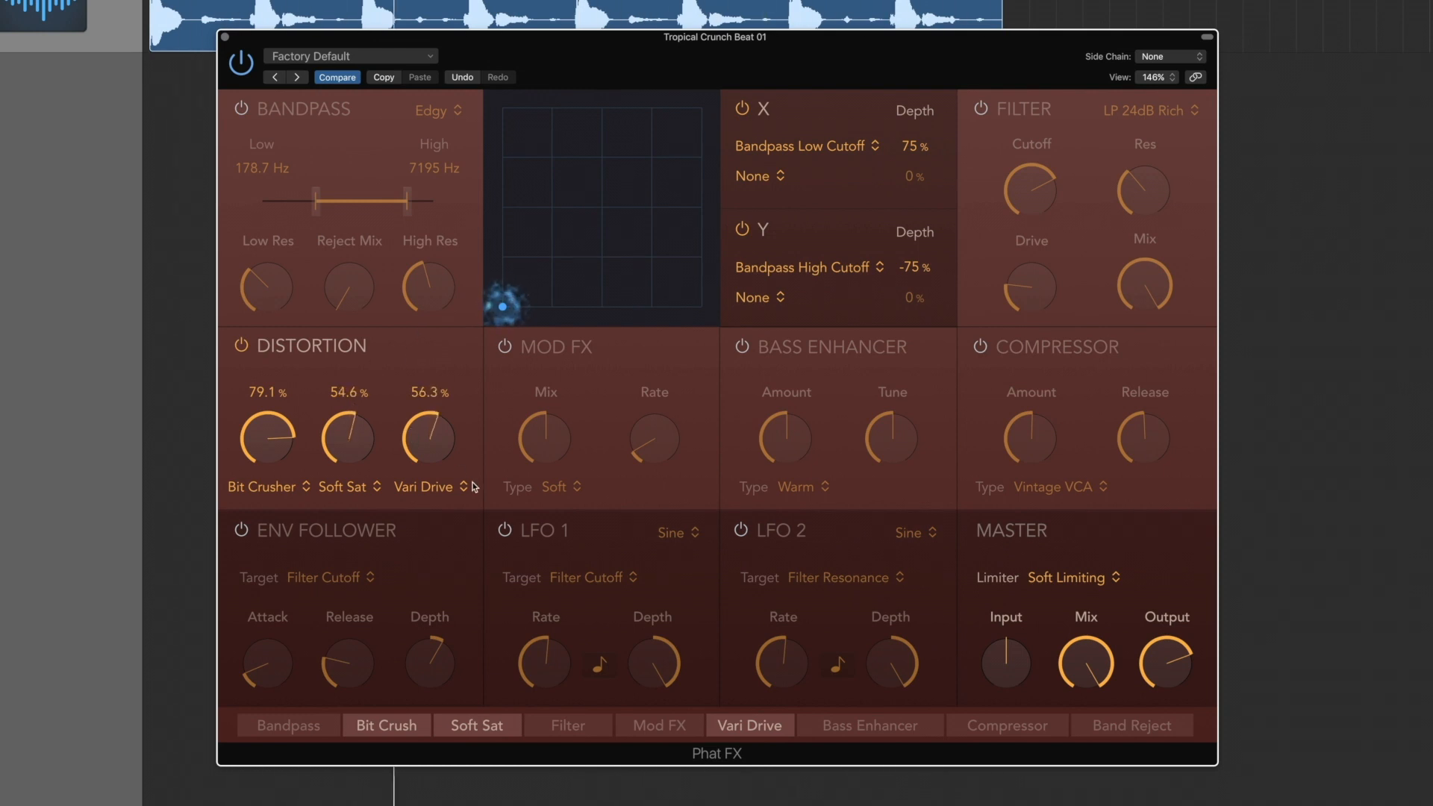
{"action": "mouse_move", "coordinate": [362, 499]}
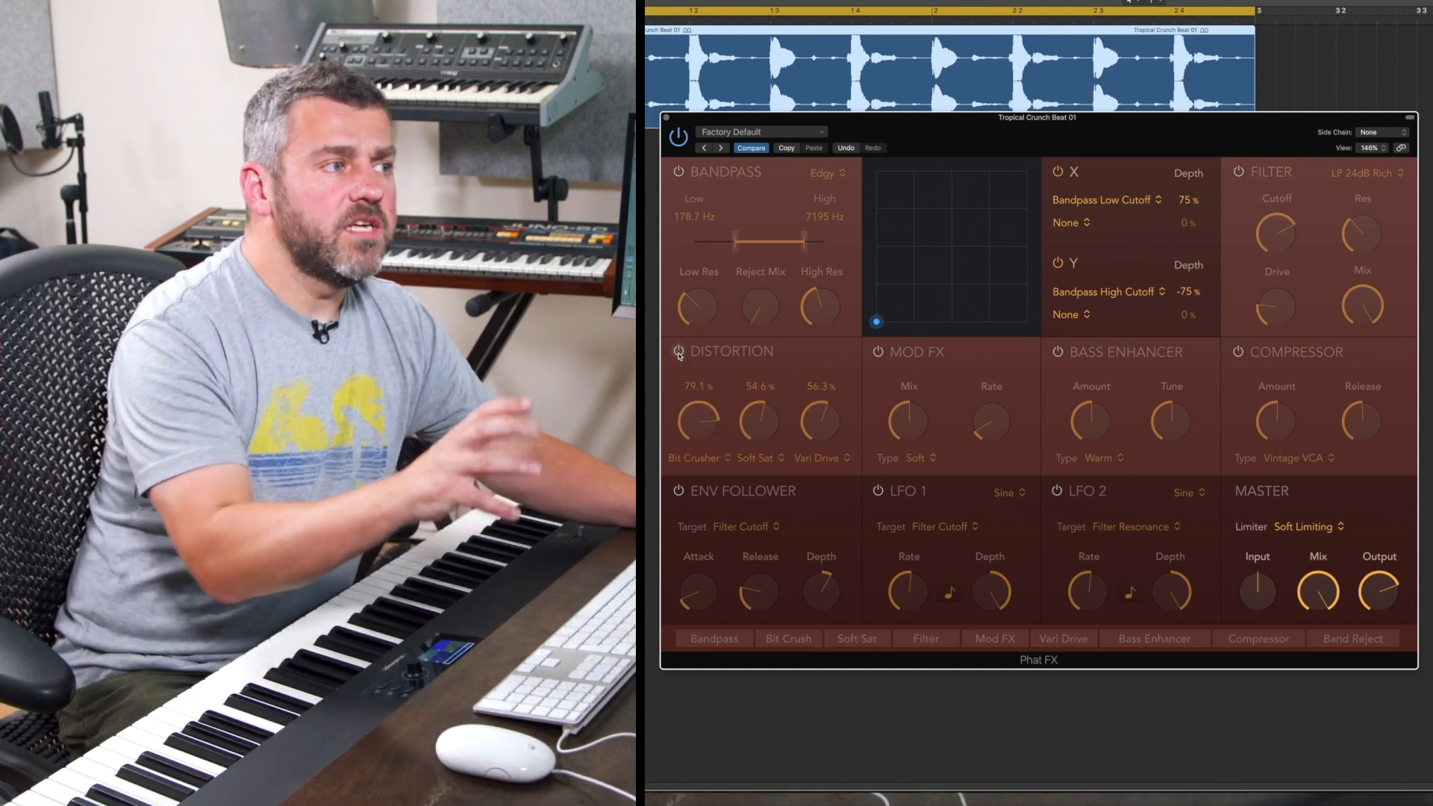
- Bypass the distortion and tune the Bass Enhancer near 94 Hz with the Warm type kept
{"action": "left_click", "coordinate": [1155, 639]}
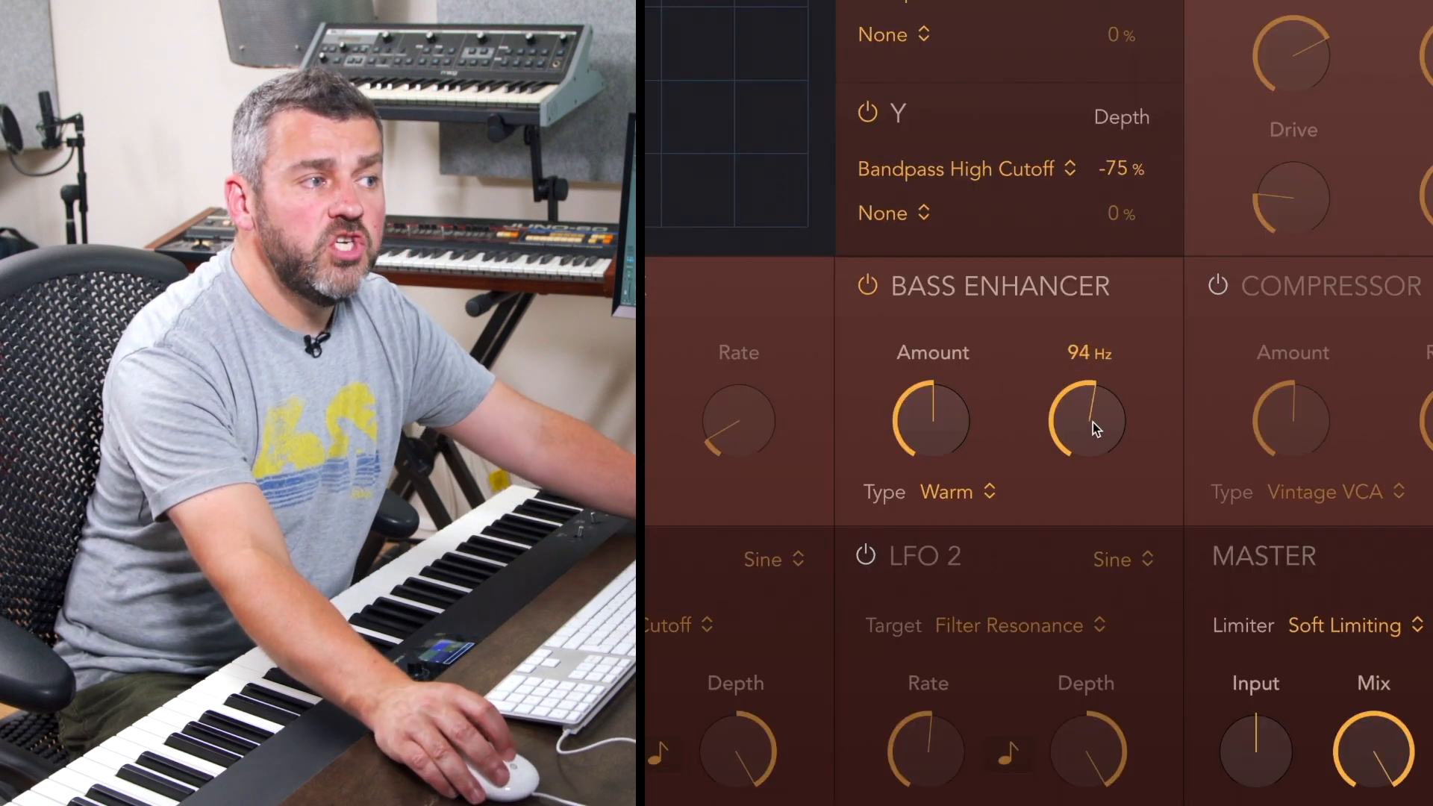
{"action": "left_click_drag", "start_coordinate": [1088, 422], "coordinate": [1088, 401]}
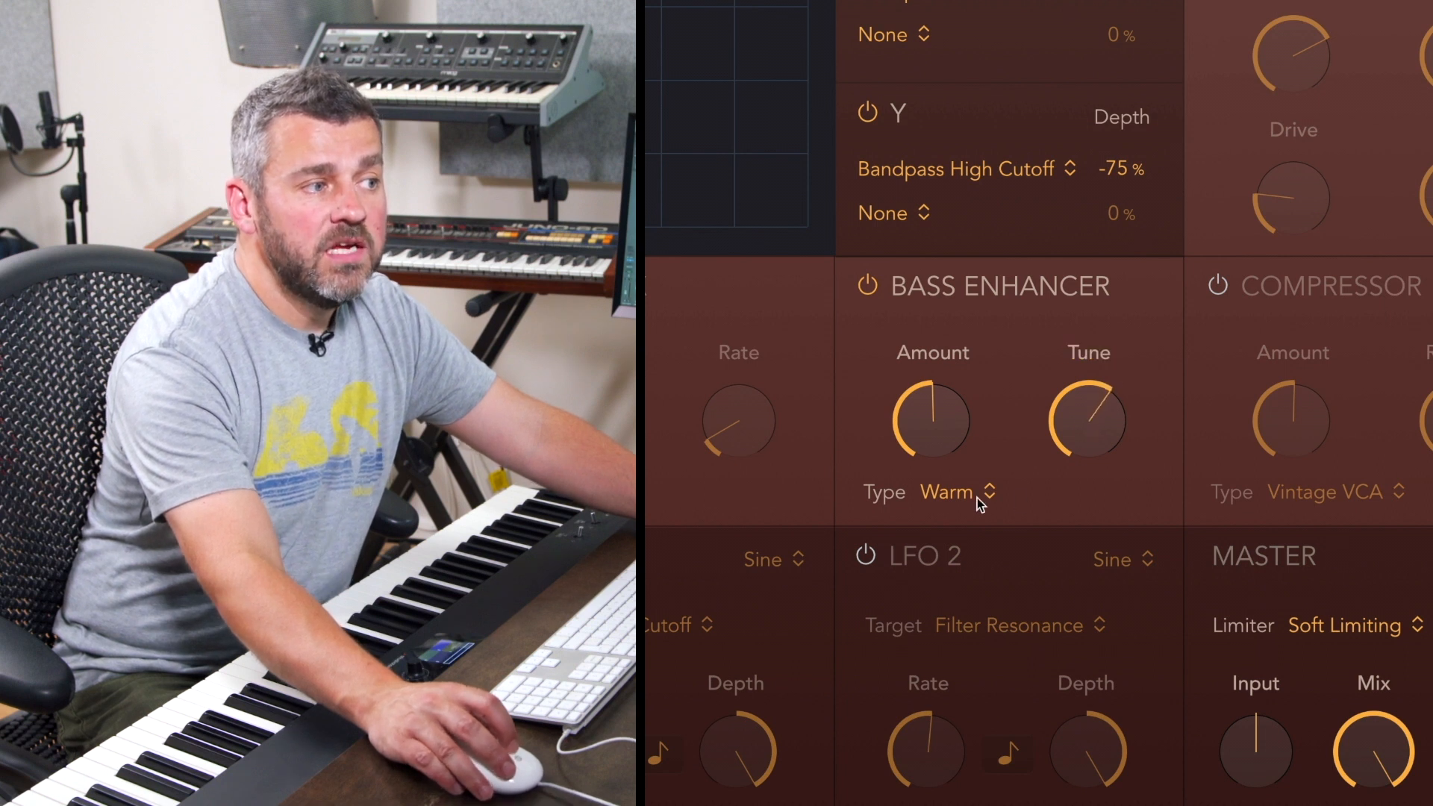
{"action": "left_click", "coordinate": [955, 493]}
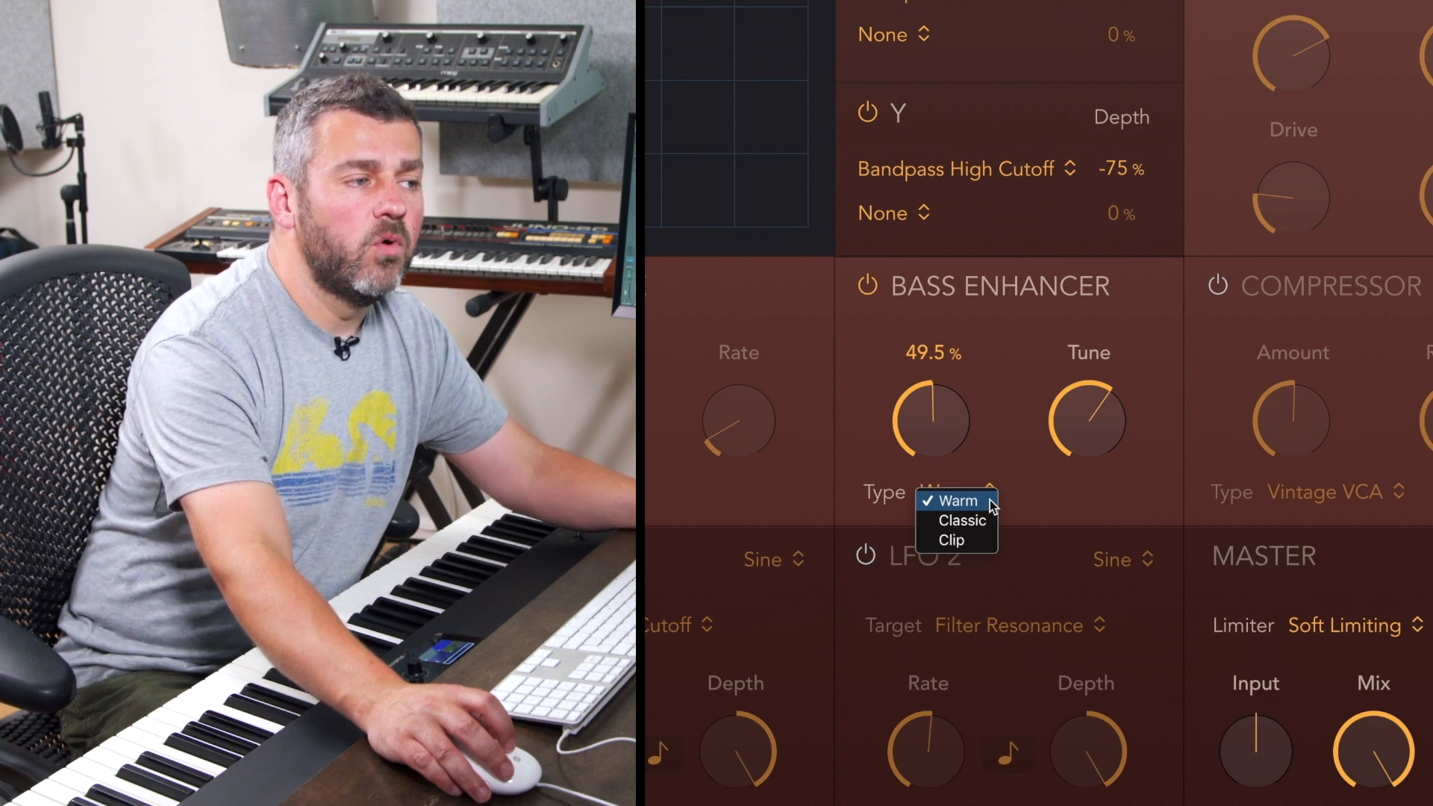
{"action": "left_click", "coordinate": [956, 502]}
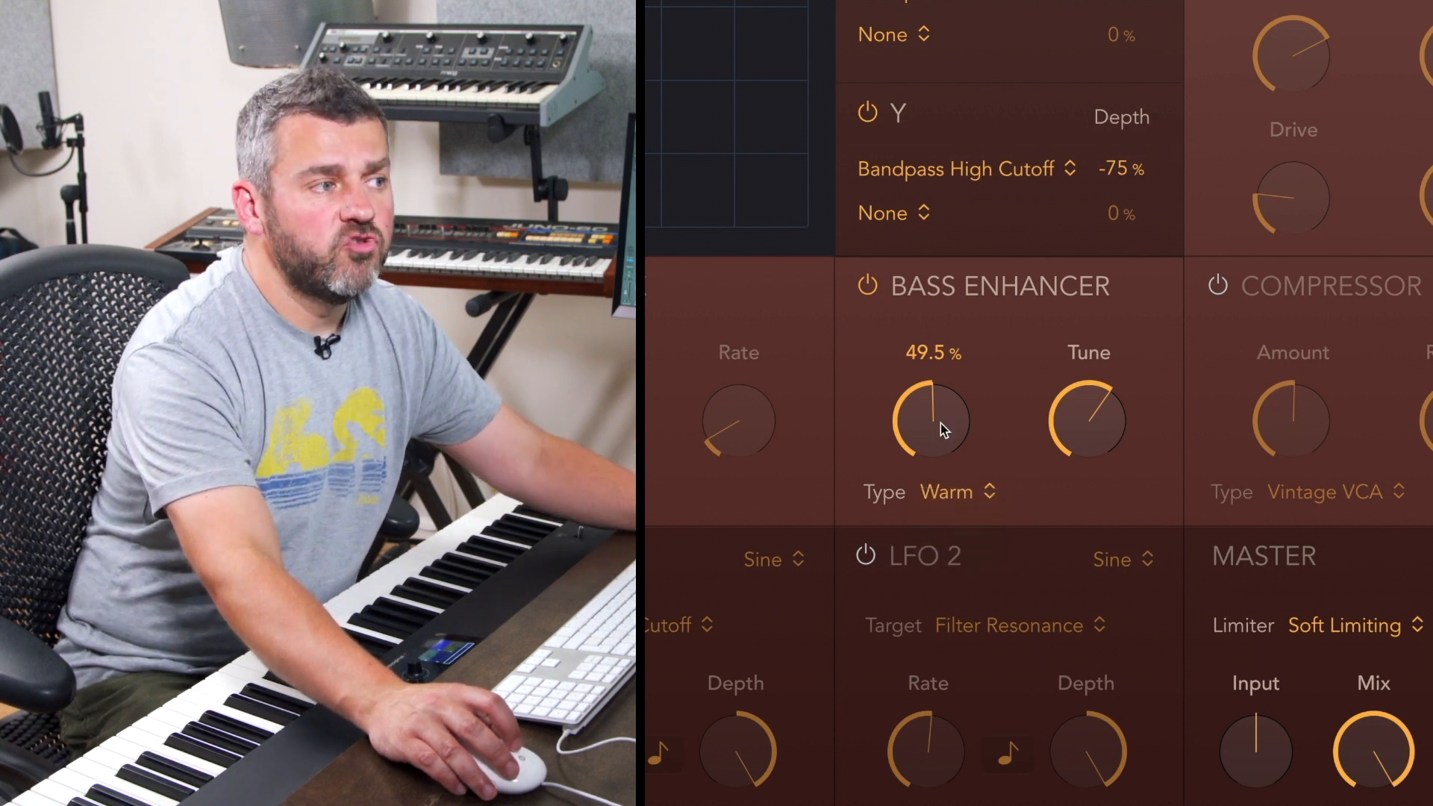
- Audition the bass enhancement amount from zero and settle it at about 86%
{"action": "left_click_drag", "start_coordinate": [932, 421], "coordinate": [932, 402]}
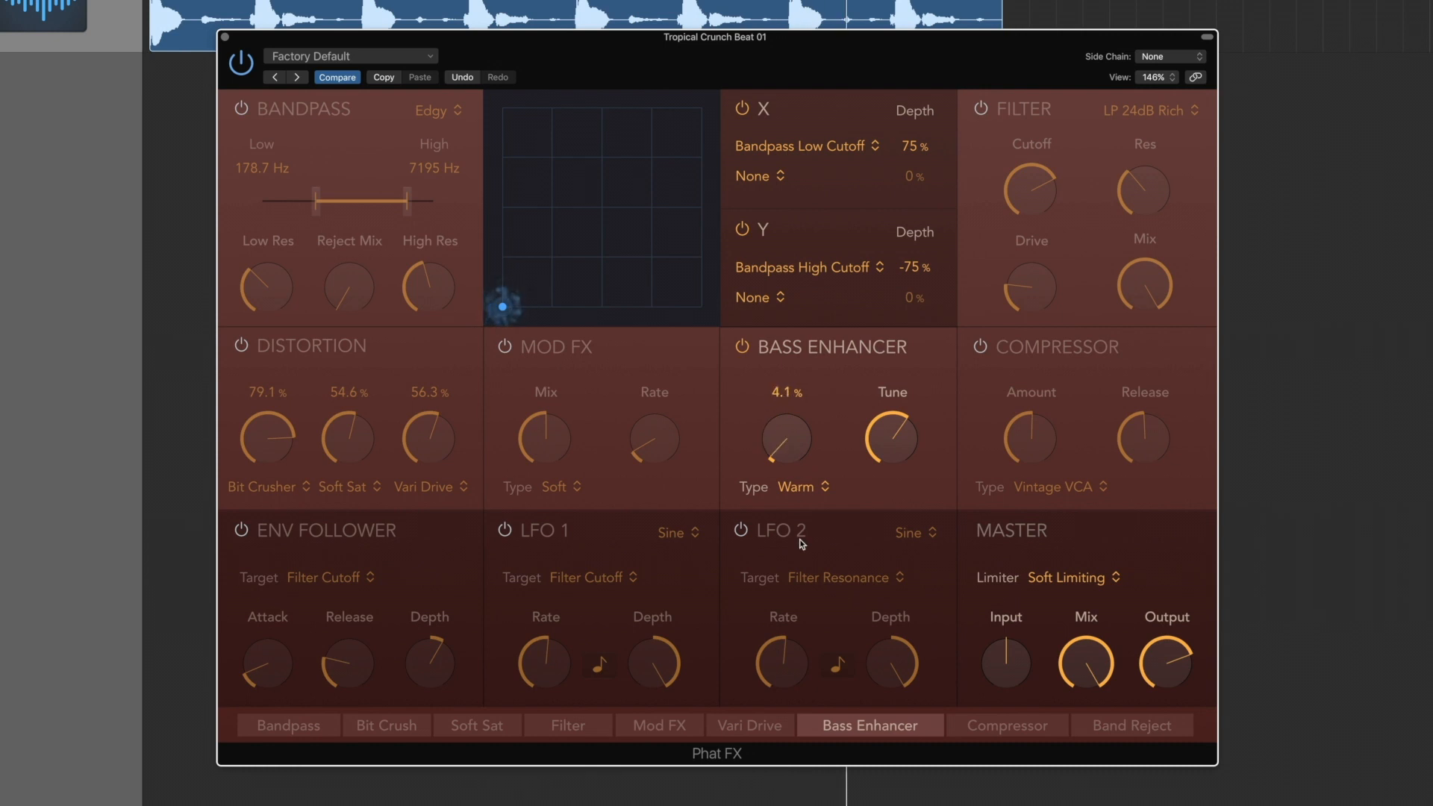
{"action": "left_click_drag", "start_coordinate": [785, 437], "coordinate": [786, 457]}
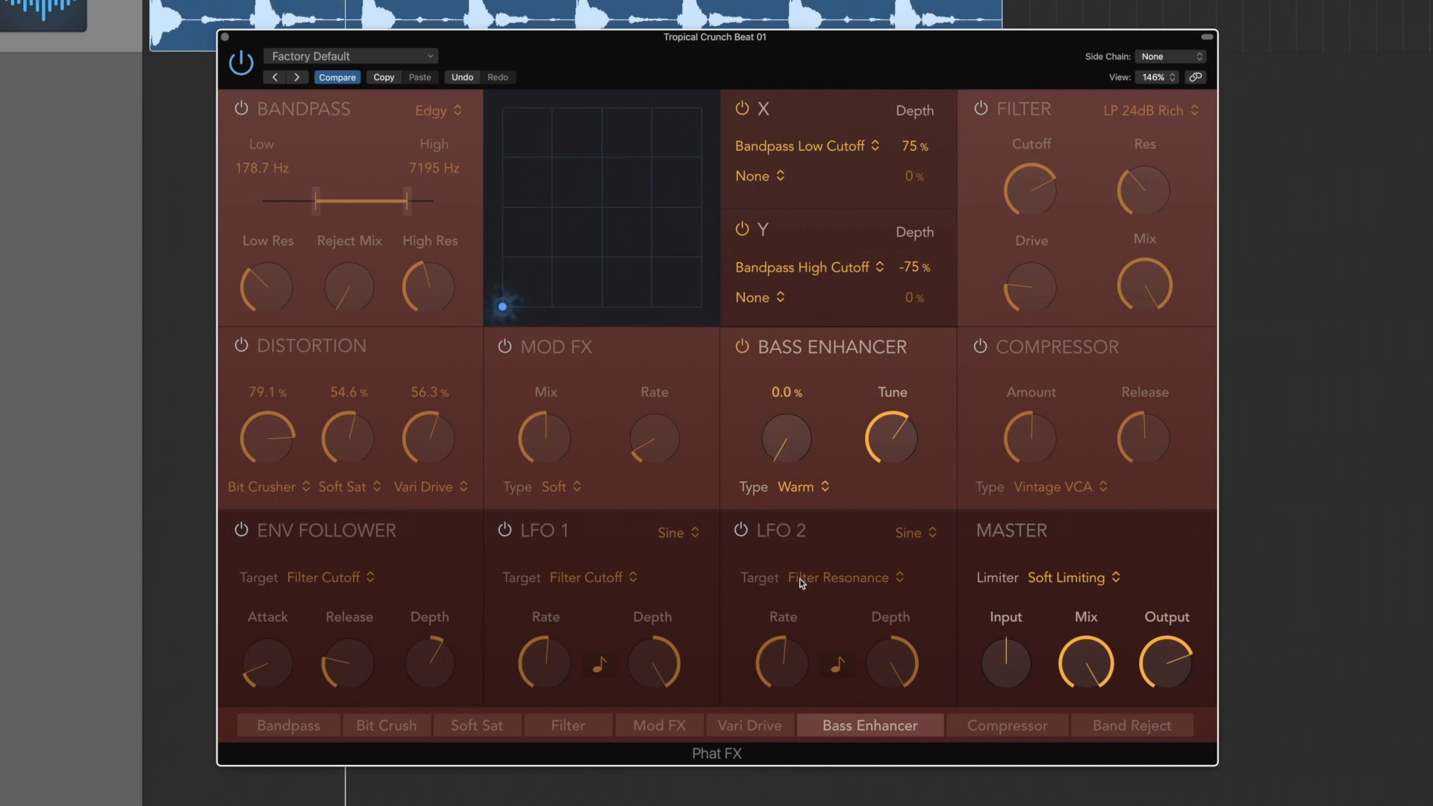
{"action": "left_click_drag", "start_coordinate": [784, 437], "coordinate": [784, 421]}
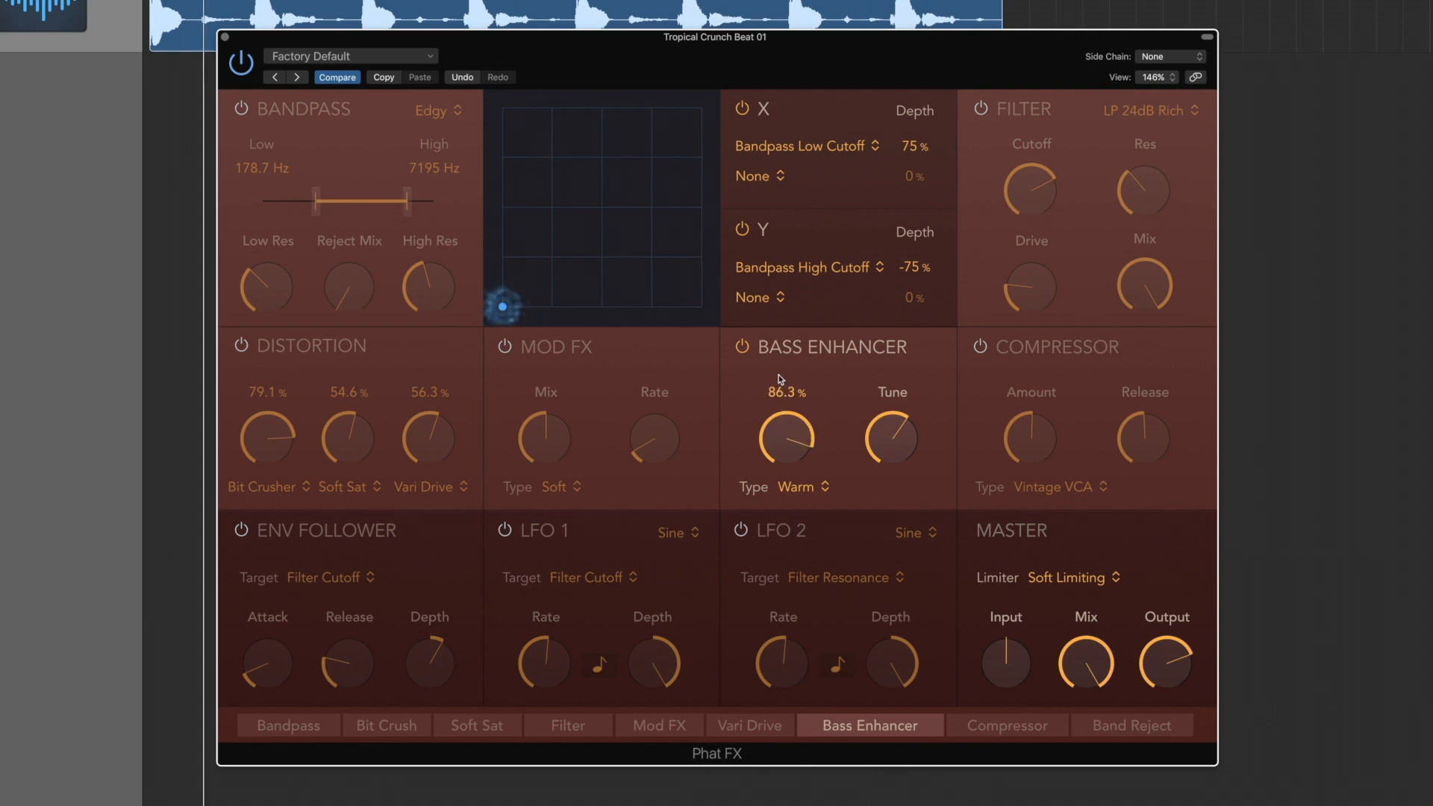
{"action": "left_click_drag", "start_coordinate": [786, 439], "coordinate": [772, 475]}
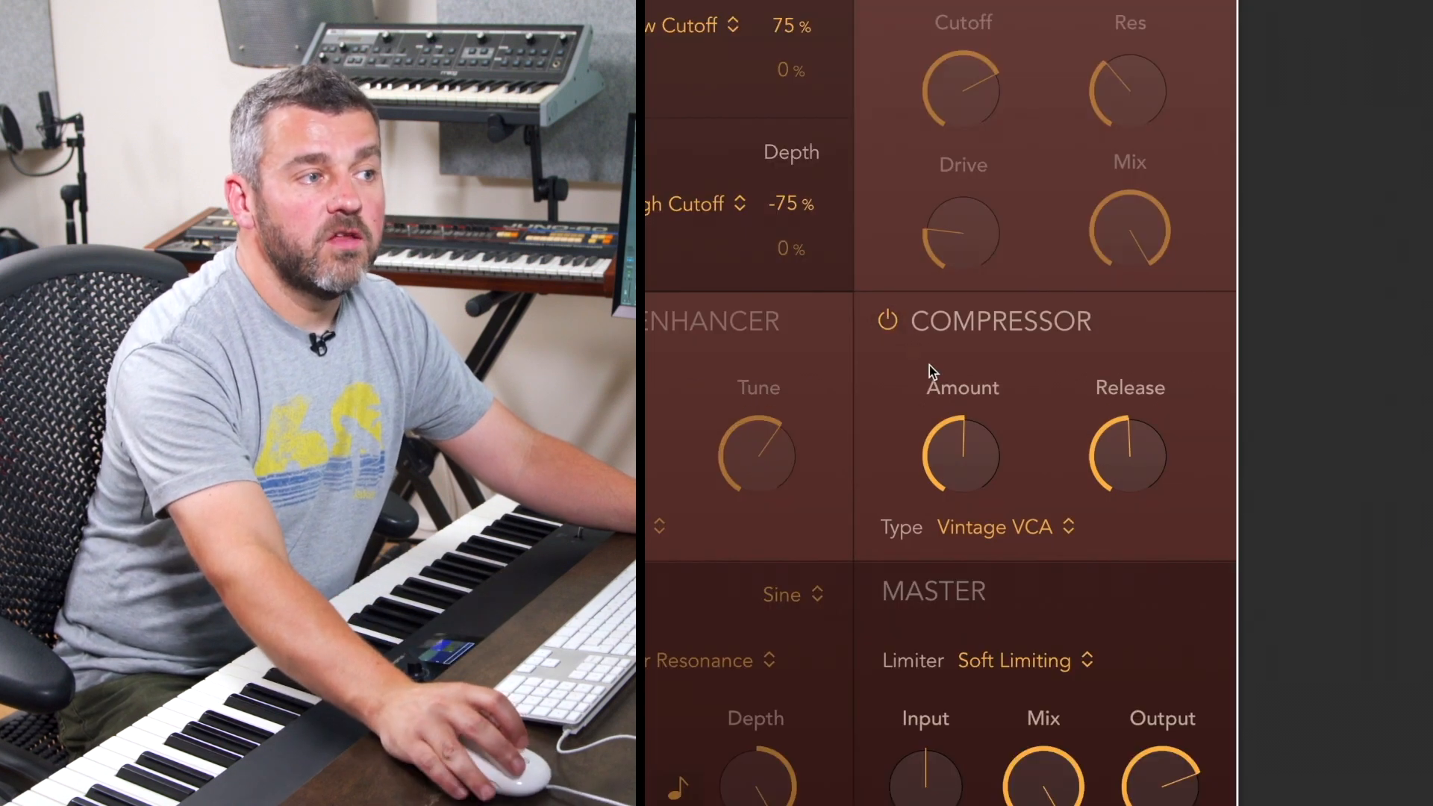
- Try the Classic VCA compressor and set its amount to around -5 dB of gain reduction
{"action": "left_click_drag", "start_coordinate": [963, 455], "coordinate": [964, 494]}
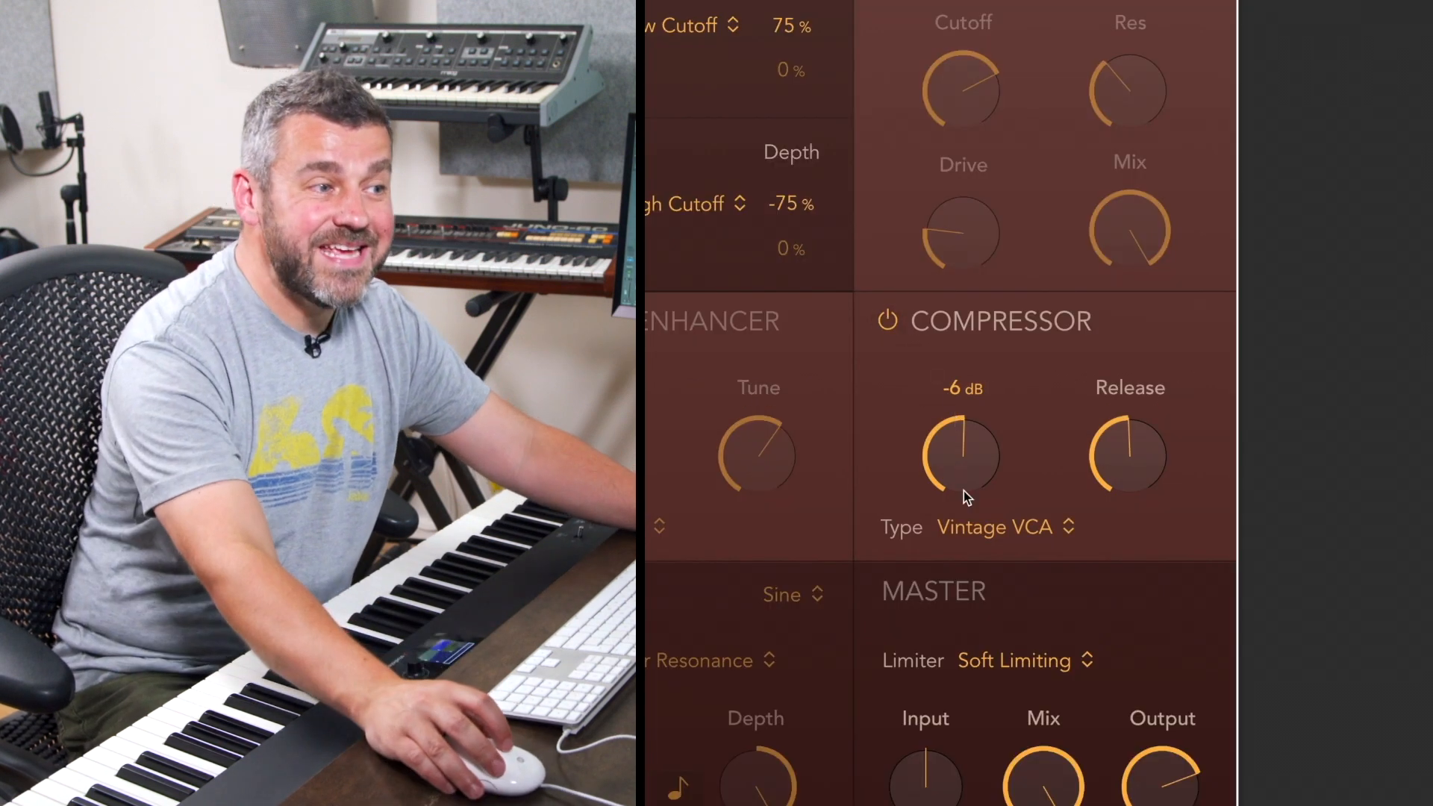
{"action": "left_click", "coordinate": [995, 527]}
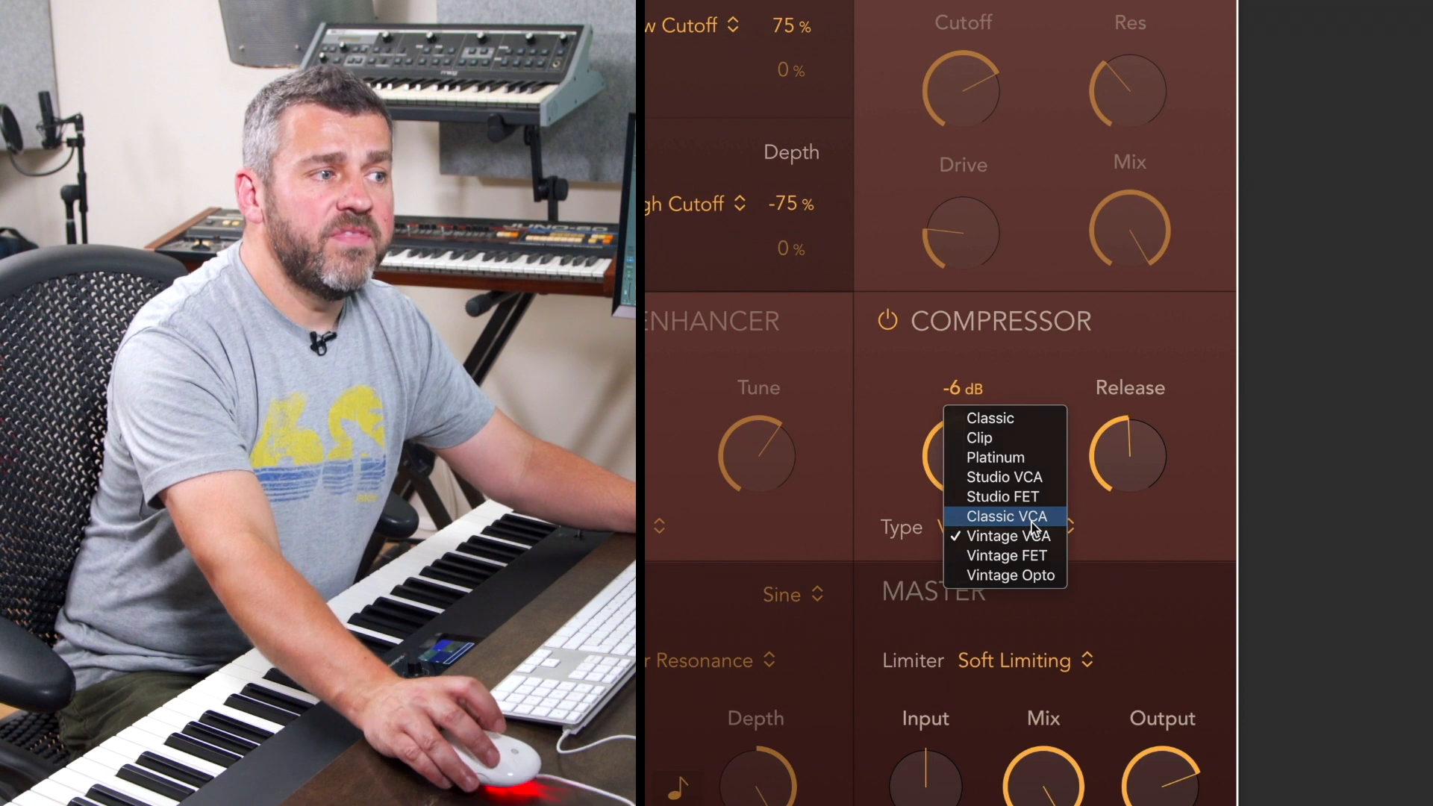
{"action": "left_click", "coordinate": [1006, 517]}
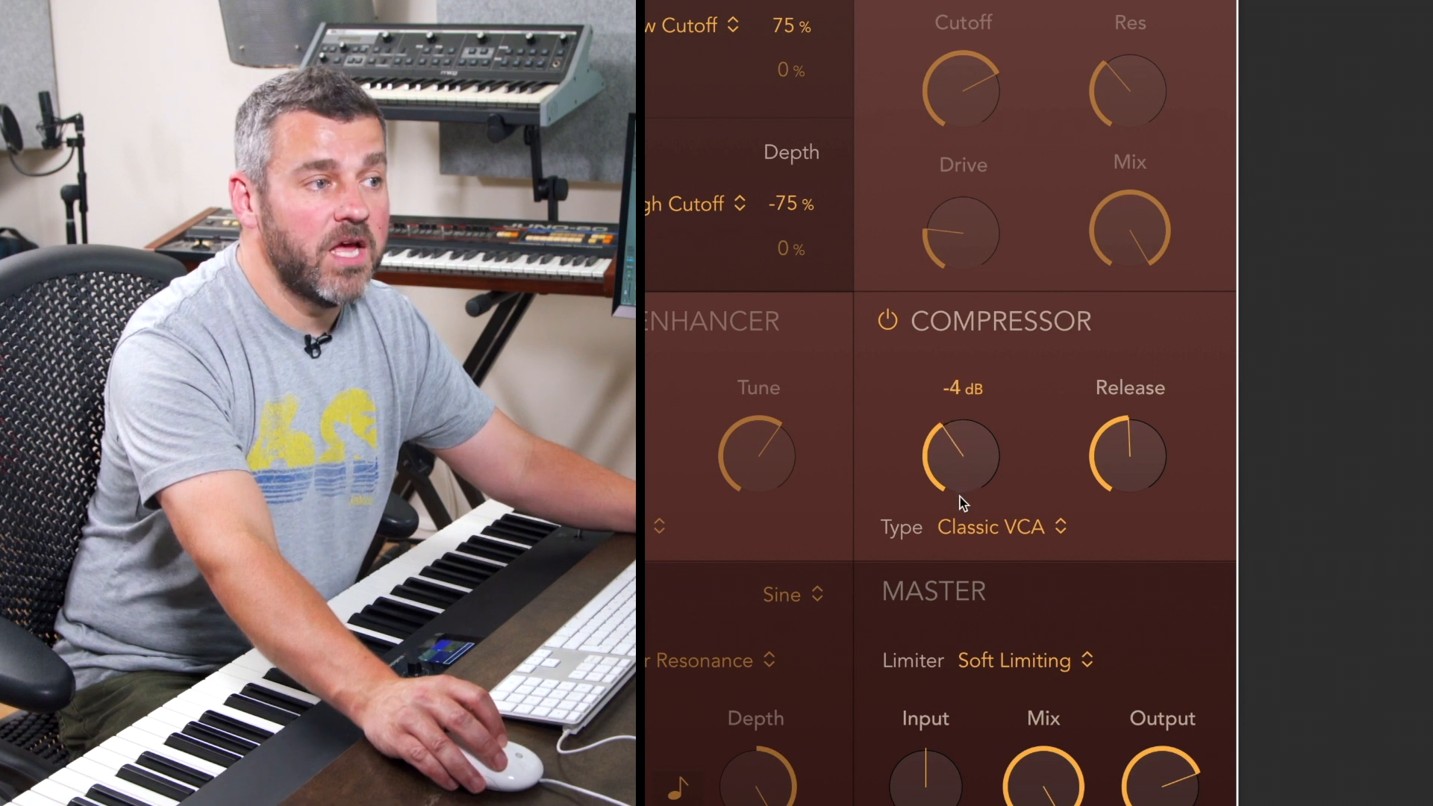
{"action": "left_click_drag", "start_coordinate": [960, 457], "coordinate": [960, 484]}
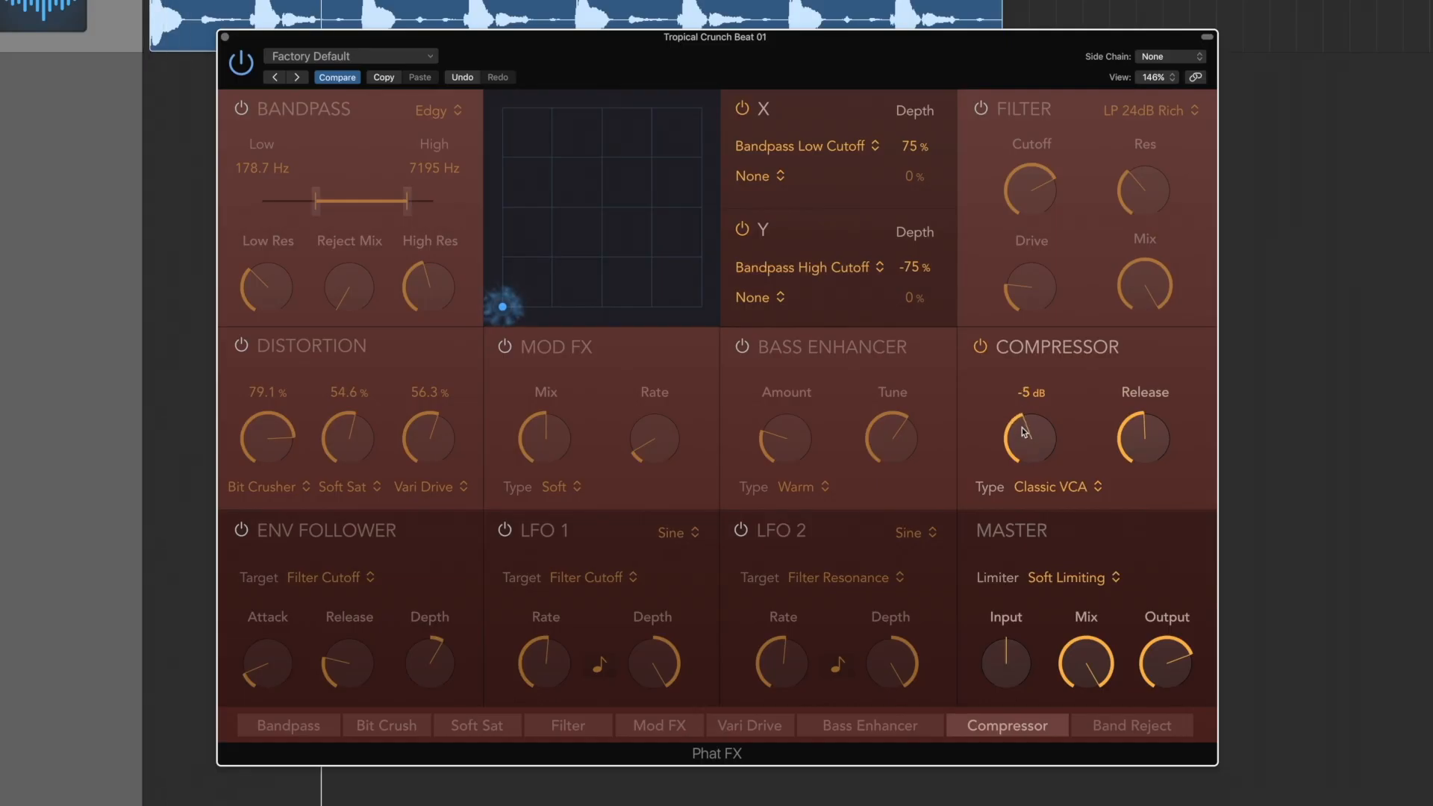
{"action": "left_click_drag", "start_coordinate": [1029, 438], "coordinate": [1028, 448]}
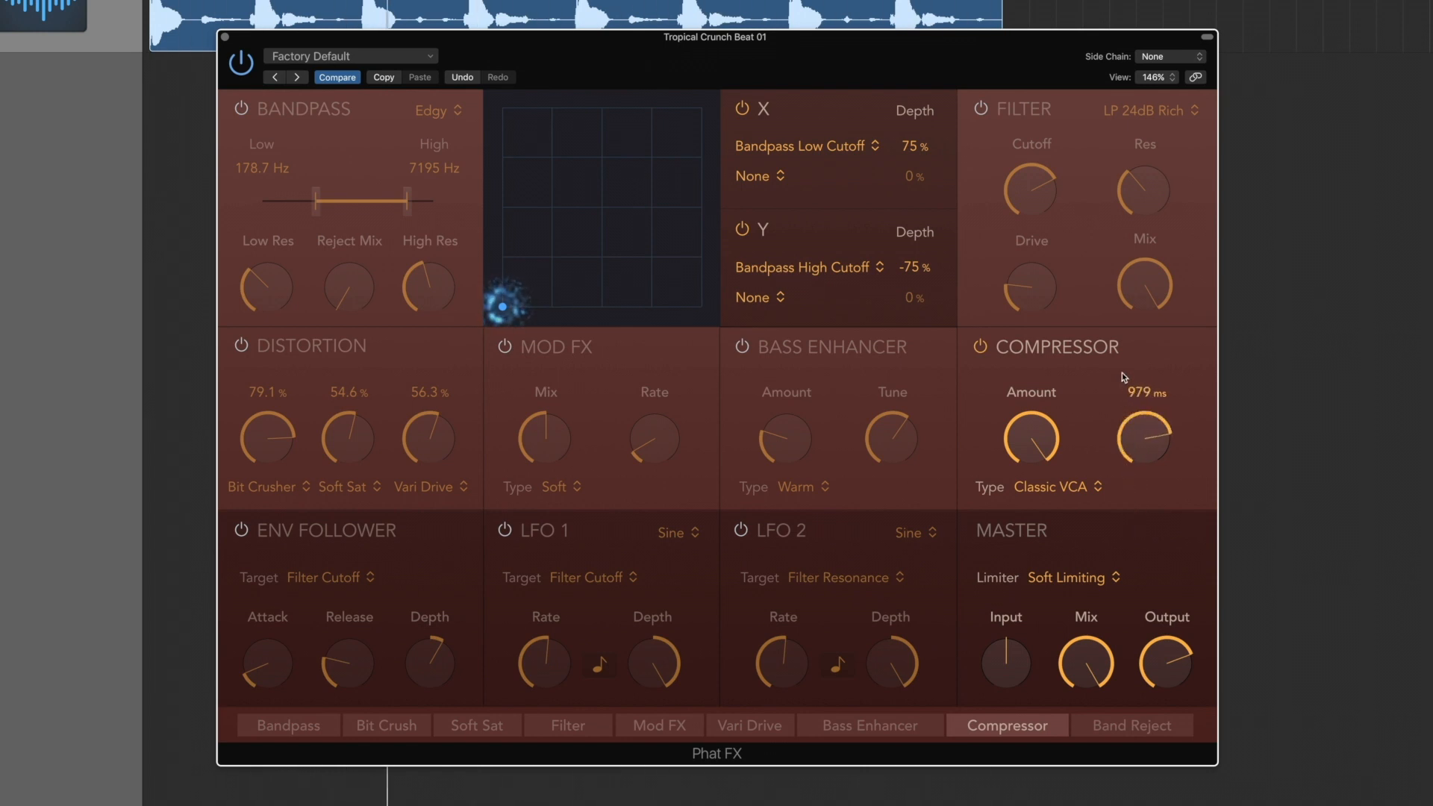
- Shorten the compressor release and switch its type to Studio FET
{"action": "left_click_drag", "start_coordinate": [1145, 439], "coordinate": [1146, 426]}
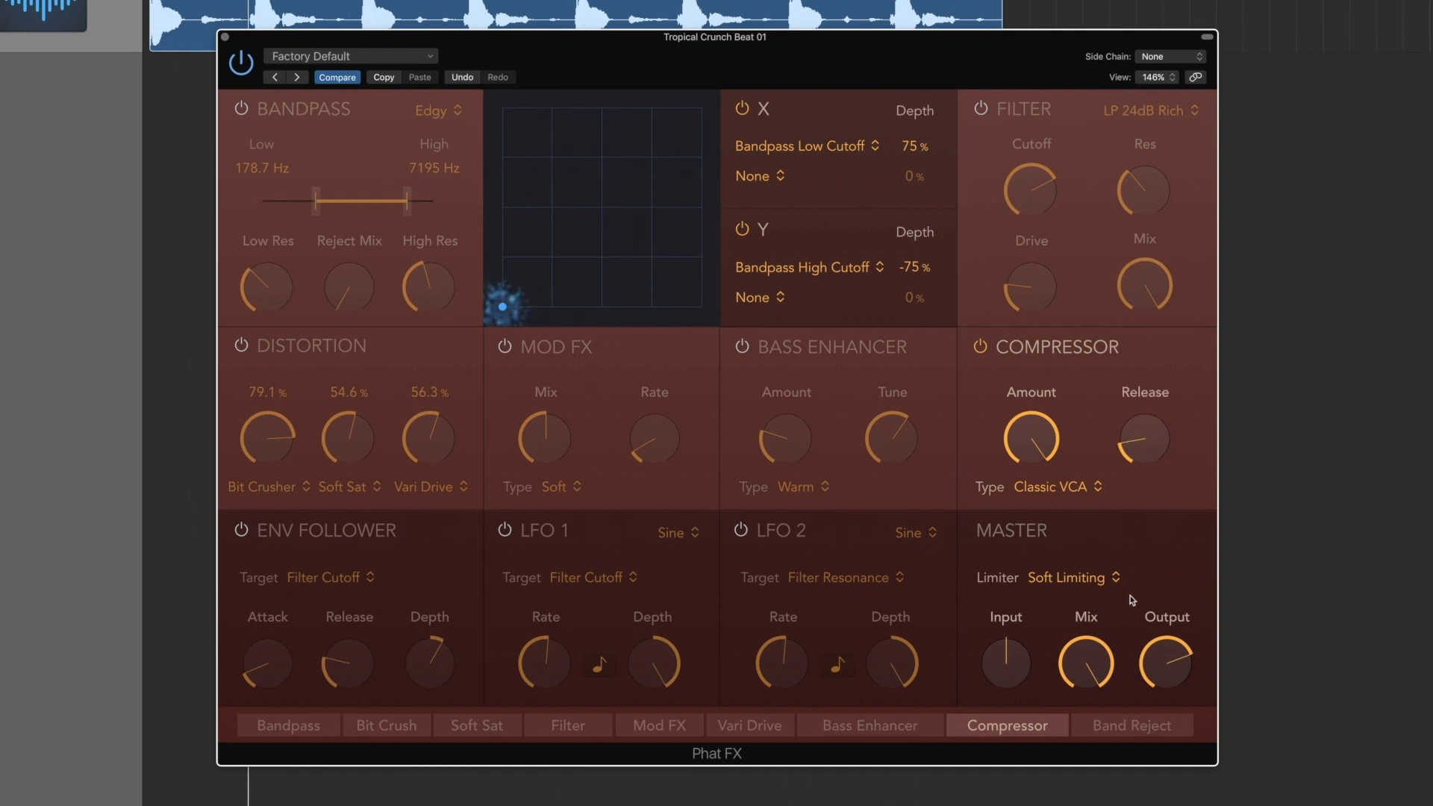
{"action": "left_click", "coordinate": [1057, 487]}
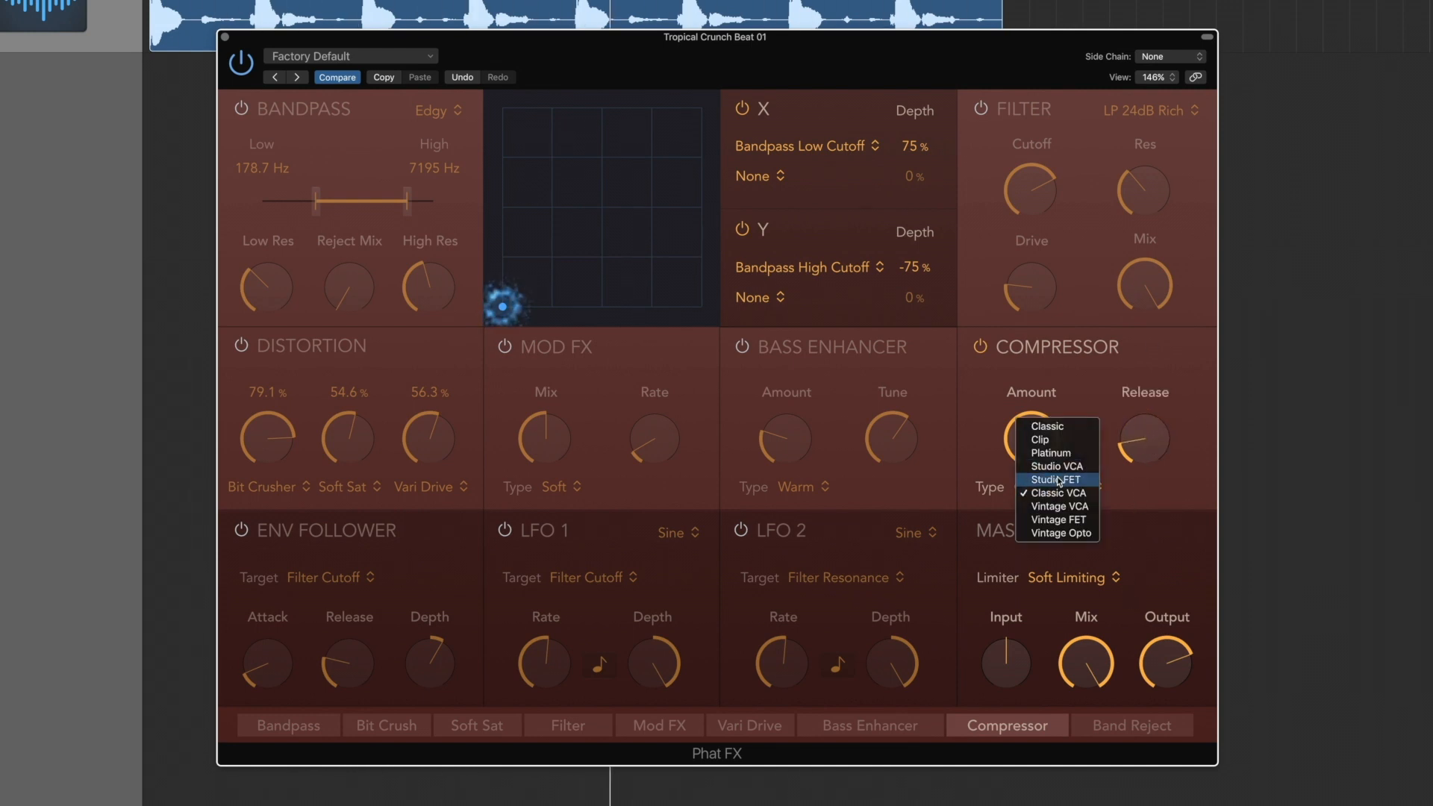
{"action": "left_click", "coordinate": [1054, 479]}
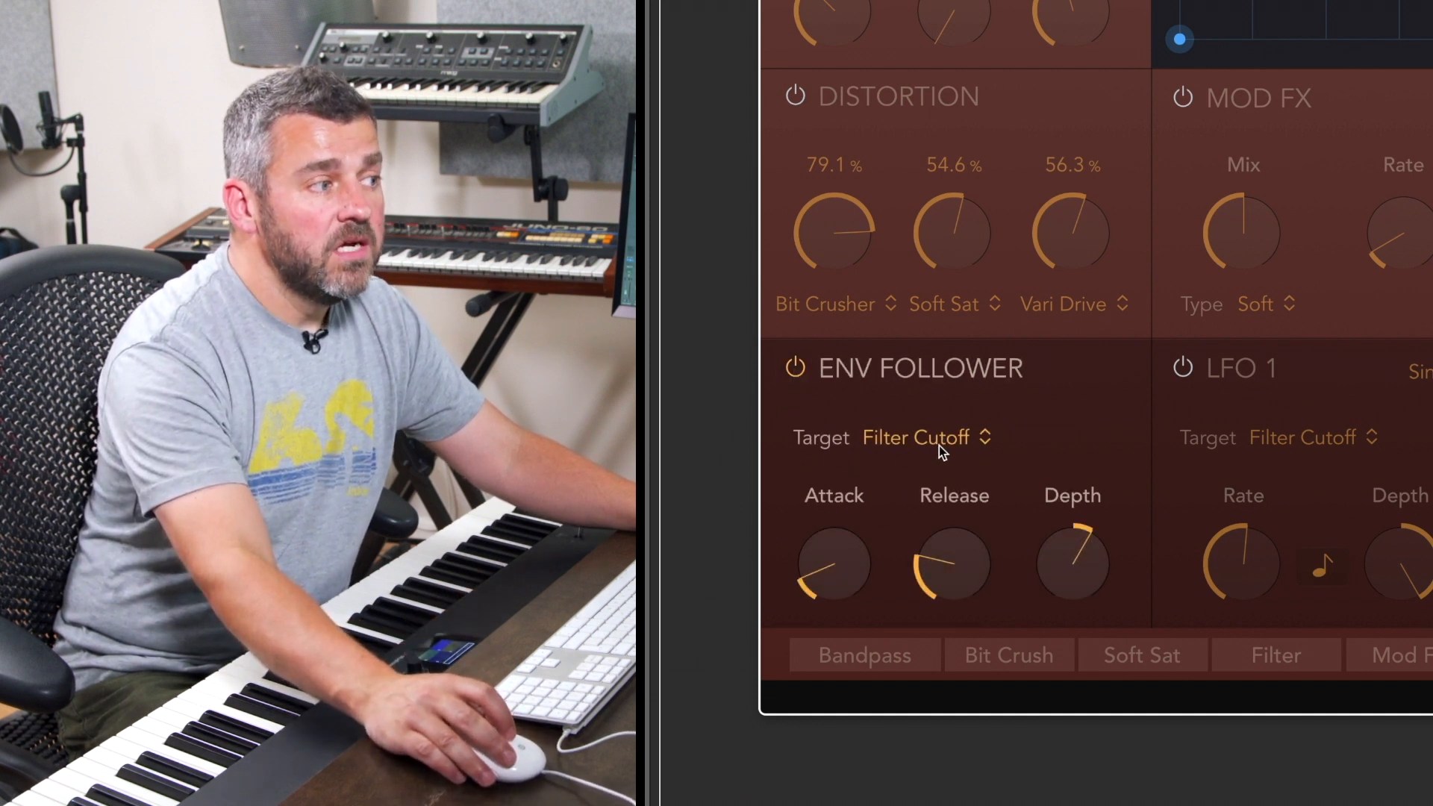
- Switch on the envelope follower targeting the filter cutoff so the loop's dynamics modulate it
{"action": "left_click_drag", "start_coordinate": [1073, 563], "coordinate": [1097, 512]}
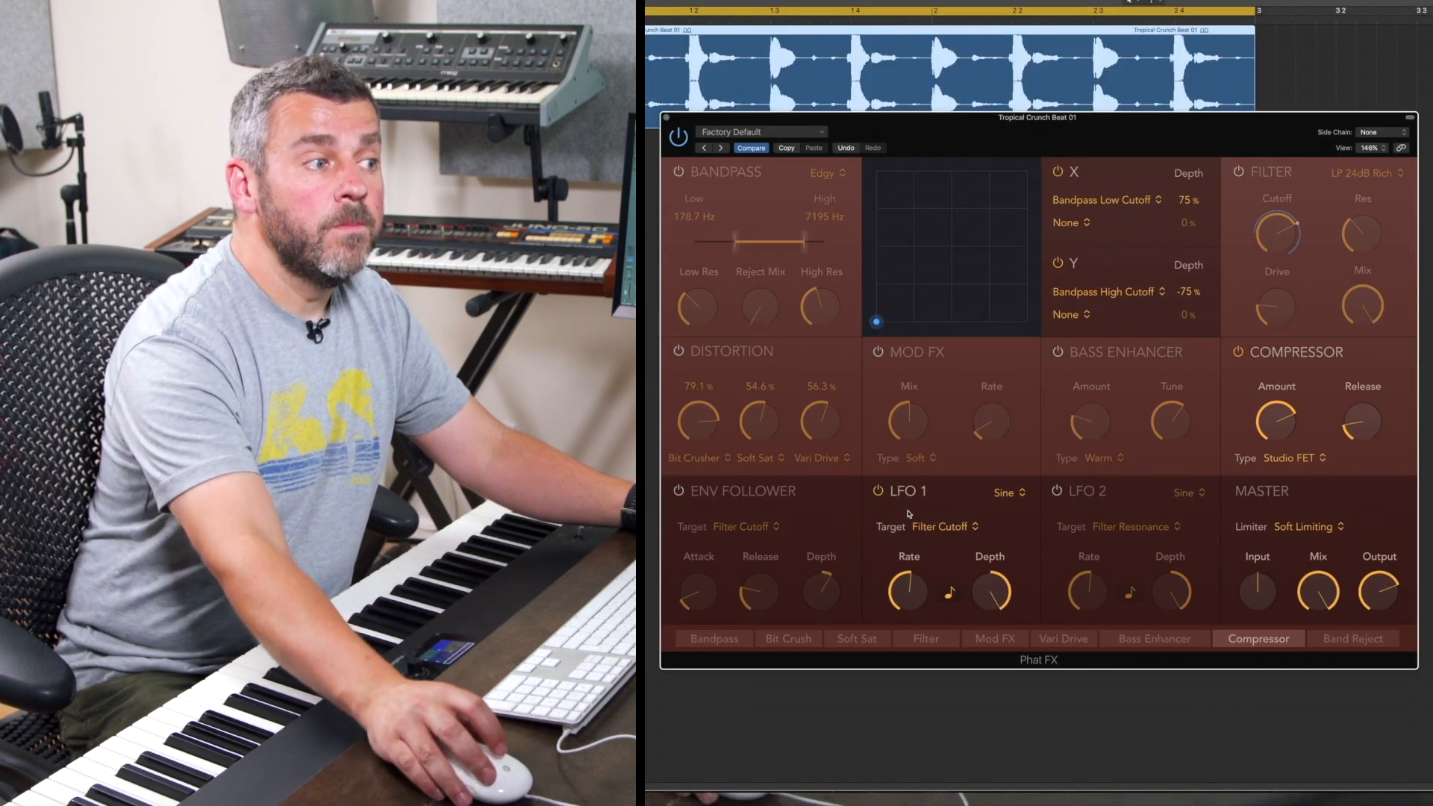
- Keep LFO 1's Sine waveform and lower its filter-cutoff depth to about 37.6%
{"action": "left_click", "coordinate": [1000, 493]}
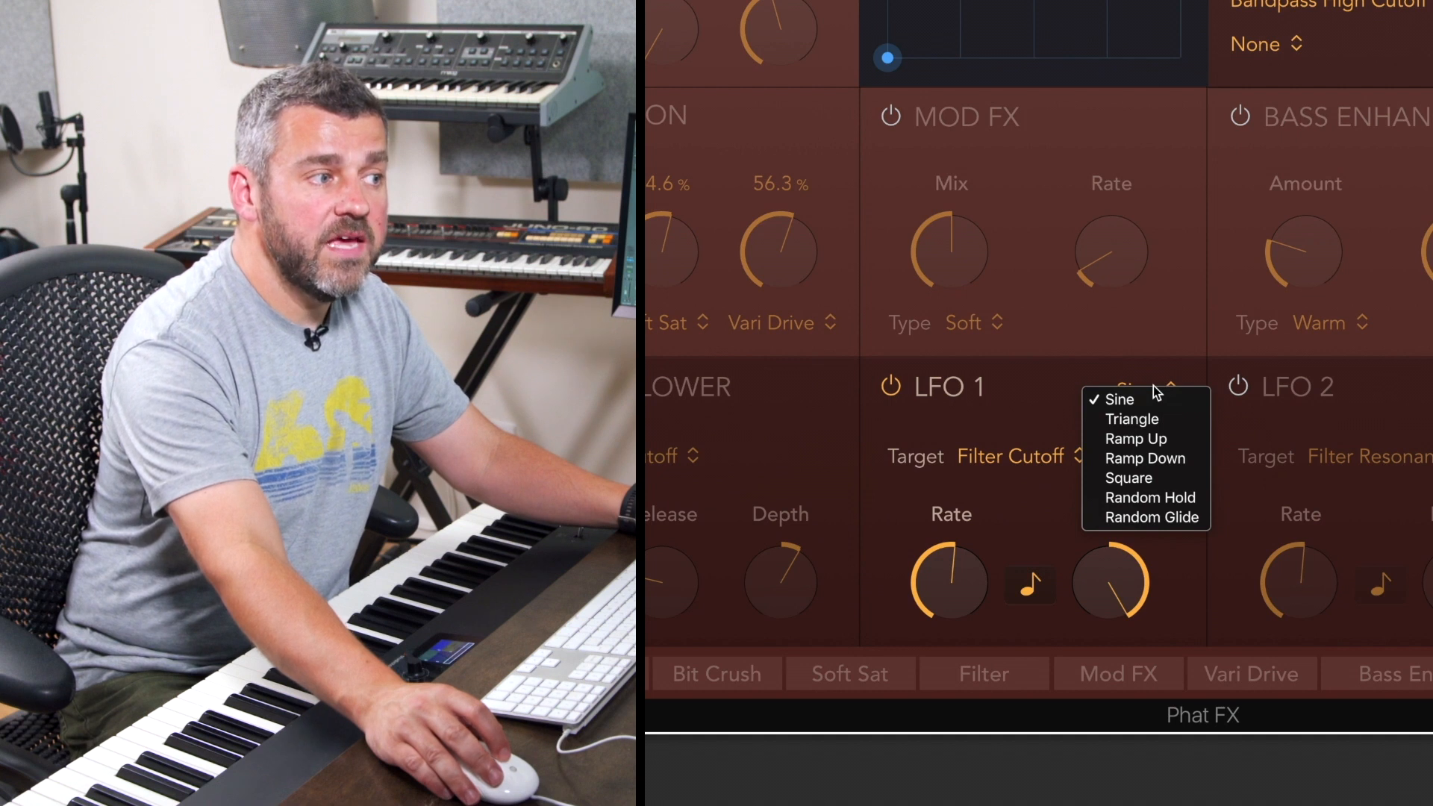
{"action": "mouse_move", "coordinate": [1161, 370]}
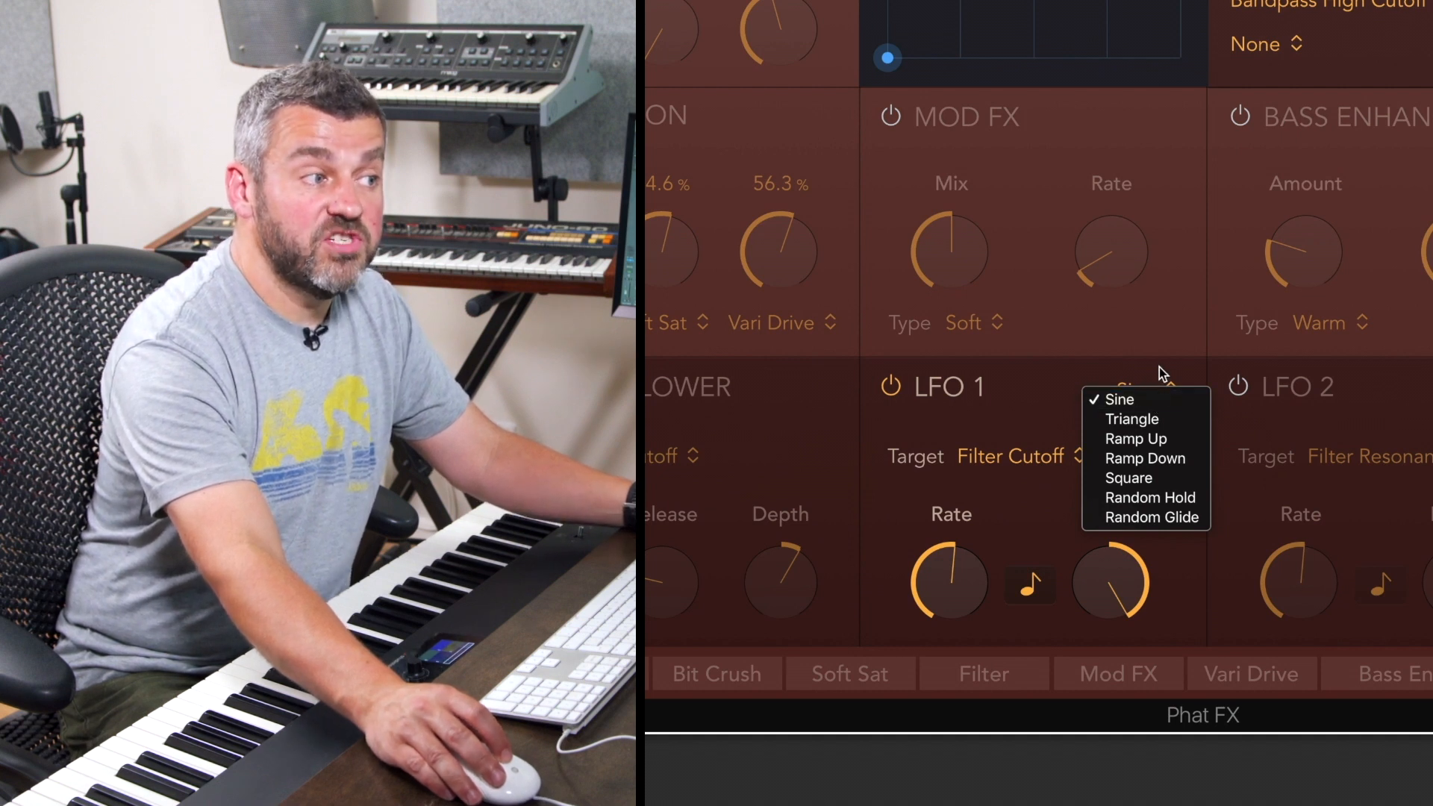
{"action": "left_click", "coordinate": [1120, 400]}
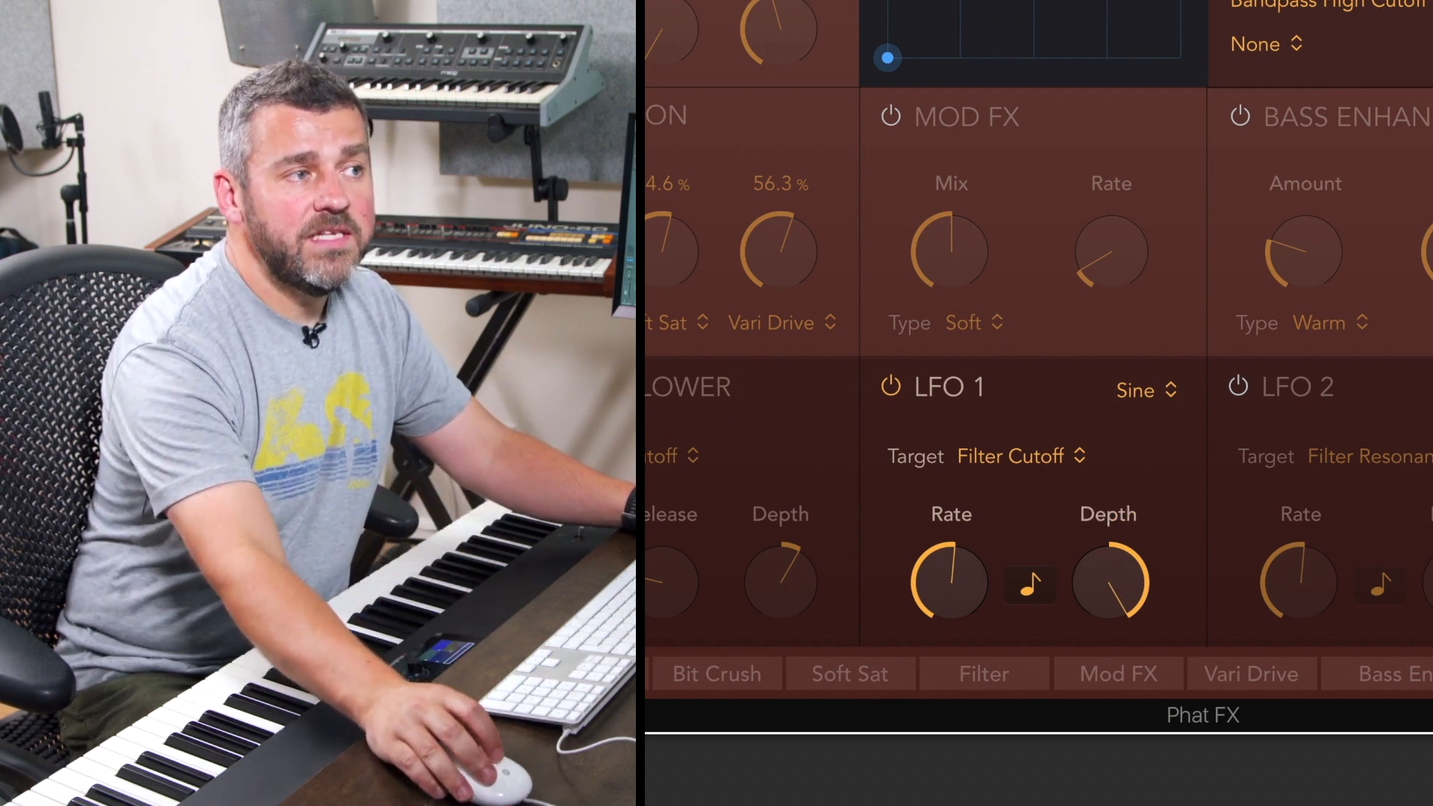
{"action": "left_click", "coordinate": [983, 674]}
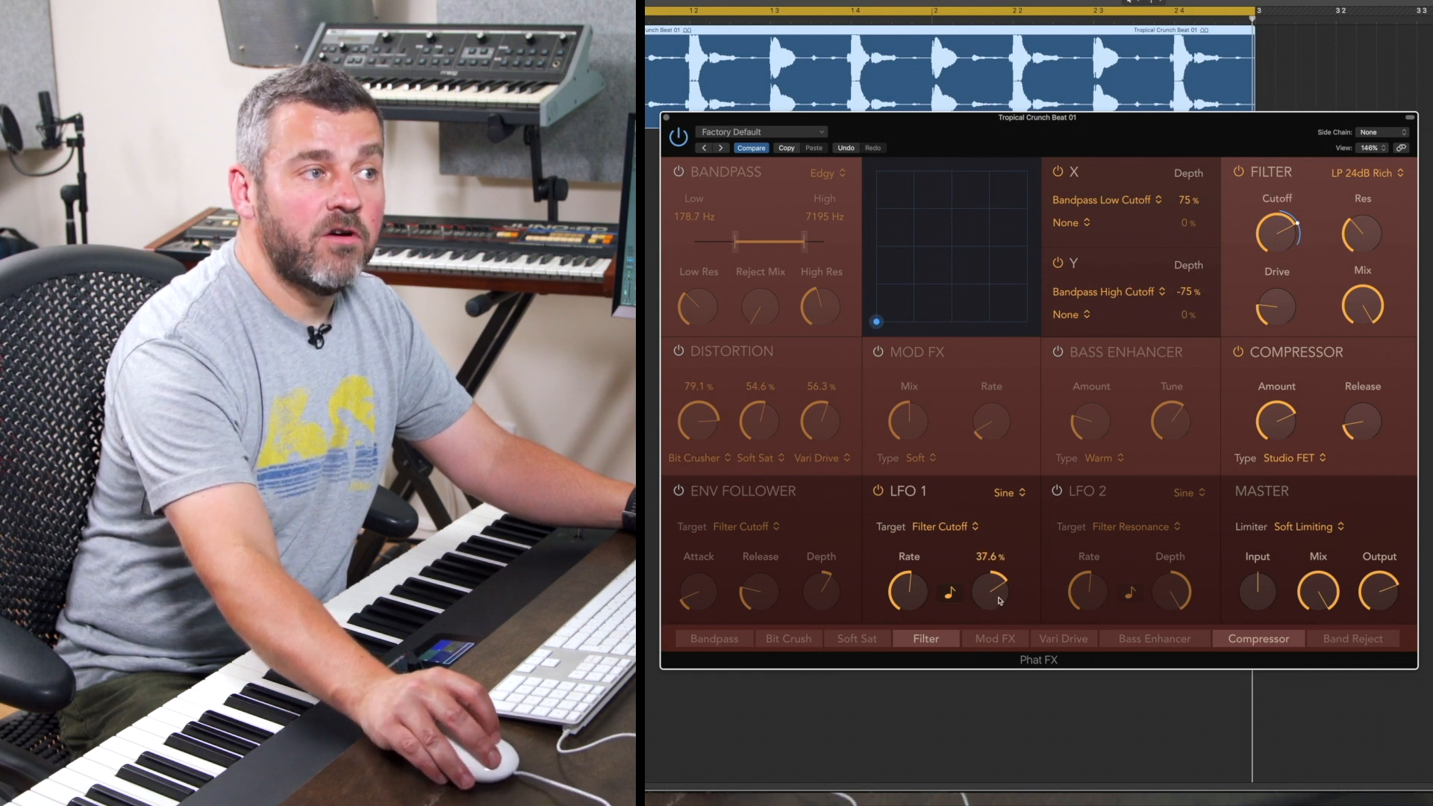
{"action": "left_click_drag", "start_coordinate": [994, 590], "coordinate": [994, 599]}
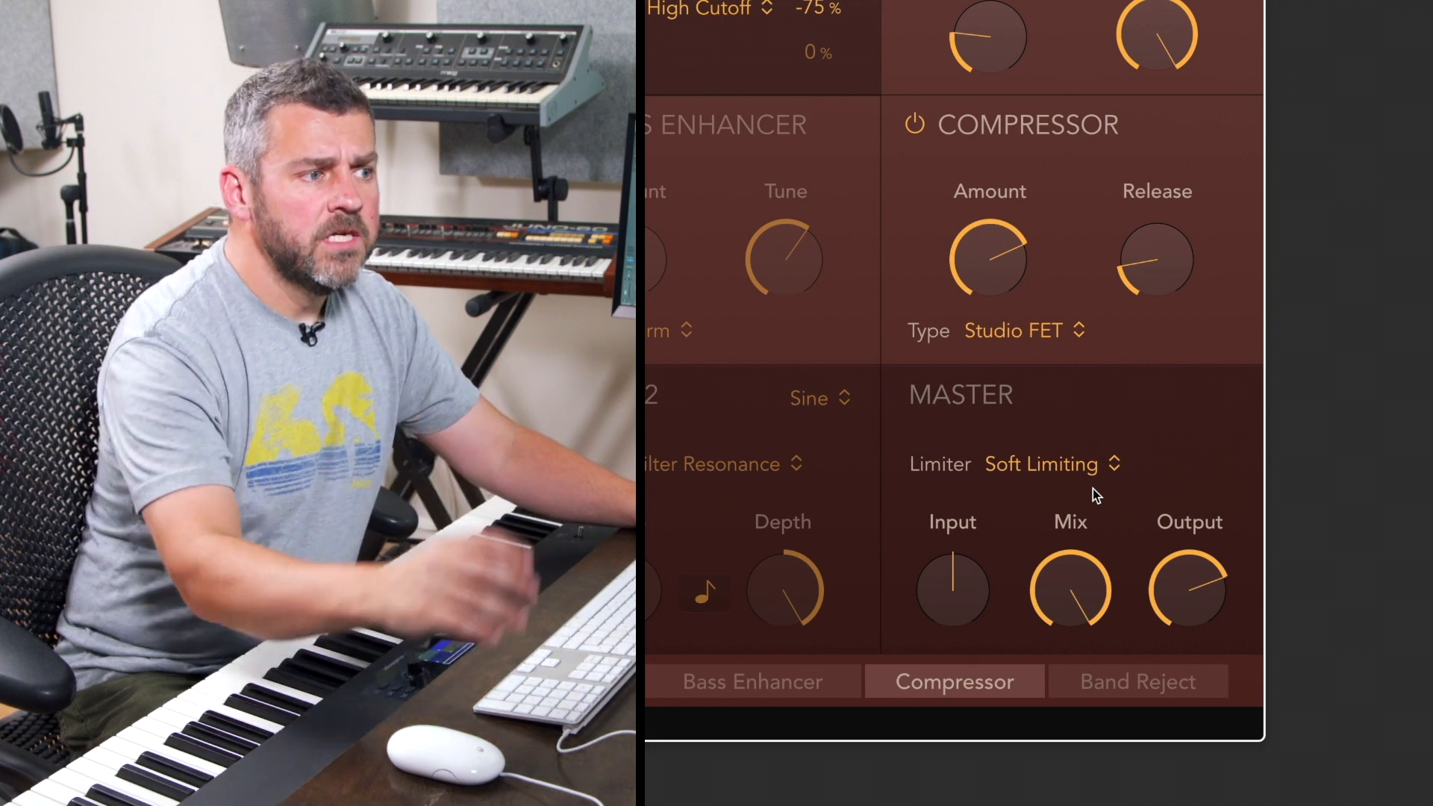
- Raise the master Mix to about 92.9% while keeping Soft Limiting
{"action": "left_click", "coordinate": [1042, 464]}
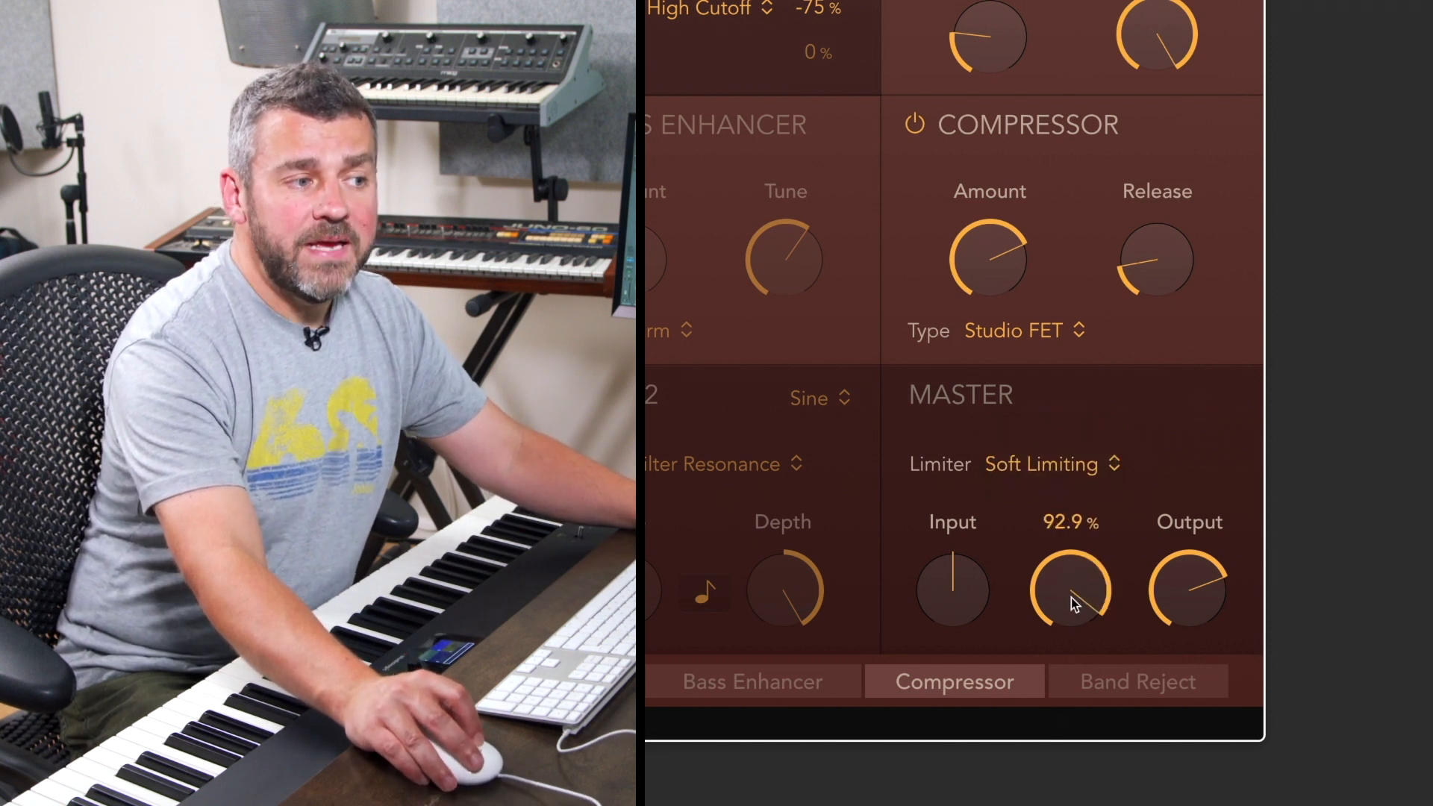
{"action": "left_click_drag", "start_coordinate": [1071, 589], "coordinate": [1071, 640]}
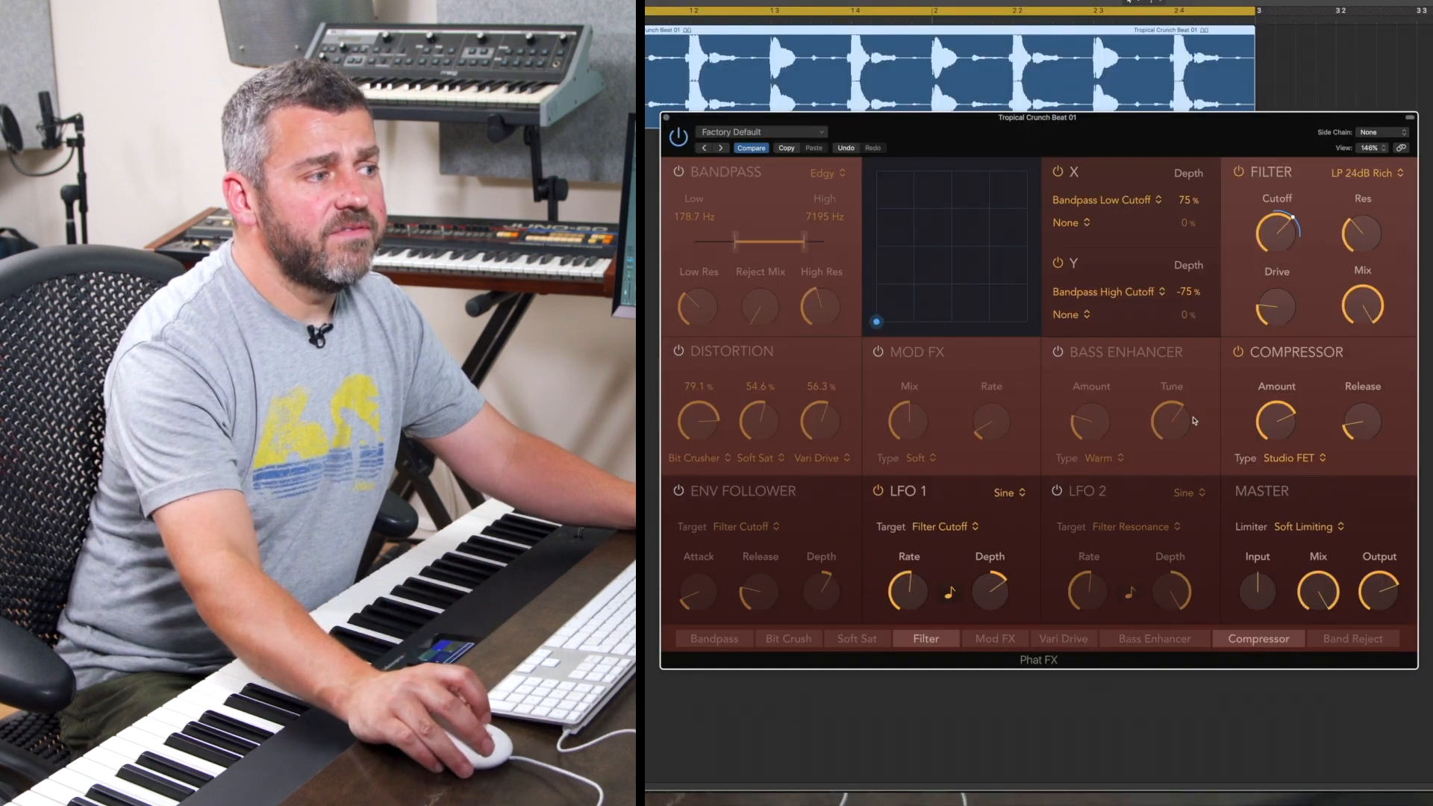
- Re-enable distortion, lower Bit Crusher to about 47.6% and set compression around -8 dB
{"action": "left_click_drag", "start_coordinate": [990, 591], "coordinate": [990, 568]}
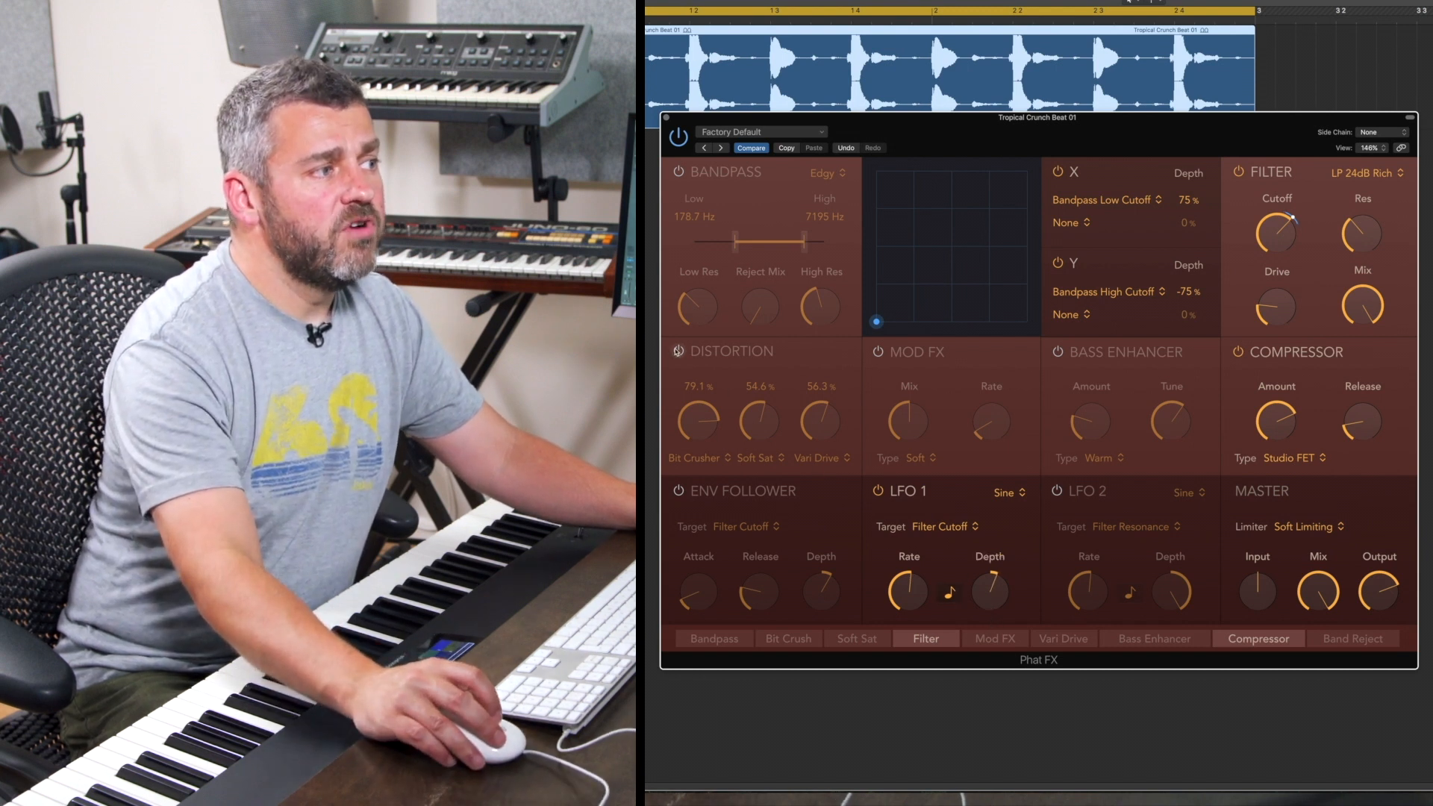
{"action": "left_click_drag", "start_coordinate": [698, 423], "coordinate": [698, 448]}
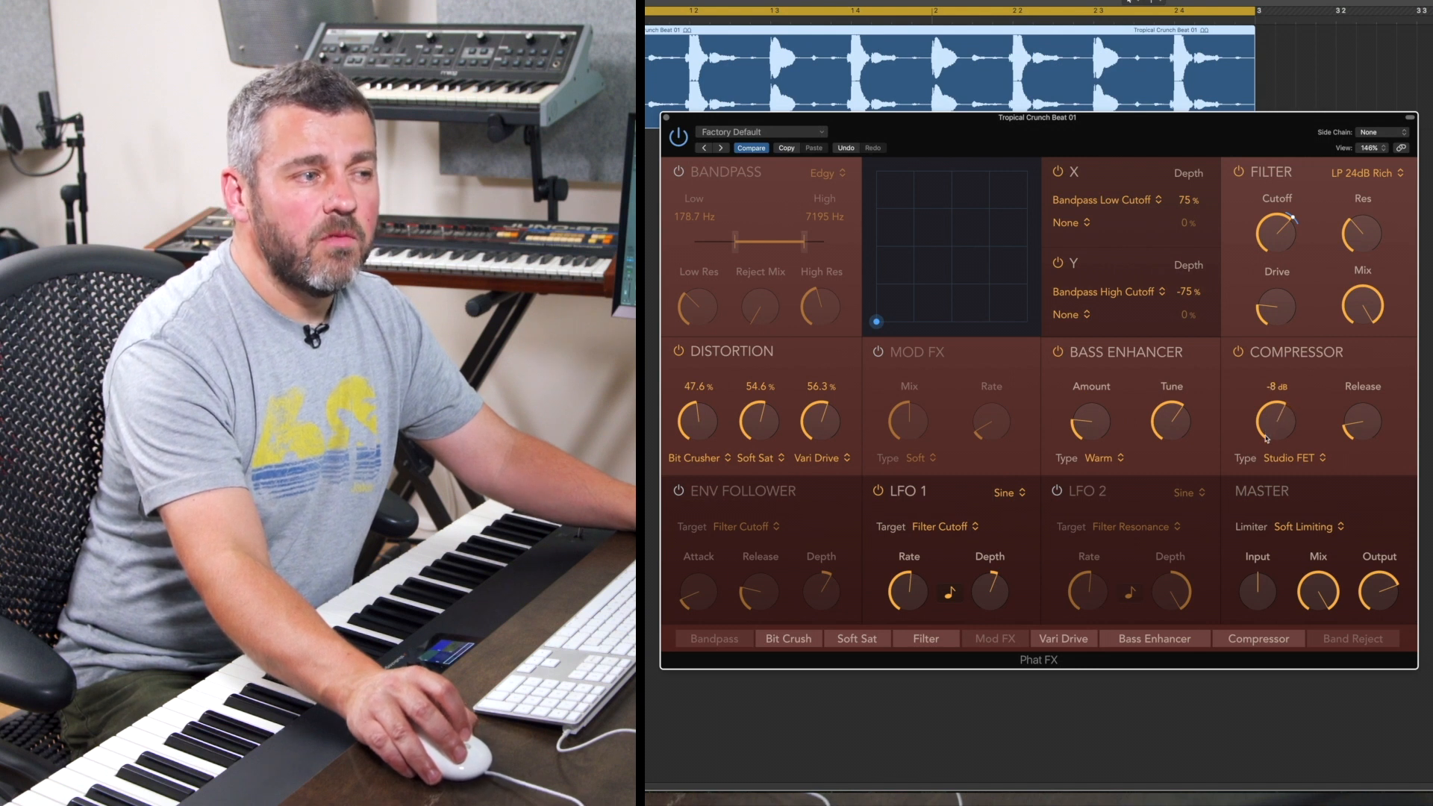
{"action": "left_click_drag", "start_coordinate": [1274, 422], "coordinate": [1274, 418]}
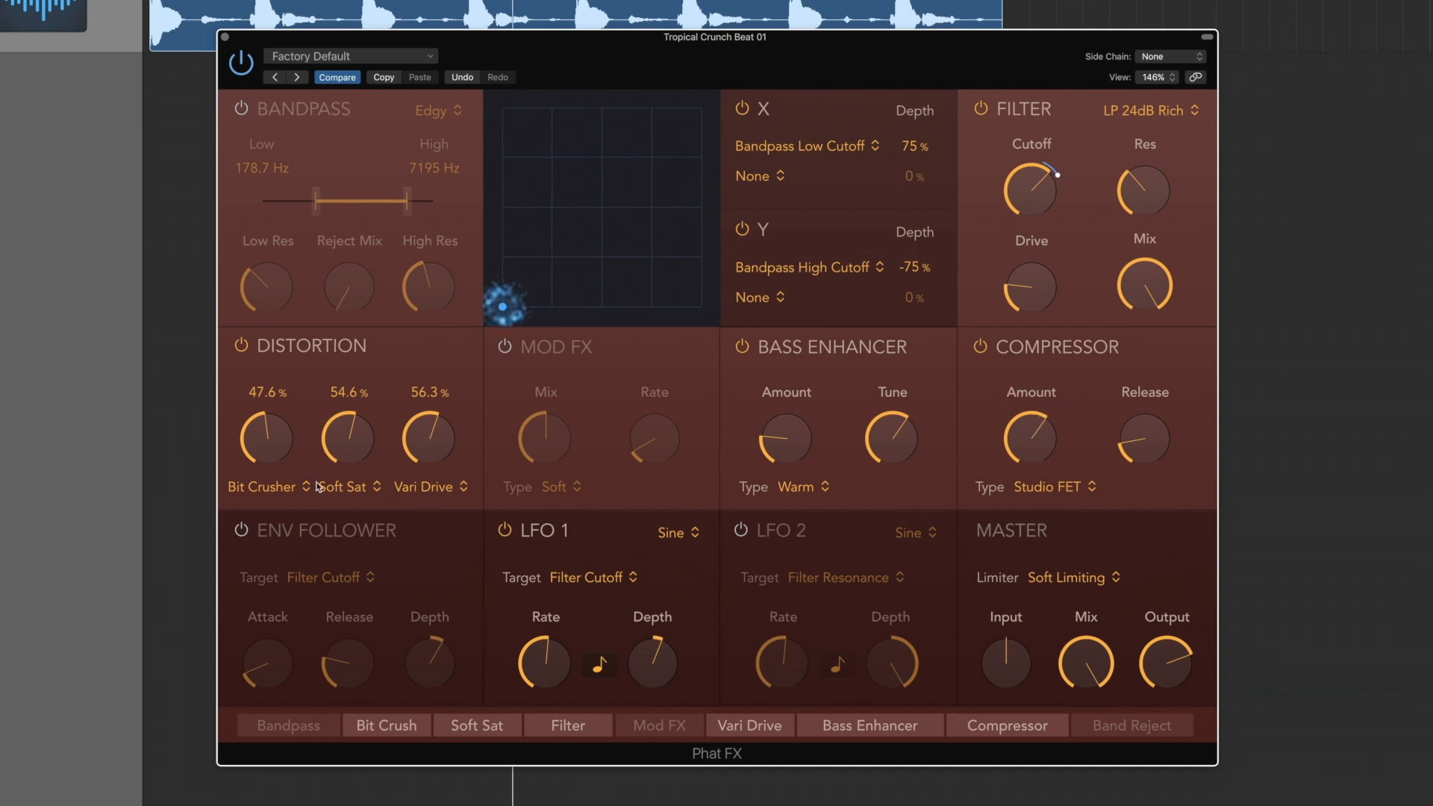
- Lower Bit Crusher to 36.3% and enable the bandpass band, moving its range to low frequencies
{"action": "left_click_drag", "start_coordinate": [265, 439], "coordinate": [265, 460]}
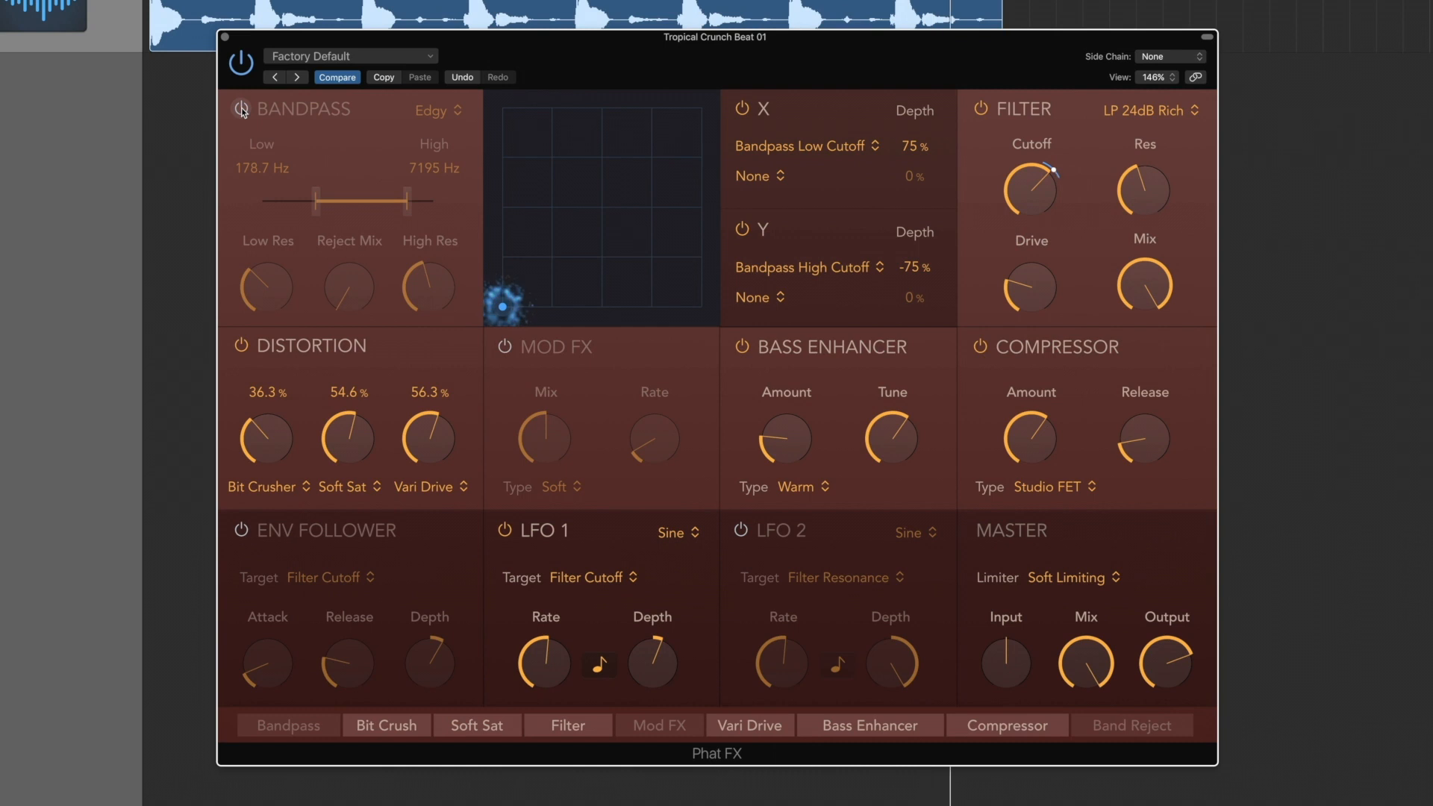
{"action": "left_click_drag", "start_coordinate": [317, 199], "coordinate": [380, 198]}
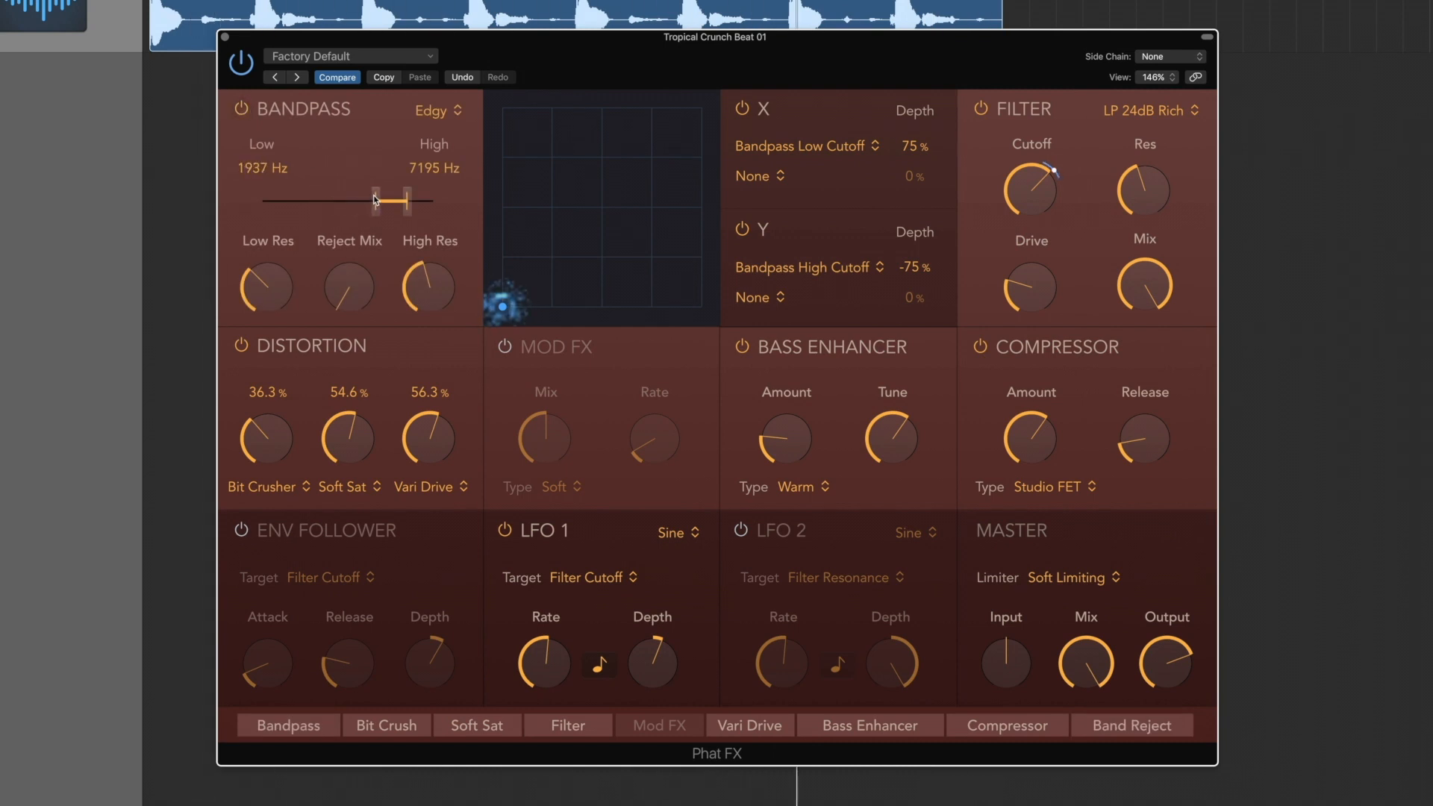
{"action": "left_click_drag", "start_coordinate": [373, 199], "coordinate": [394, 202]}
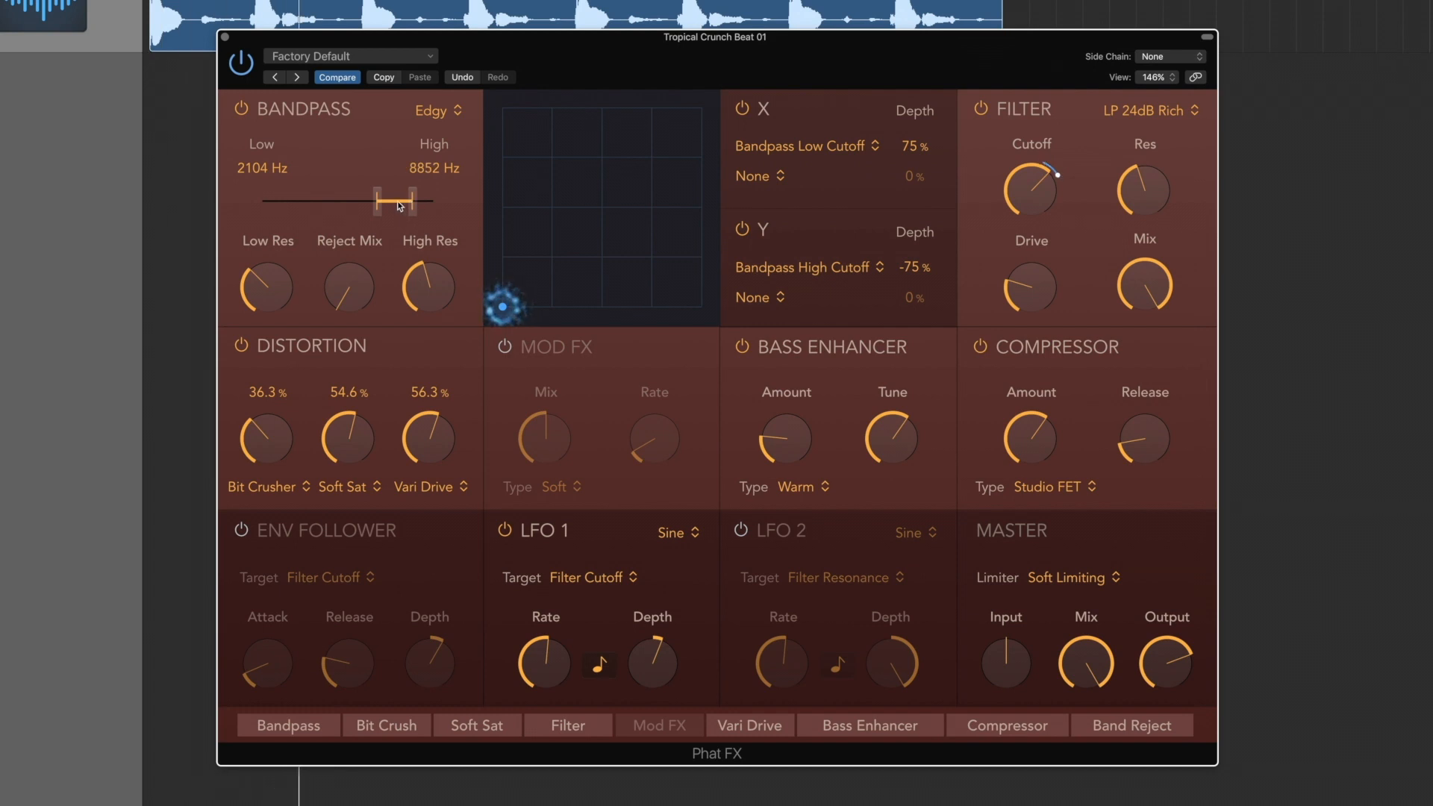
{"action": "left_click_drag", "start_coordinate": [384, 201], "coordinate": [373, 202]}
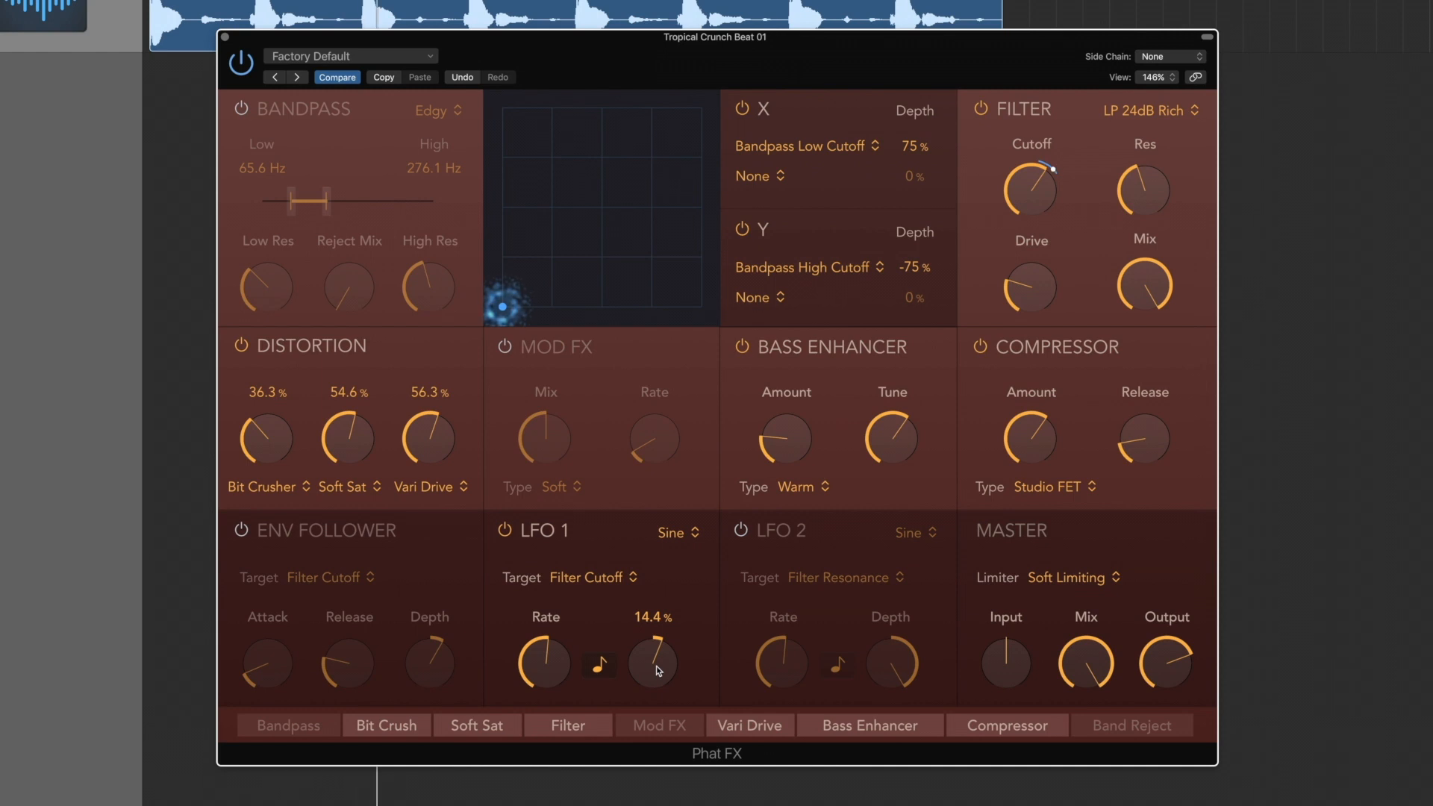
- Deepen LFO 1's filter cutoff sweep to 84.4% and turn down the filter mix
{"action": "left_click_drag", "start_coordinate": [653, 663], "coordinate": [653, 641]}
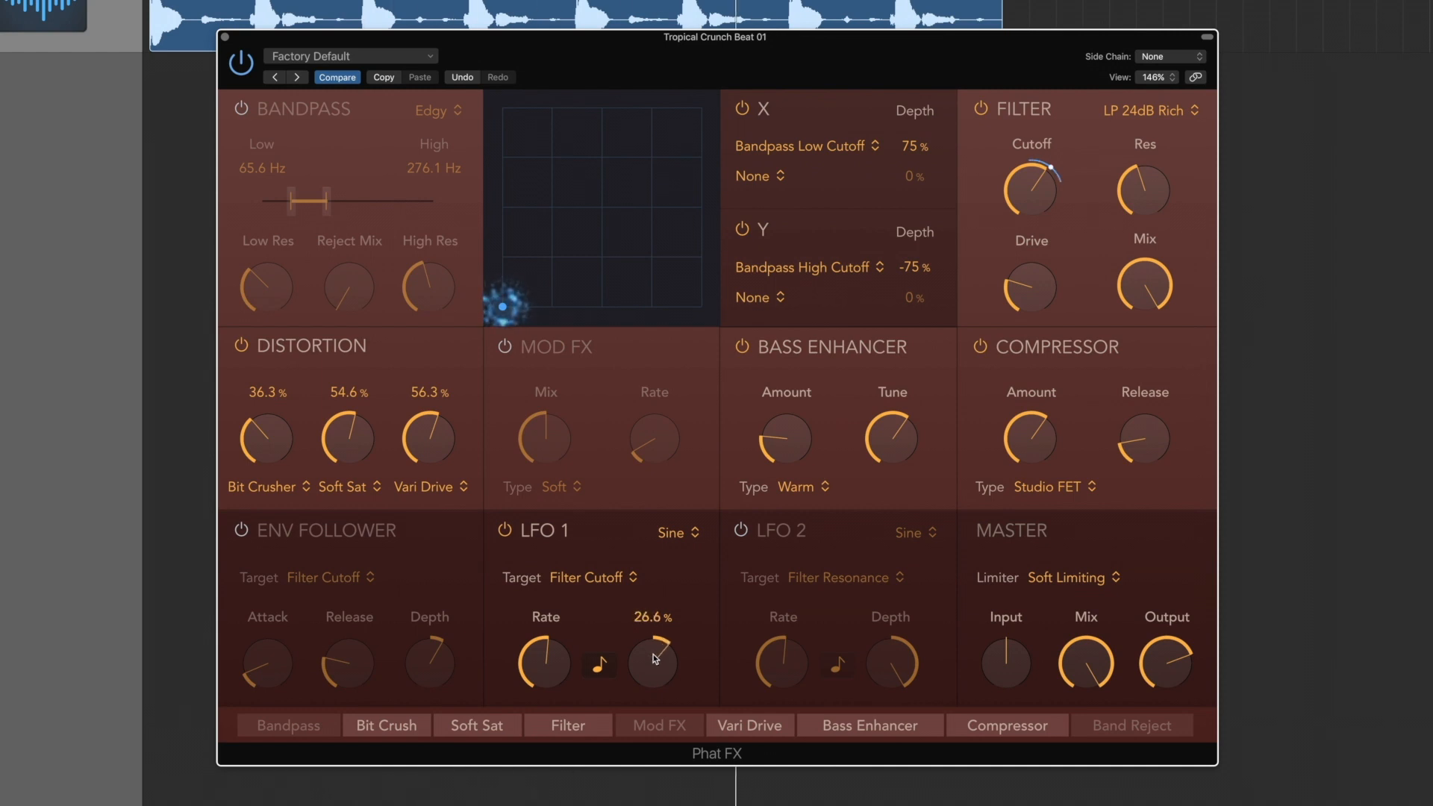
{"action": "left_click_drag", "start_coordinate": [653, 659], "coordinate": [653, 636]}
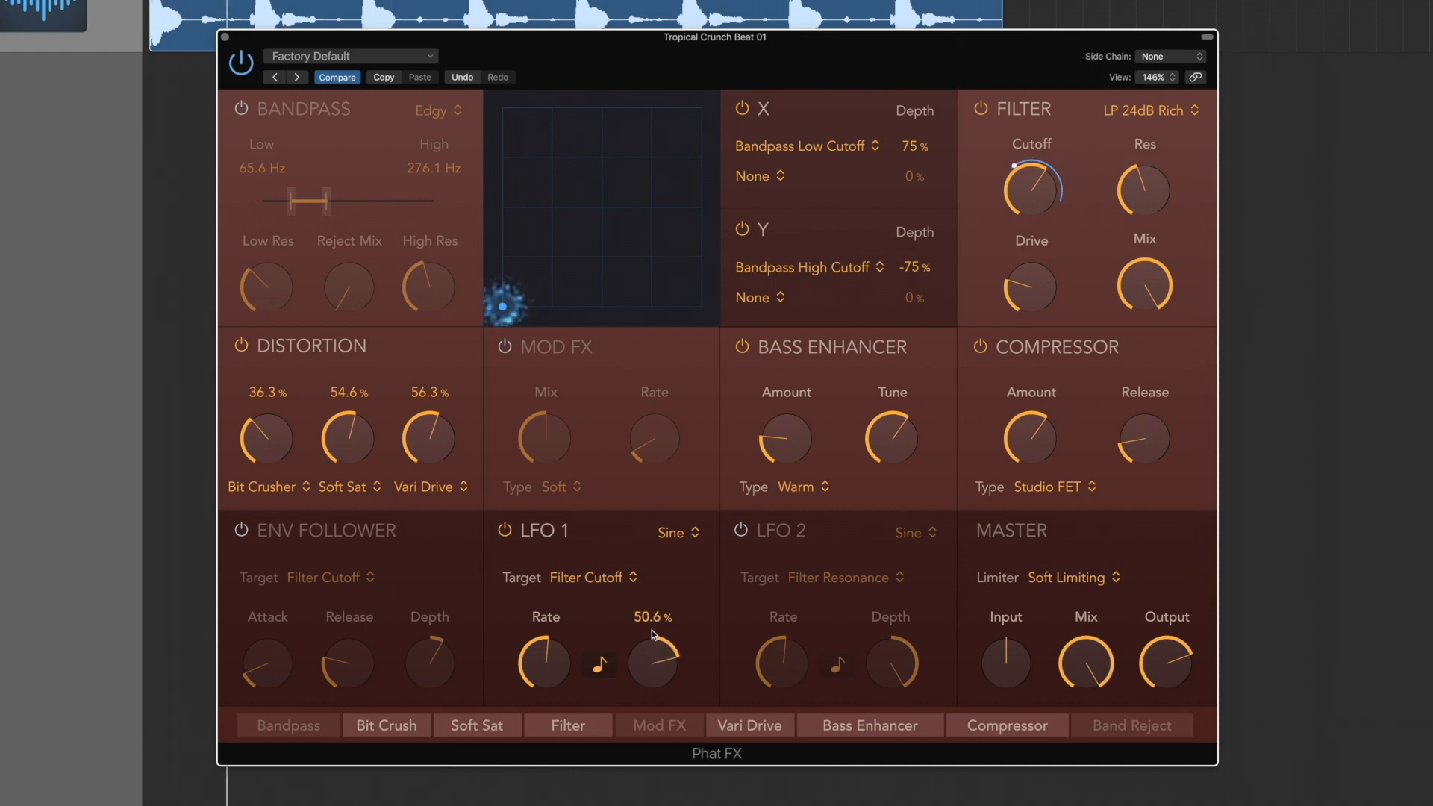
{"action": "left_click_drag", "start_coordinate": [654, 666], "coordinate": [654, 603]}
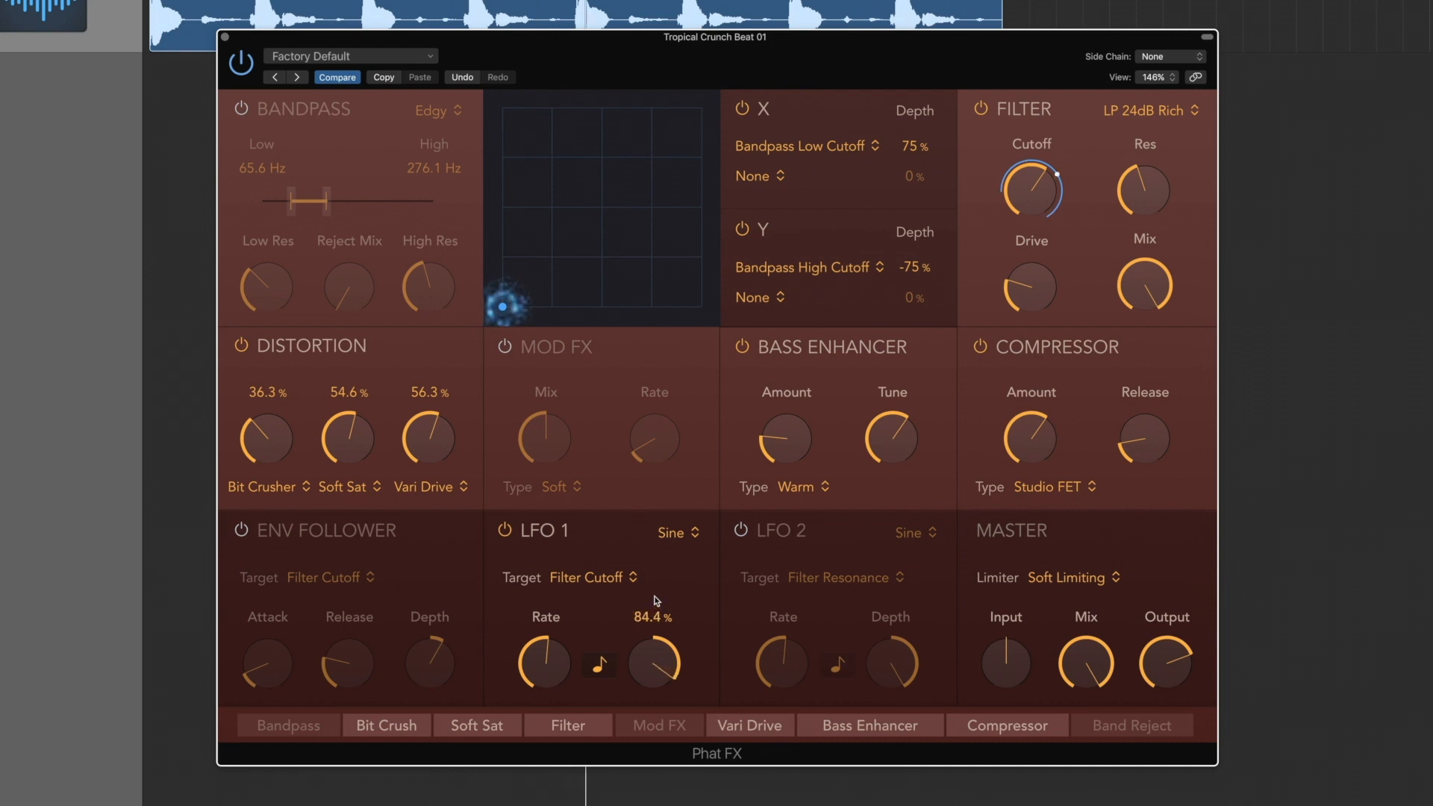
{"action": "left_click_drag", "start_coordinate": [1144, 287], "coordinate": [1144, 256]}
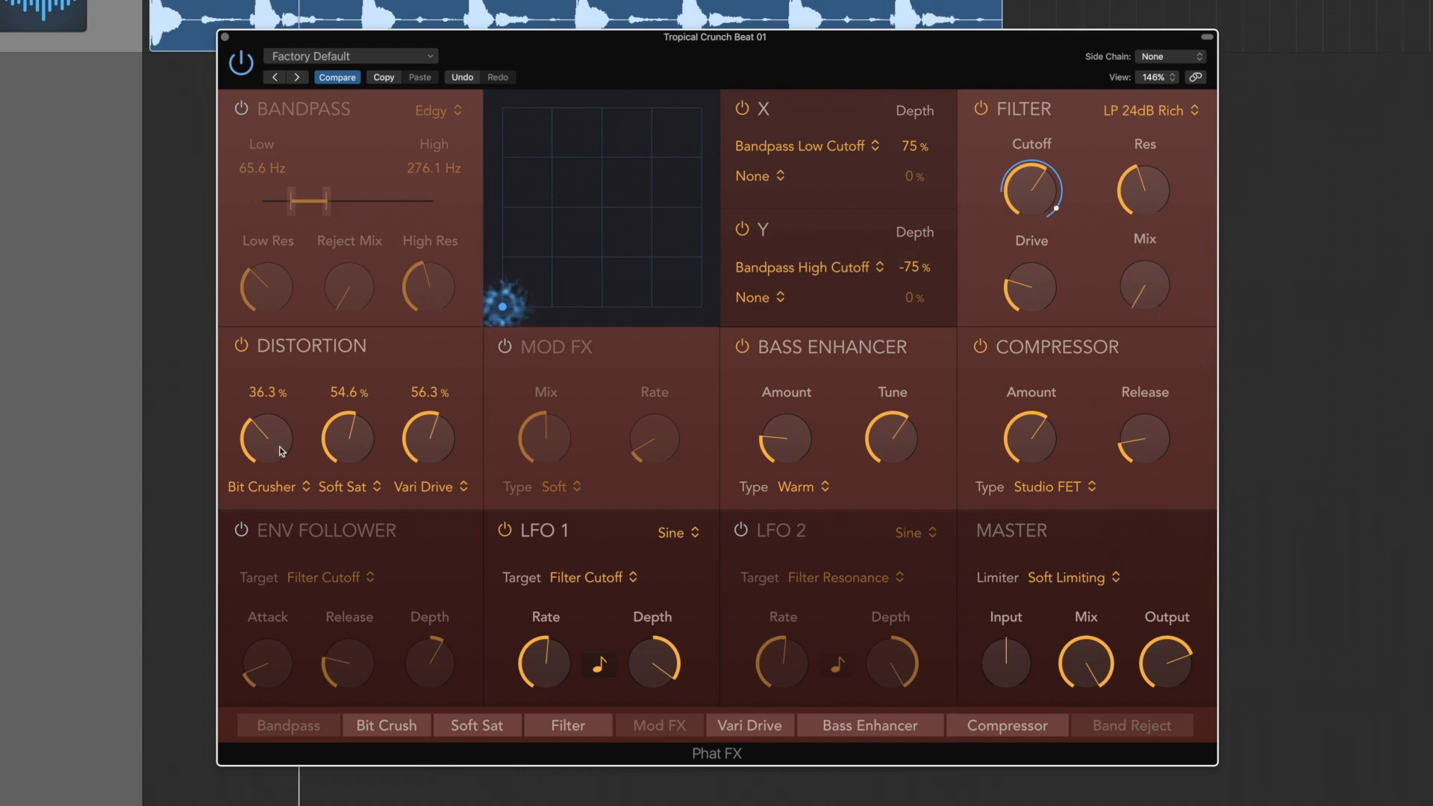
- Lower Bit Crusher further to 14.2% and Soft Sat to 49.3%
{"action": "left_click_drag", "start_coordinate": [266, 438], "coordinate": [260, 456]}
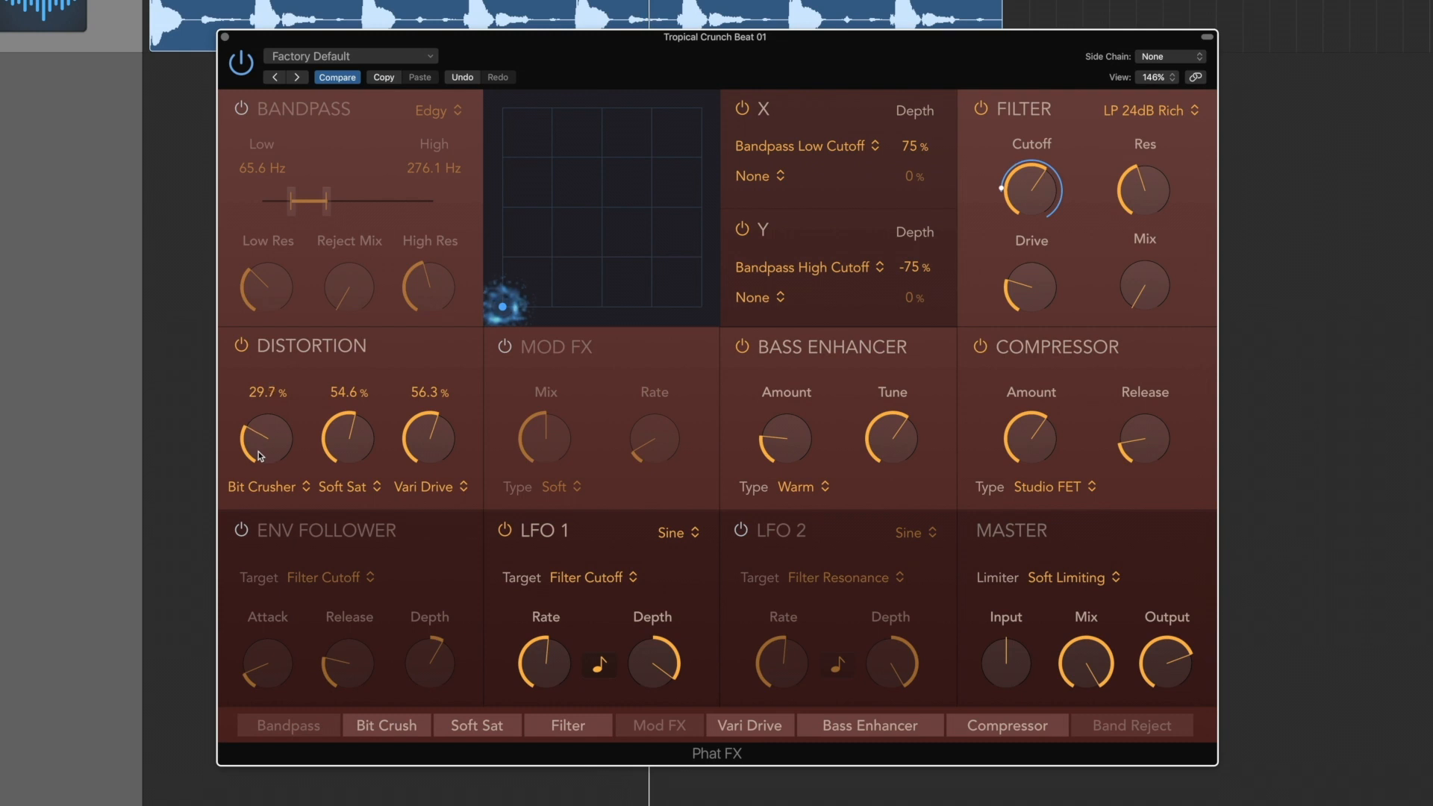
{"action": "left_click_drag", "start_coordinate": [266, 438], "coordinate": [265, 466]}
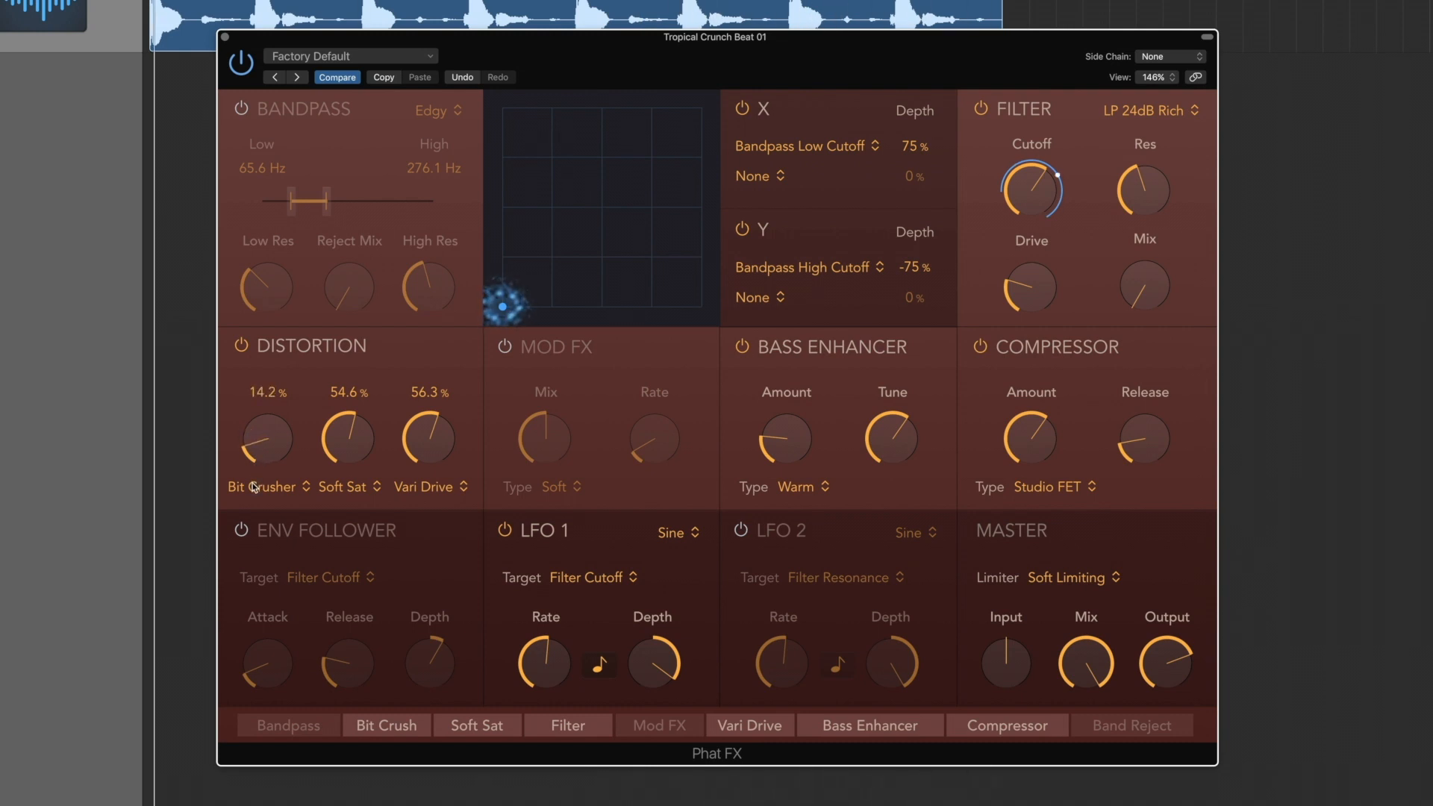
{"action": "left_click_drag", "start_coordinate": [347, 437], "coordinate": [340, 452]}
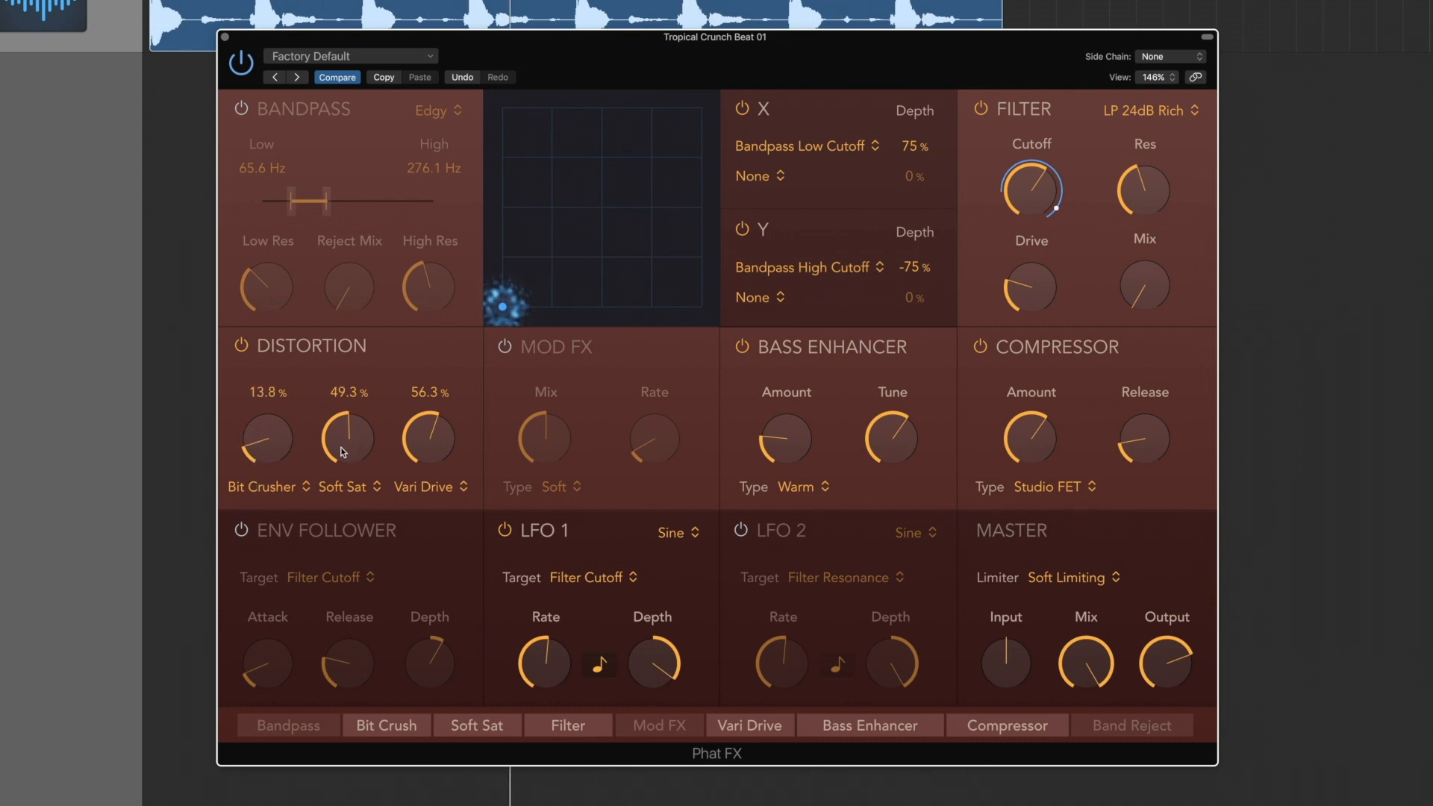